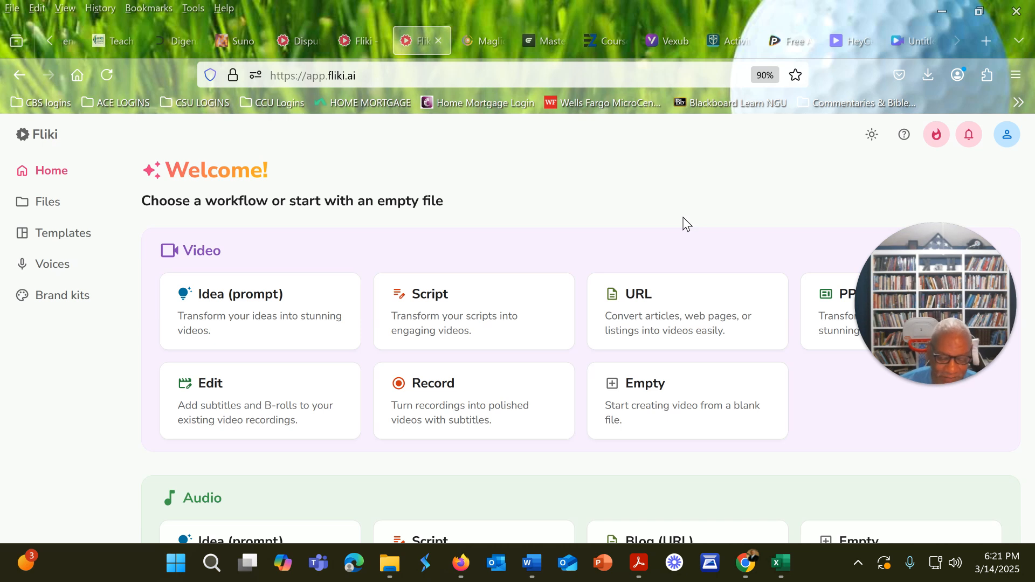
{"action": "mouse_move", "coordinate": [608, 208]}
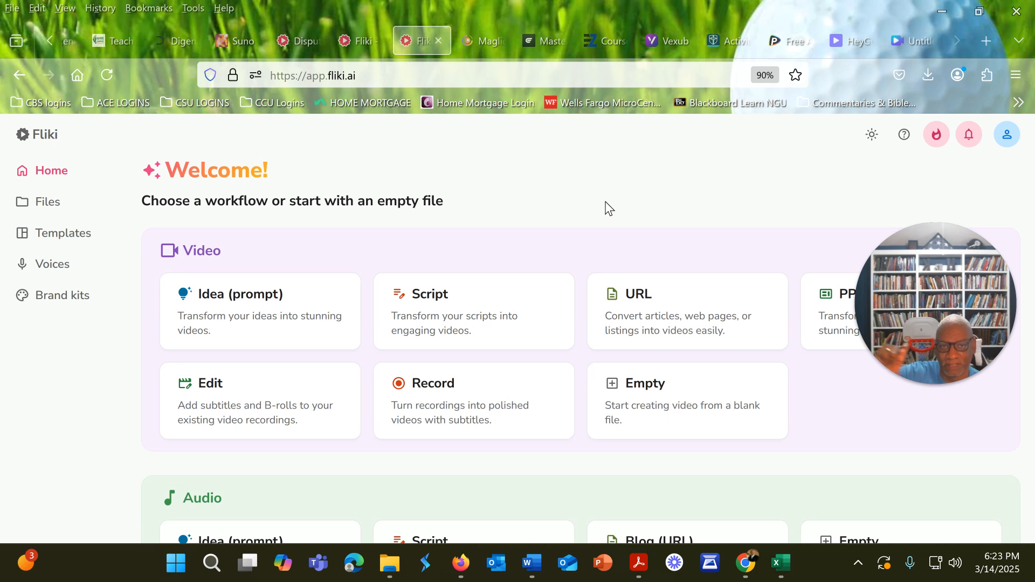
{"action": "mouse_move", "coordinate": [532, 246]}
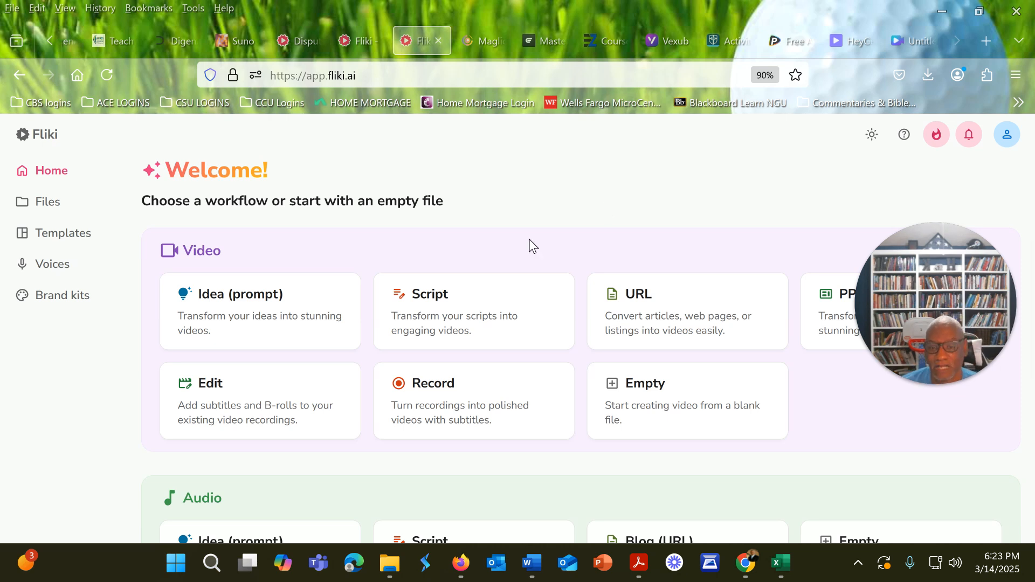
{"action": "mouse_move", "coordinate": [508, 304]}
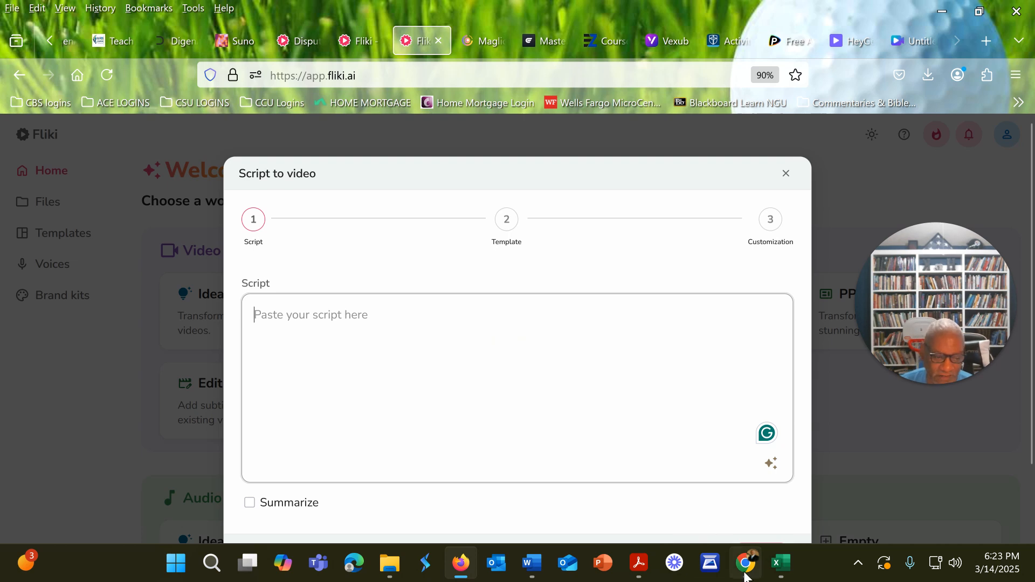
Switch to the Chrome browser holding the ChatGPT-written MLK rap script
{"action": "left_click", "coordinate": [745, 562]}
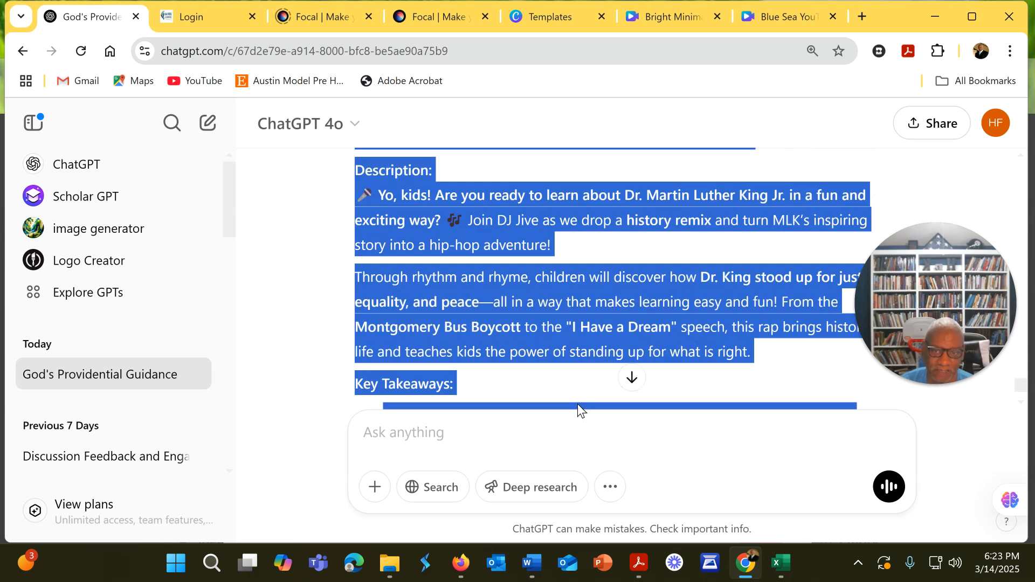
Locate the DJ Jive intro in the ChatGPT reply and copy its four lines
{"action": "scroll", "scroll_direction": "down", "scroll_amount": 3}
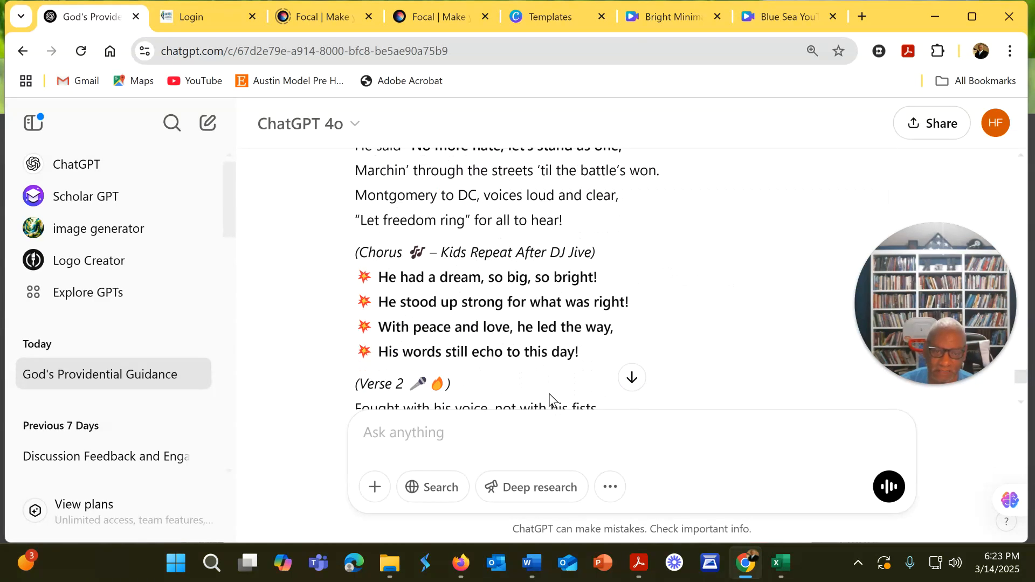
{"action": "scroll", "scroll_direction": "up", "scroll_amount": 3}
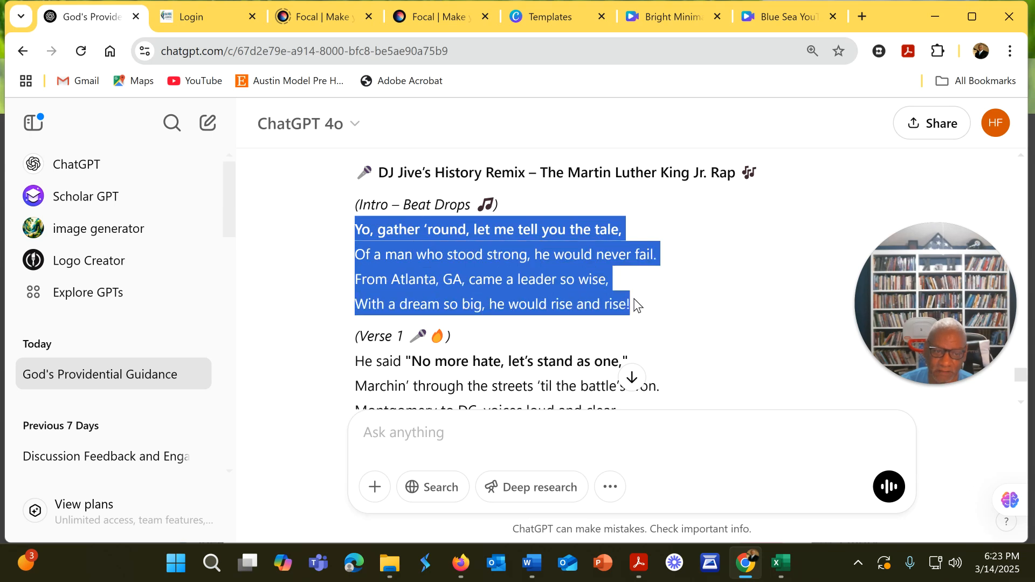
{"action": "right_click", "coordinate": [622, 304]}
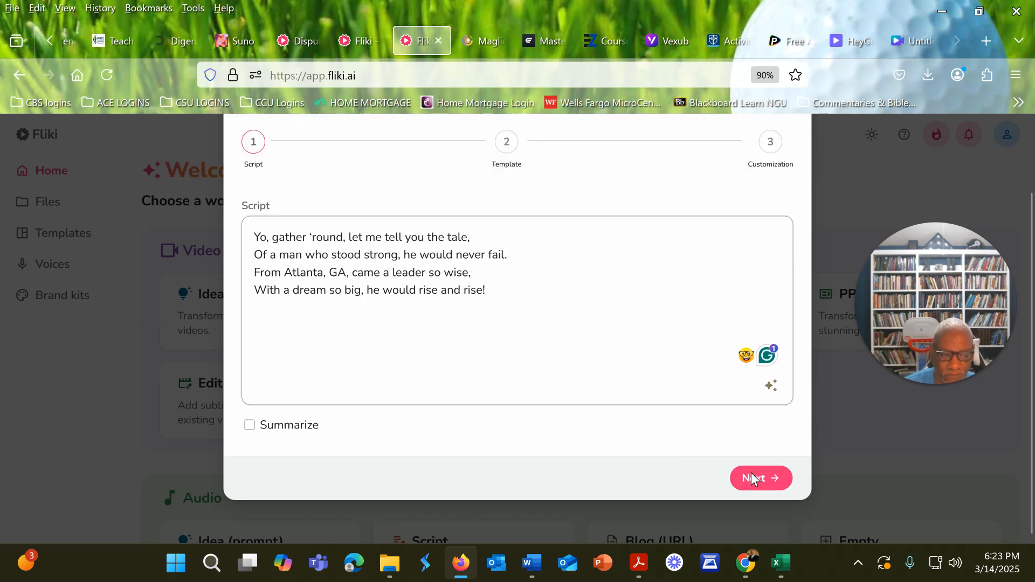
Confirm the pasted intro lines as the script and continue to the 16:9 template step
{"action": "left_click", "coordinate": [761, 478]}
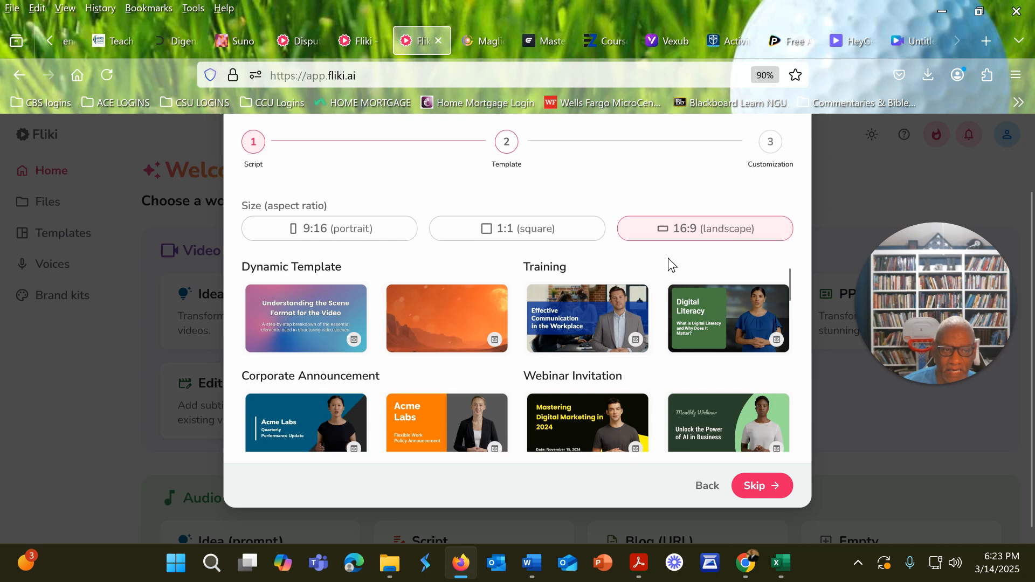
{"action": "mouse_move", "coordinate": [358, 233]}
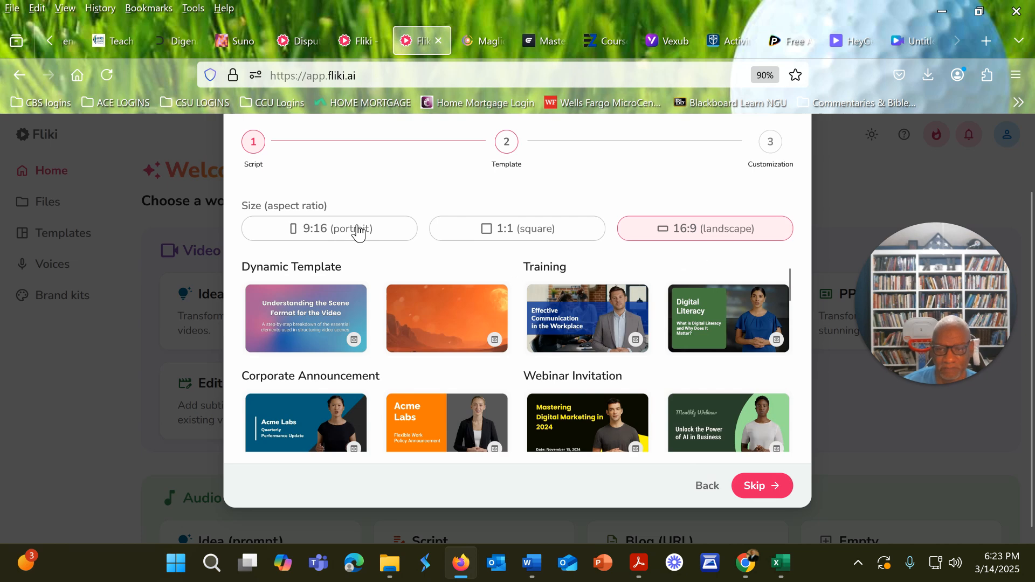
{"action": "mouse_move", "coordinate": [737, 248]}
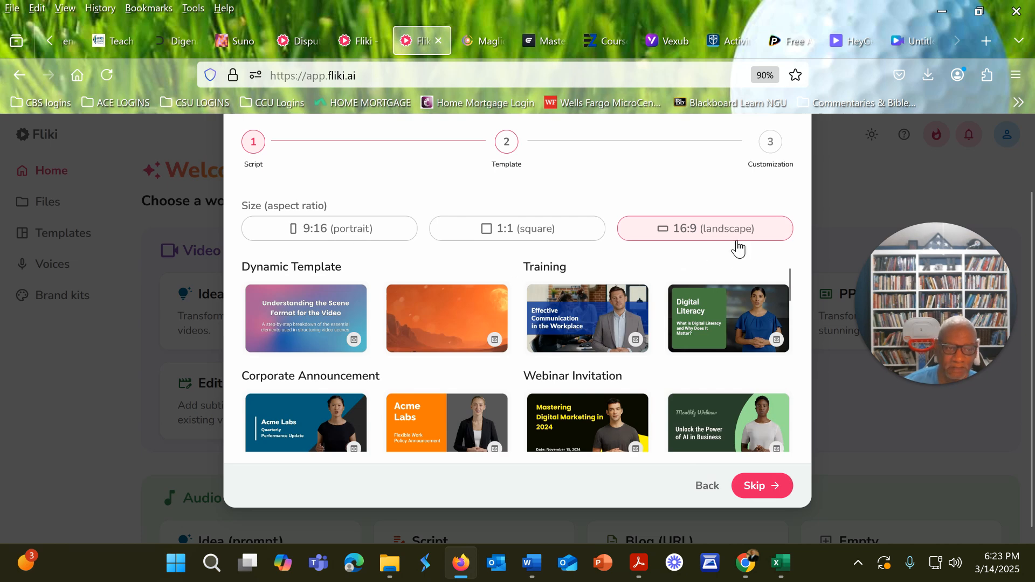
{"action": "mouse_move", "coordinate": [411, 246]}
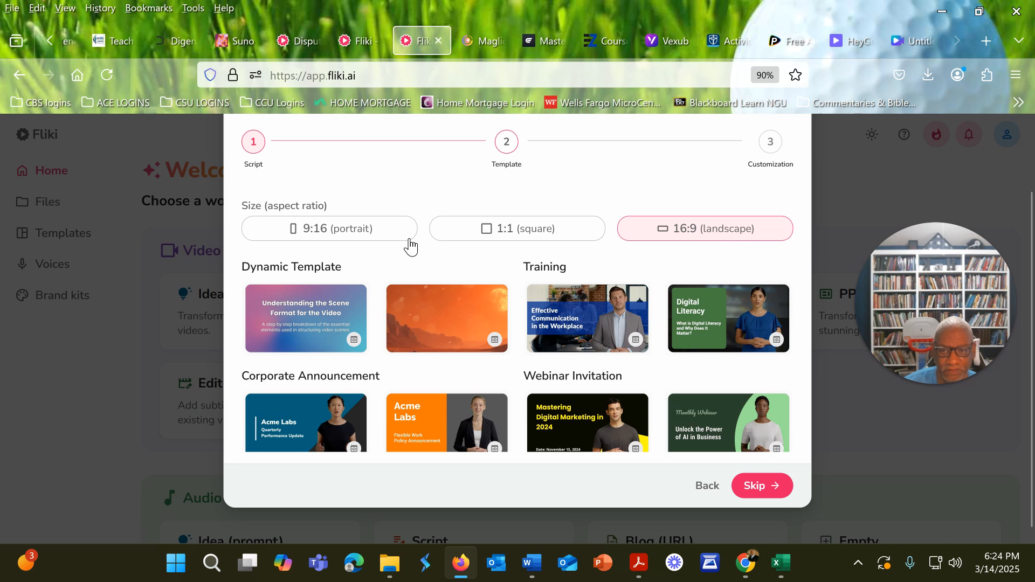
{"action": "mouse_move", "coordinate": [607, 260]}
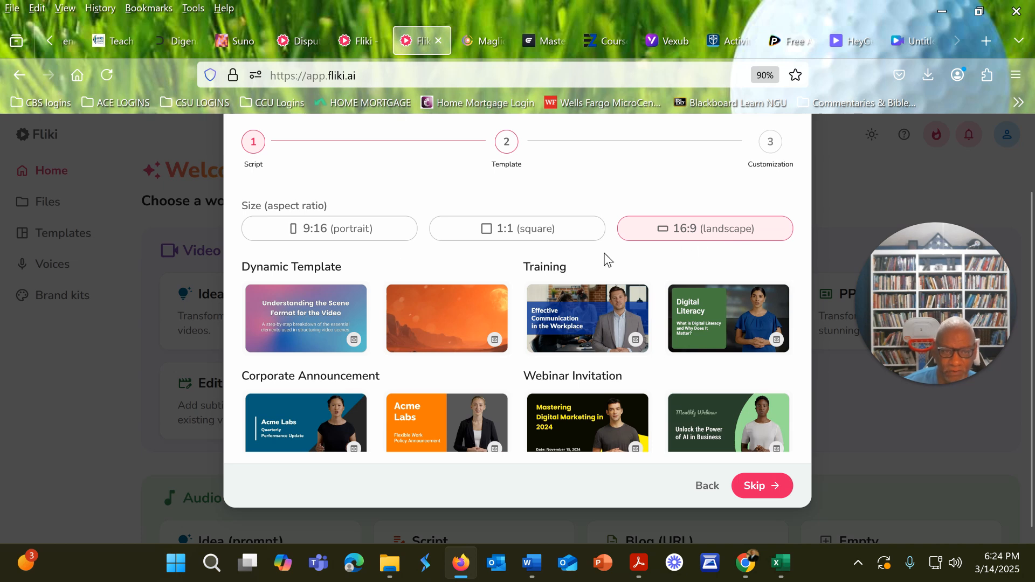
{"action": "mouse_move", "coordinate": [716, 241]}
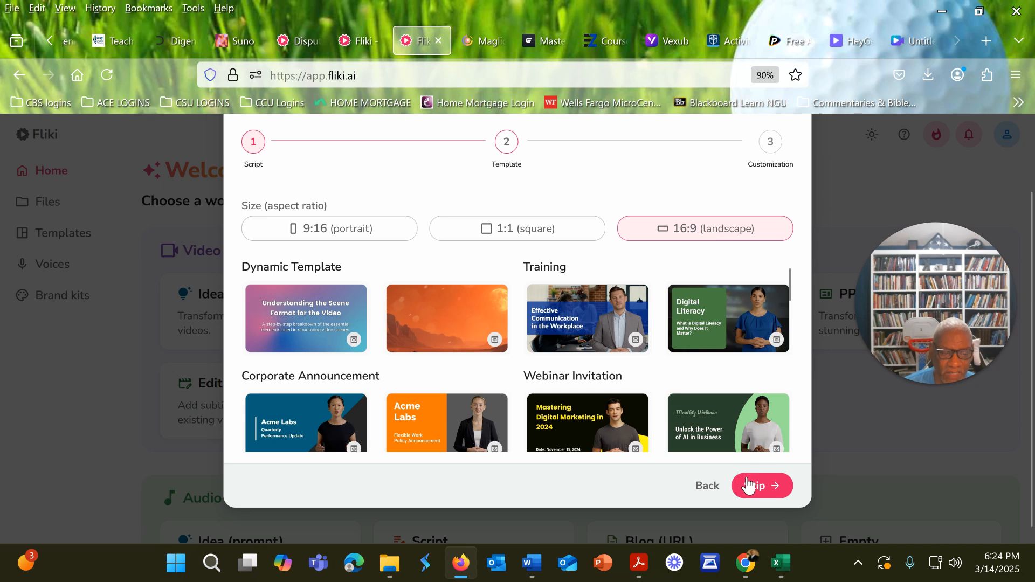
{"action": "mouse_move", "coordinate": [496, 335]}
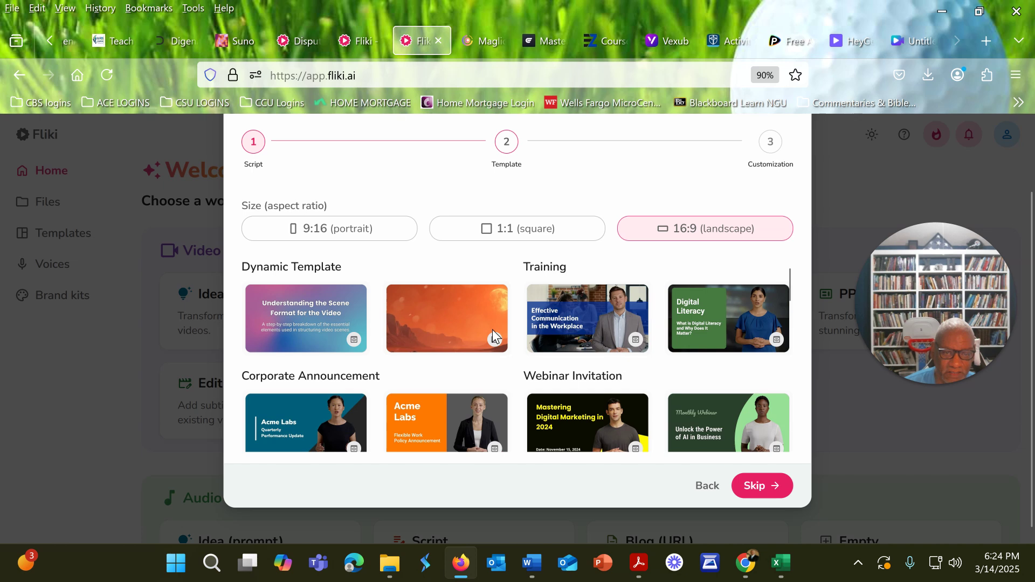
{"action": "mouse_move", "coordinate": [762, 486]}
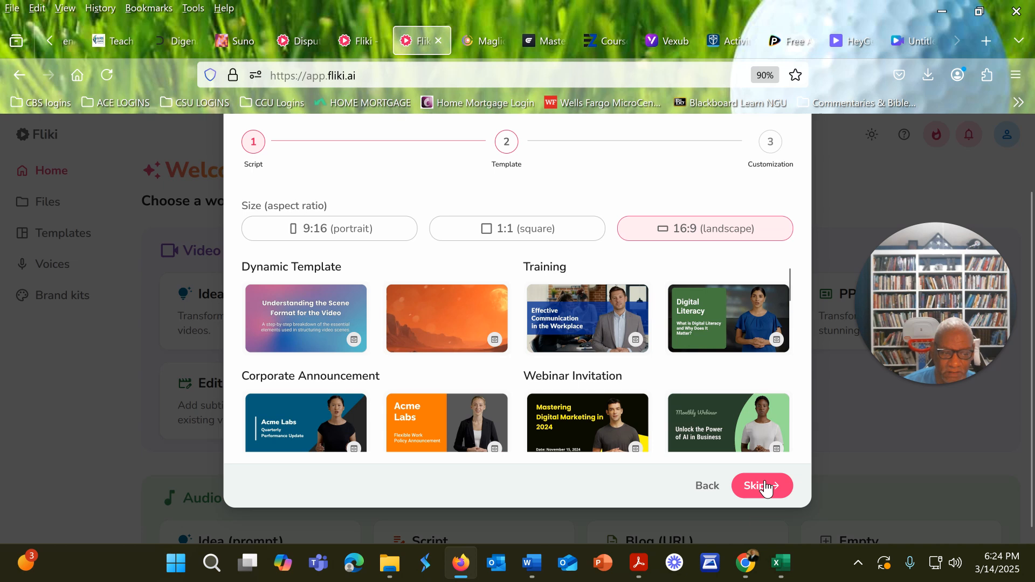
Skip templates, view the AI Media image styles, then close the setup dialog unsubmitted
{"action": "left_click", "coordinate": [761, 485]}
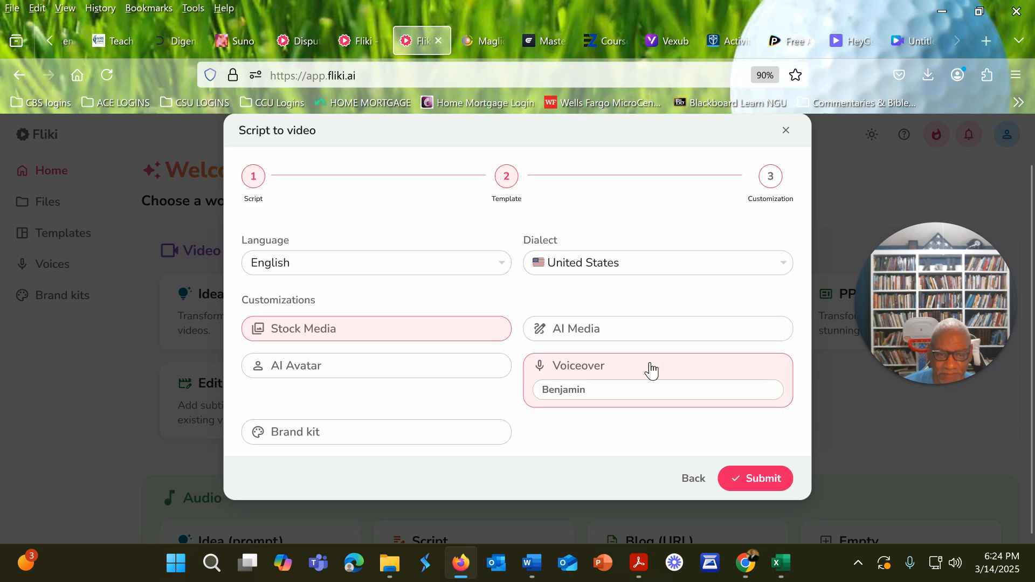
{"action": "mouse_move", "coordinate": [606, 333]}
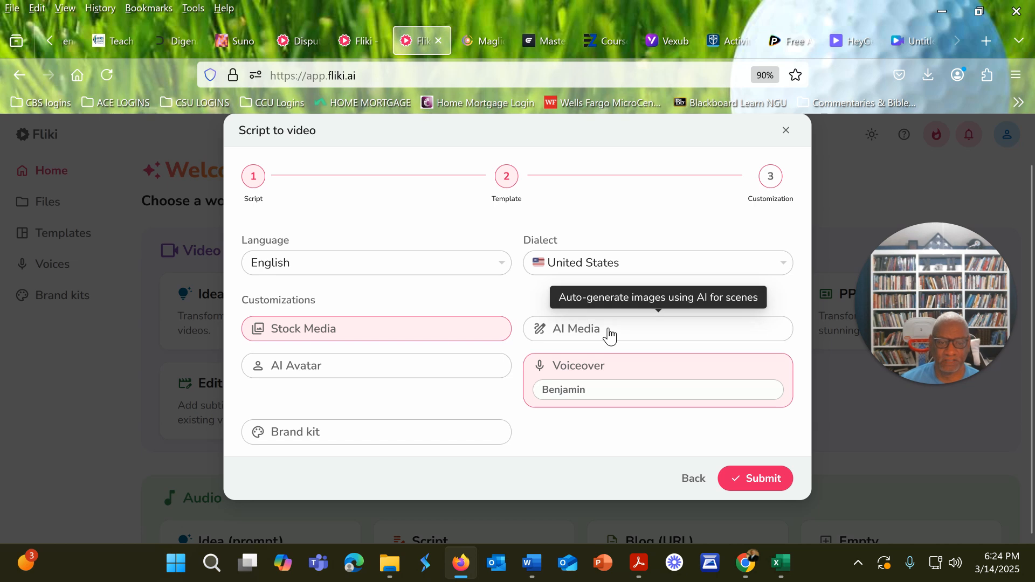
{"action": "mouse_move", "coordinate": [625, 331]}
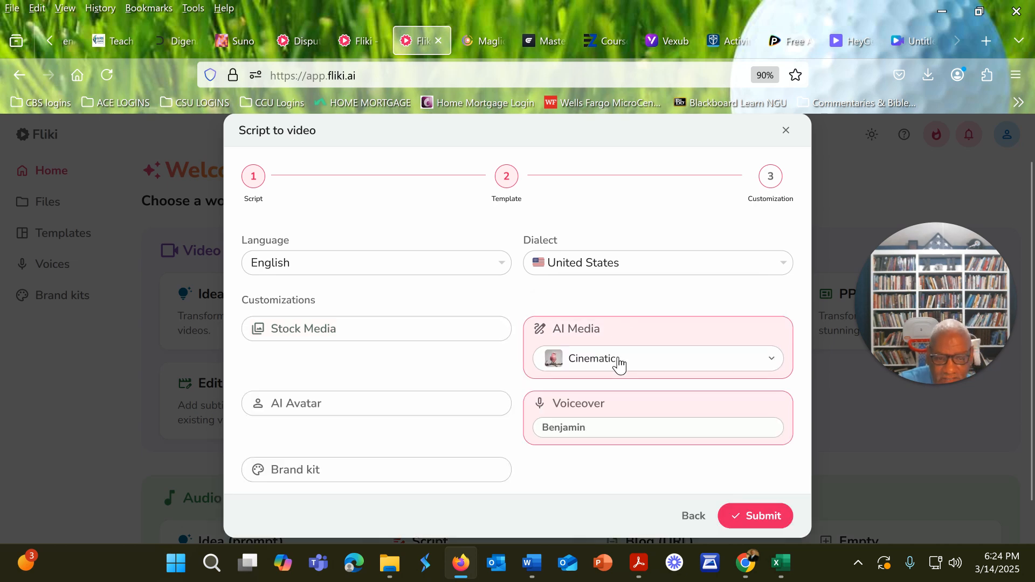
{"action": "left_click", "coordinate": [657, 358]}
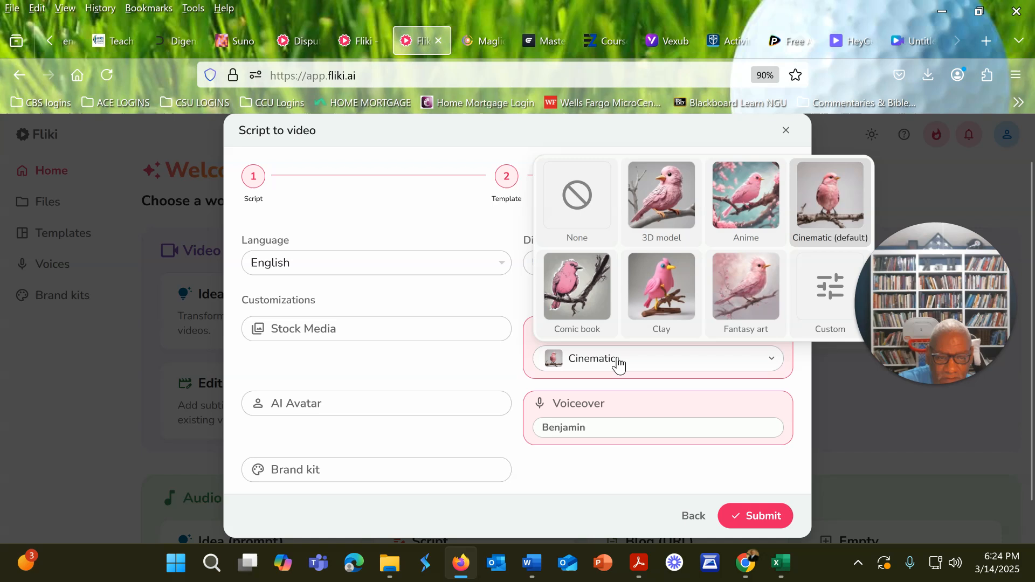
{"action": "mouse_move", "coordinate": [759, 230]}
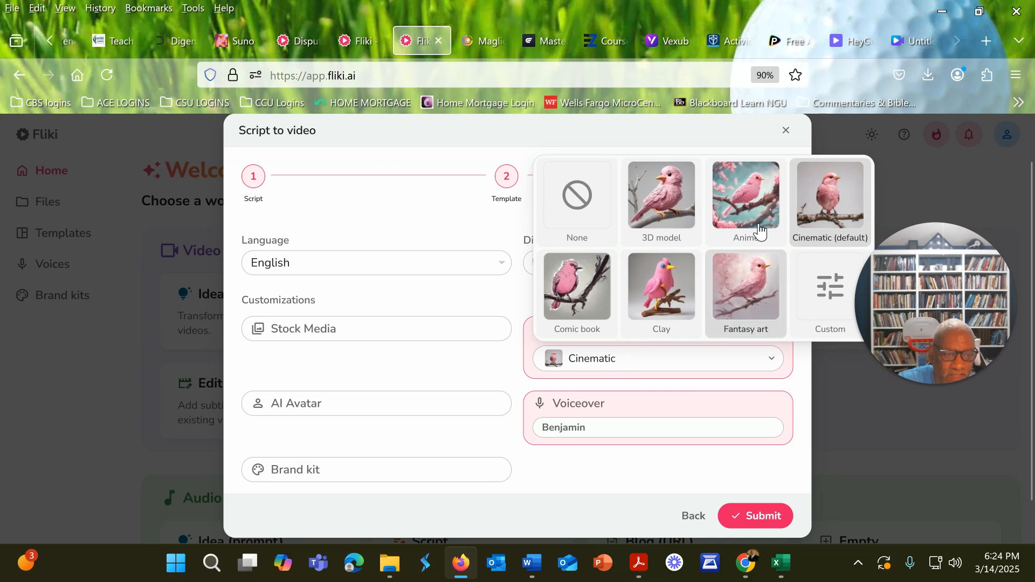
{"action": "mouse_move", "coordinate": [749, 206]}
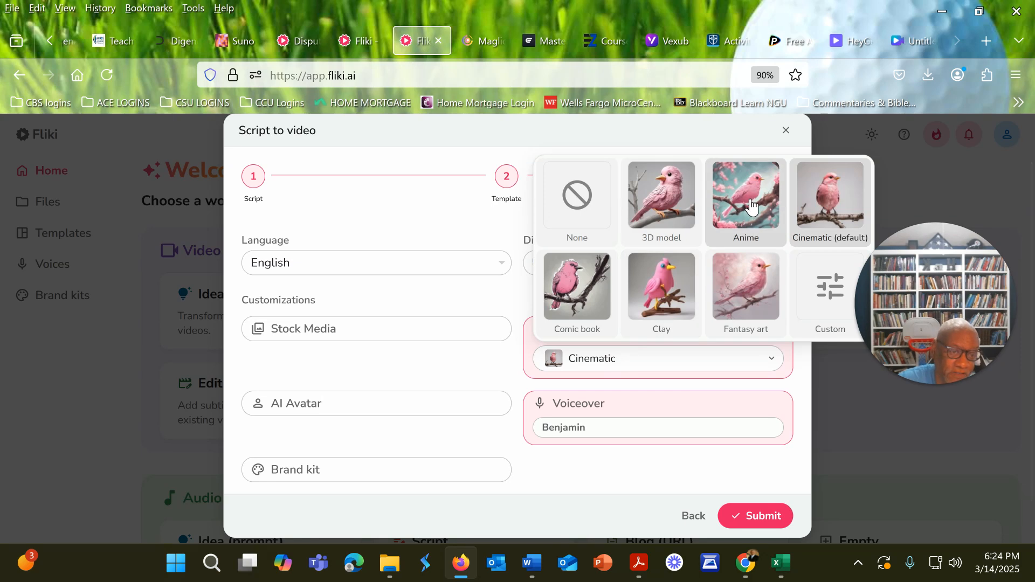
{"action": "mouse_move", "coordinate": [747, 207]}
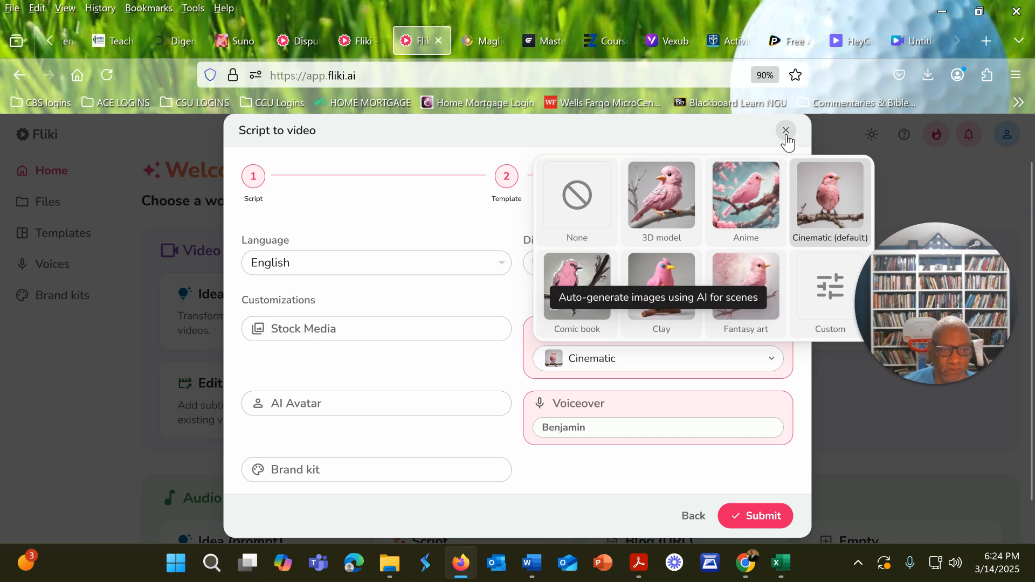
{"action": "left_click", "coordinate": [787, 130]}
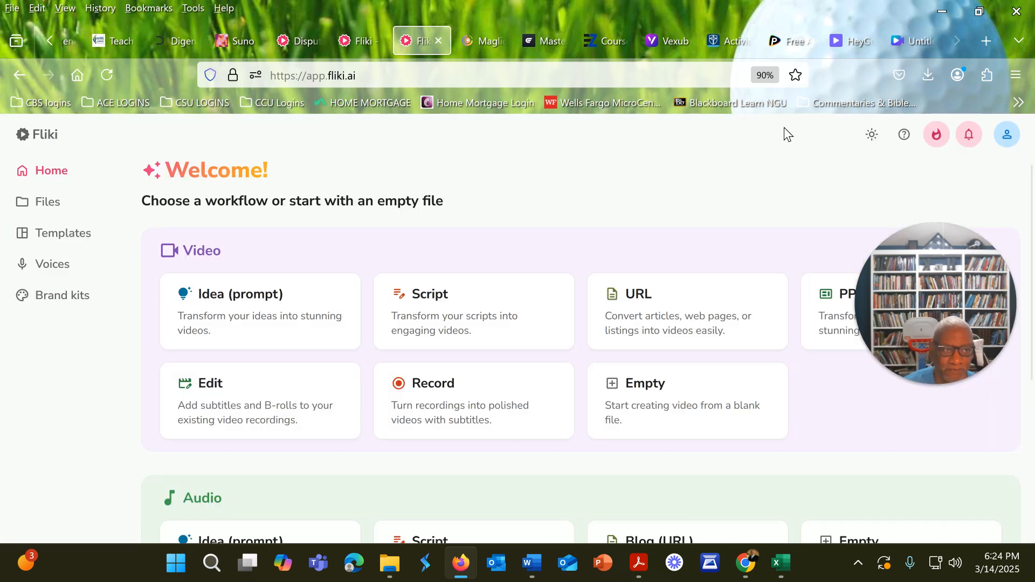
Switch to the Fliki tab with the 'Honoring Martin Luther King Jr' project in the editor
{"action": "left_click", "coordinate": [360, 40]}
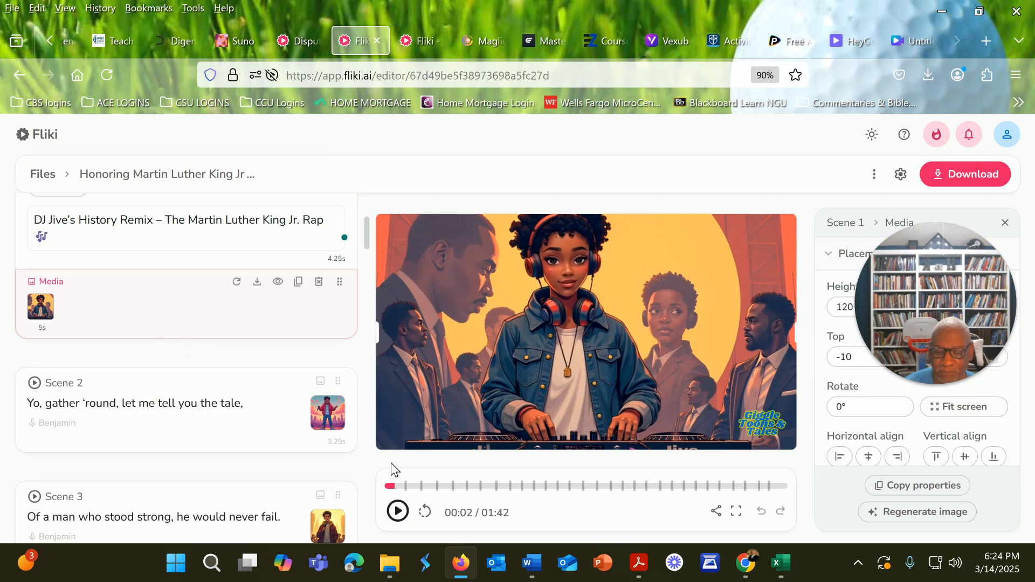
{"action": "mouse_move", "coordinate": [398, 486]}
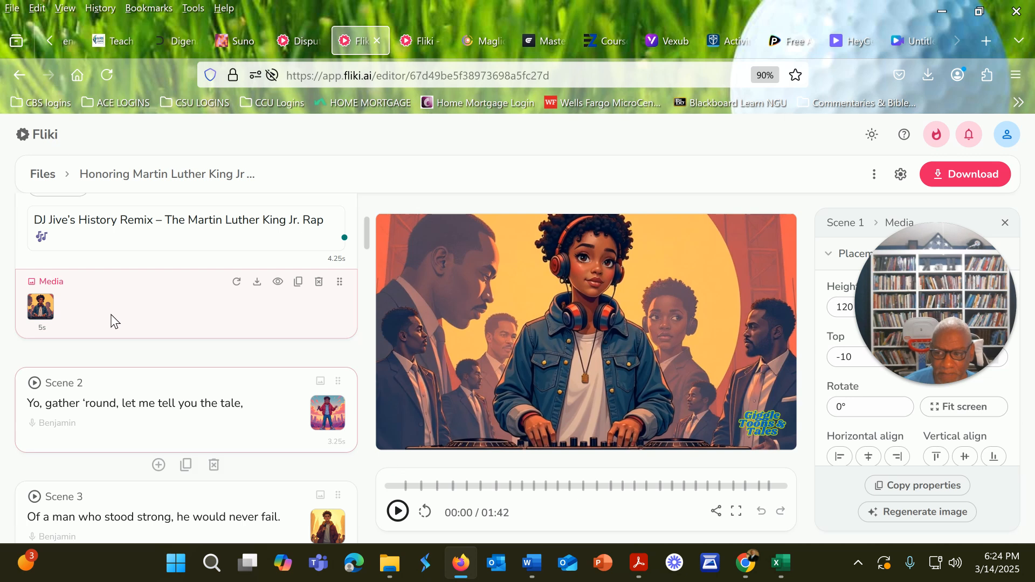
{"action": "mouse_move", "coordinate": [75, 226]}
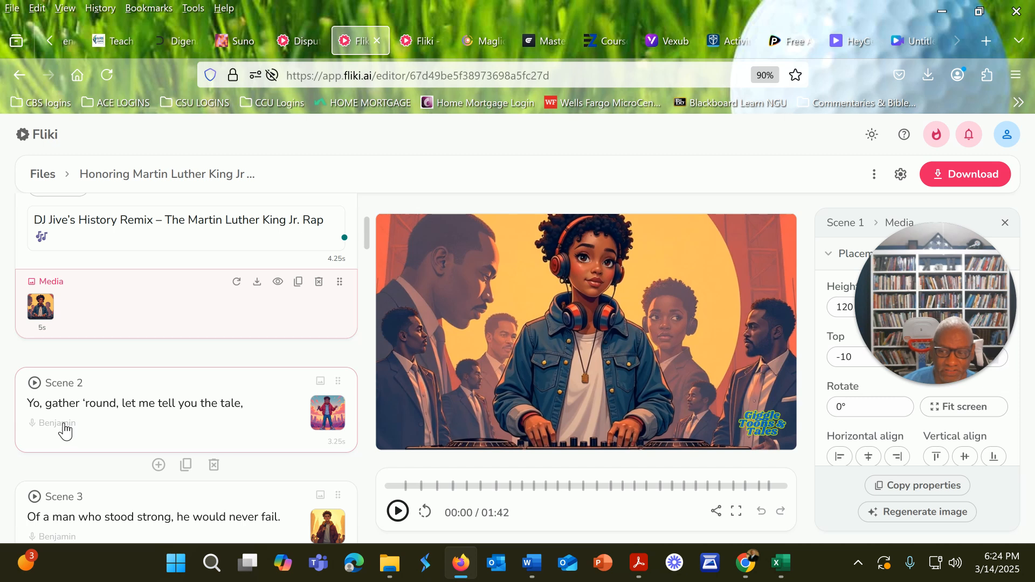
{"action": "mouse_move", "coordinate": [86, 407]}
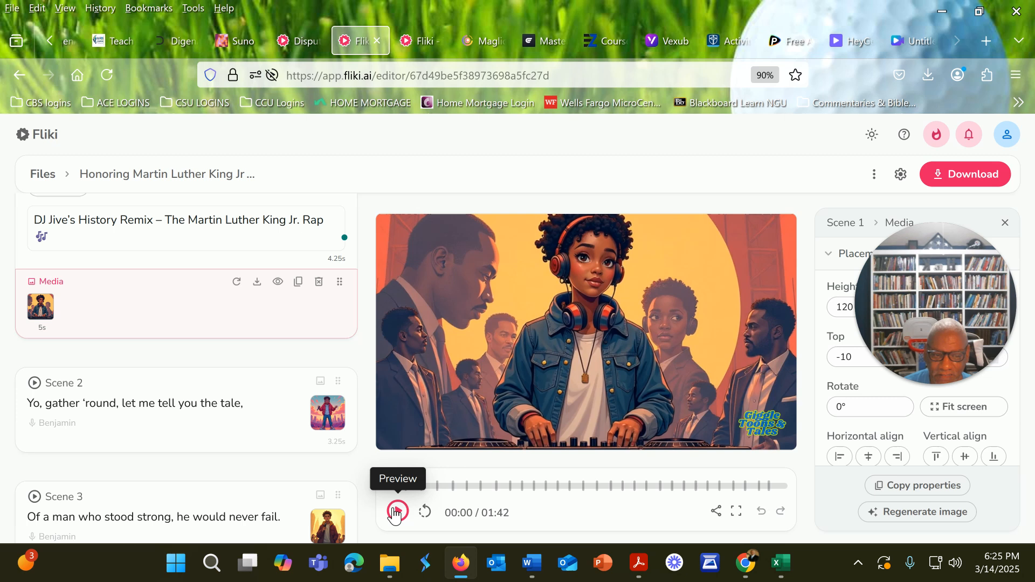
{"action": "left_click", "coordinate": [397, 513]}
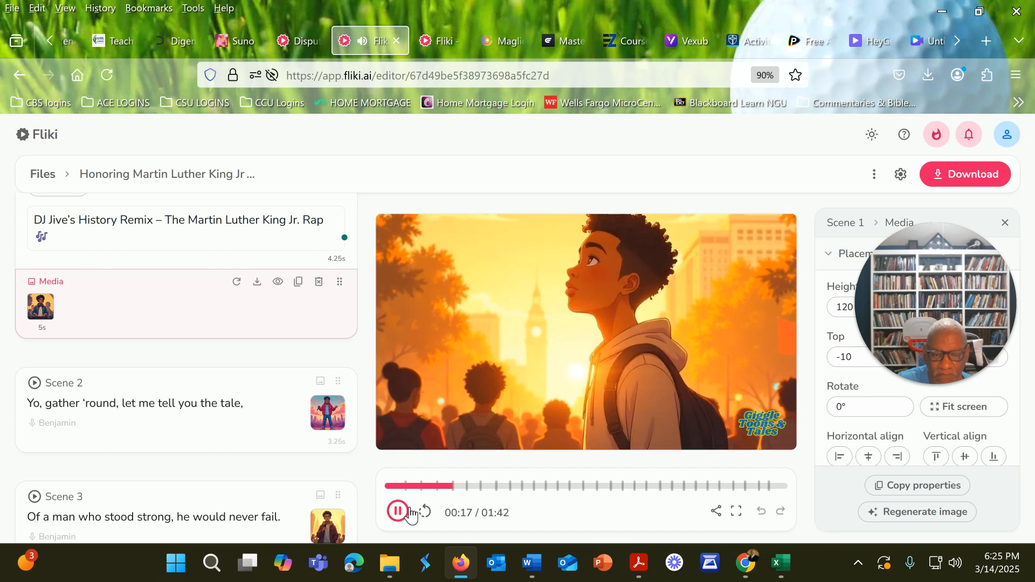
{"action": "left_click", "coordinate": [398, 513]}
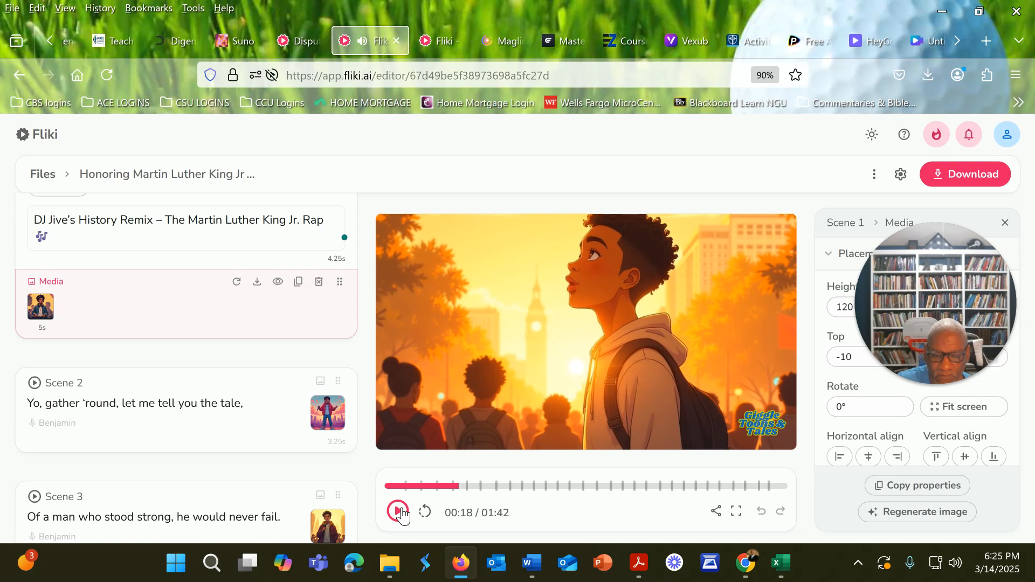
{"action": "left_click", "coordinate": [398, 512]}
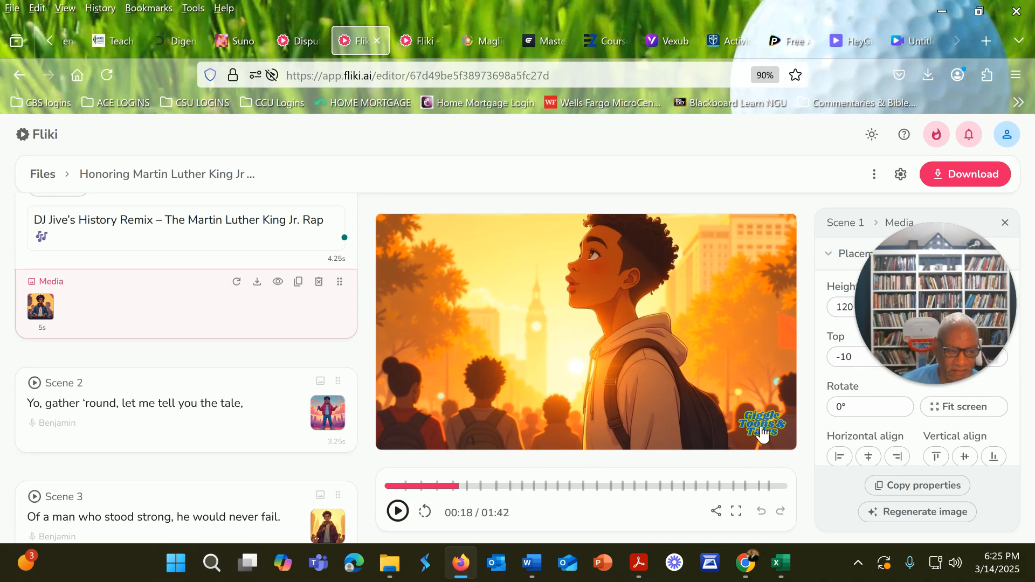
{"action": "mouse_move", "coordinate": [754, 440]}
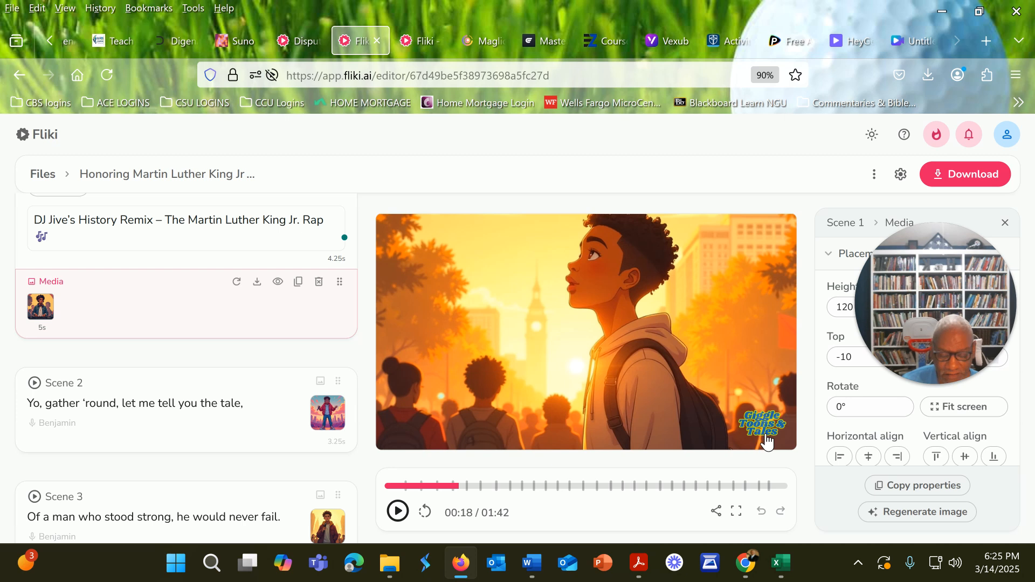
{"action": "left_click", "coordinate": [186, 410]}
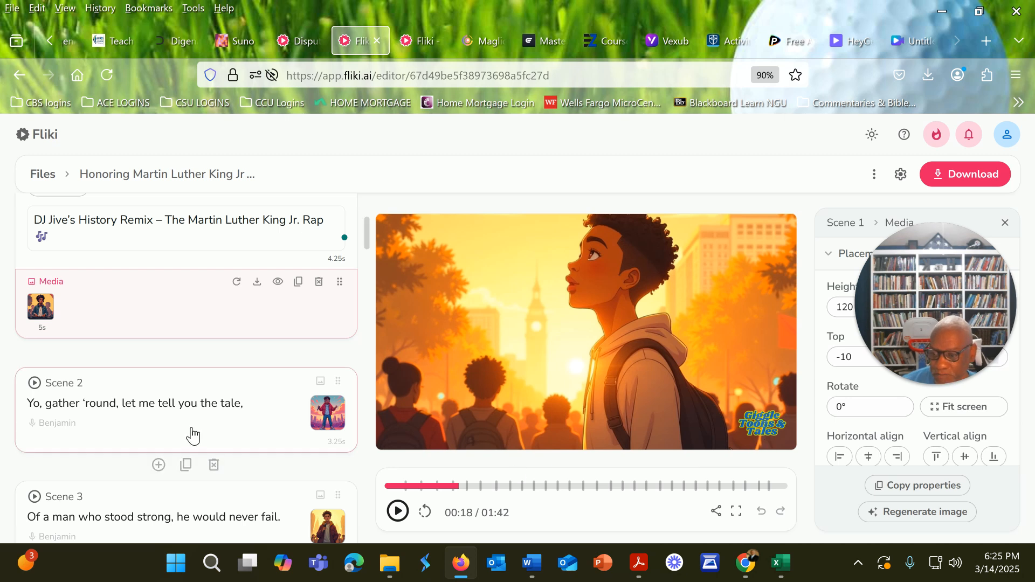
{"action": "scroll", "scroll_direction": "up", "scroll_amount": 3}
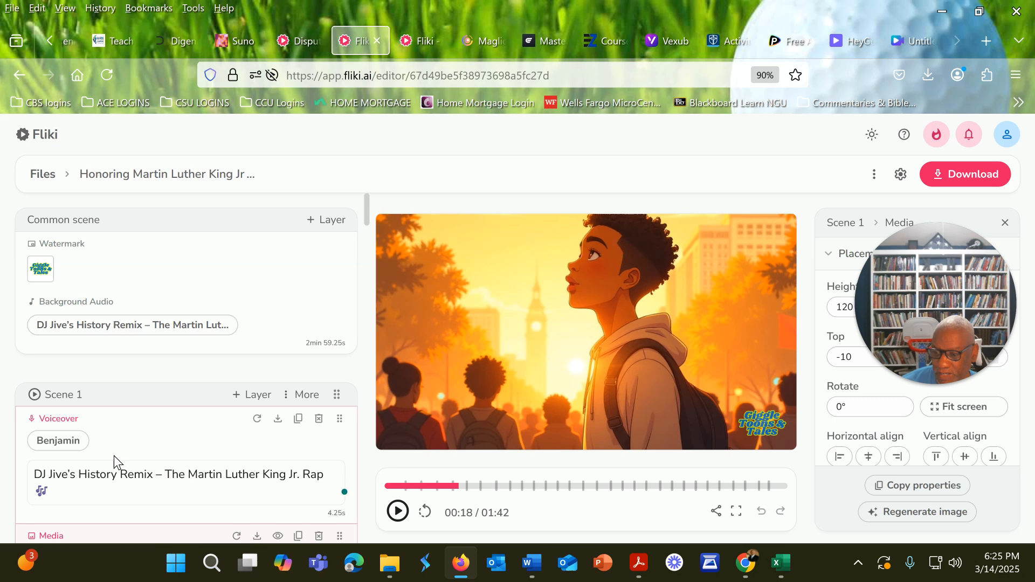
{"action": "mouse_move", "coordinate": [119, 423]}
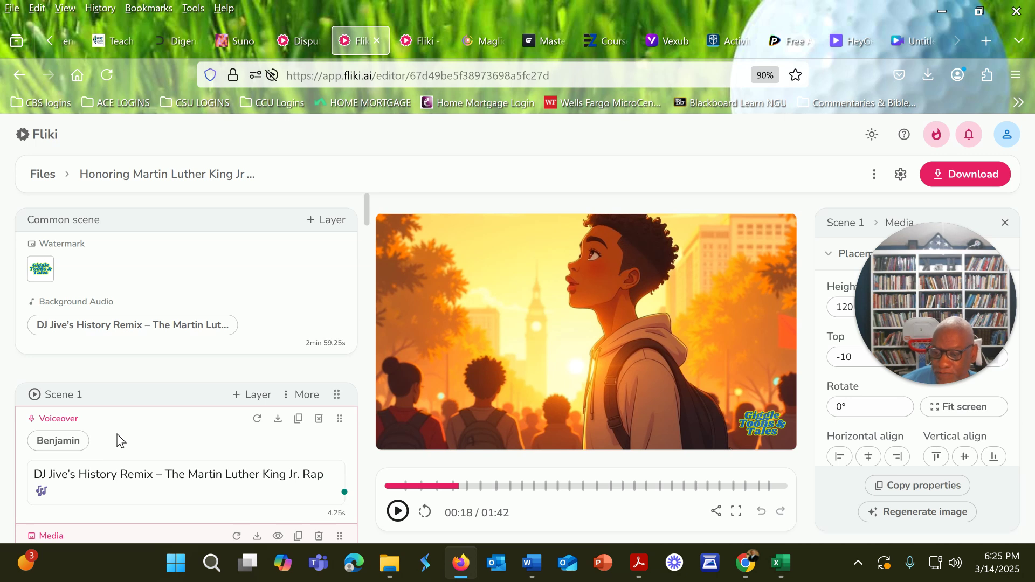
{"action": "mouse_move", "coordinate": [895, 330]}
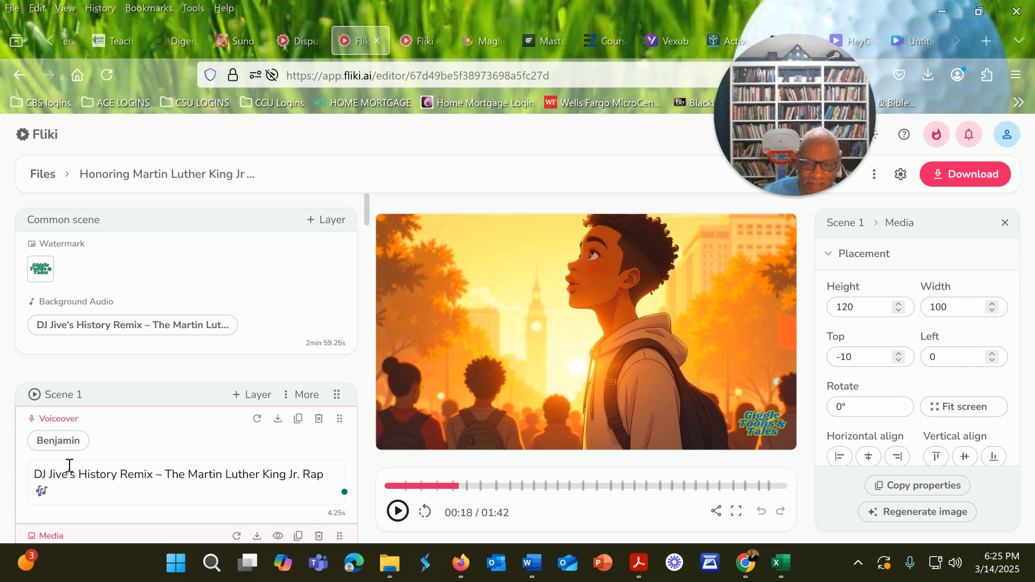
{"action": "mouse_move", "coordinate": [433, 422]}
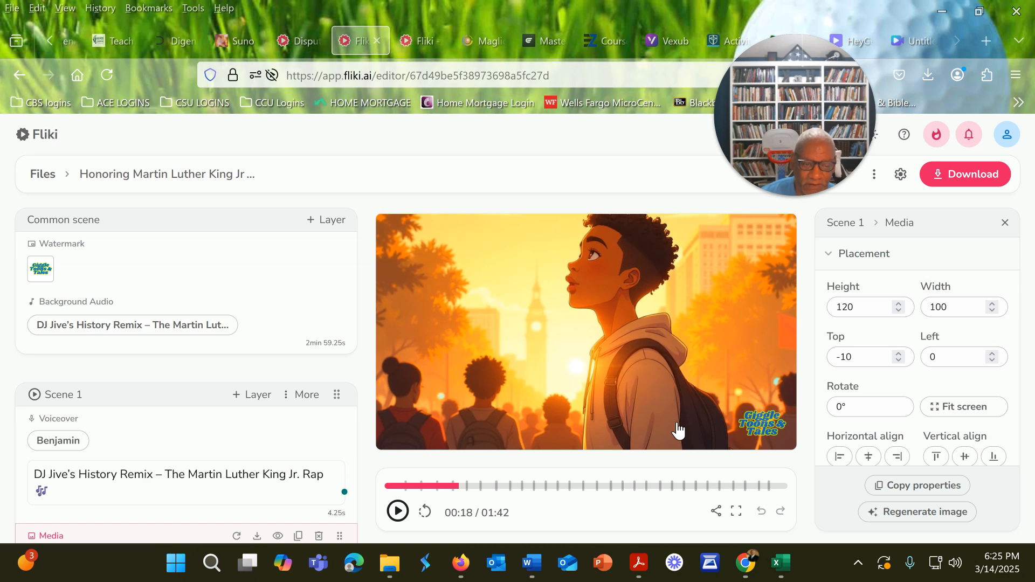
{"action": "mouse_move", "coordinate": [655, 422]}
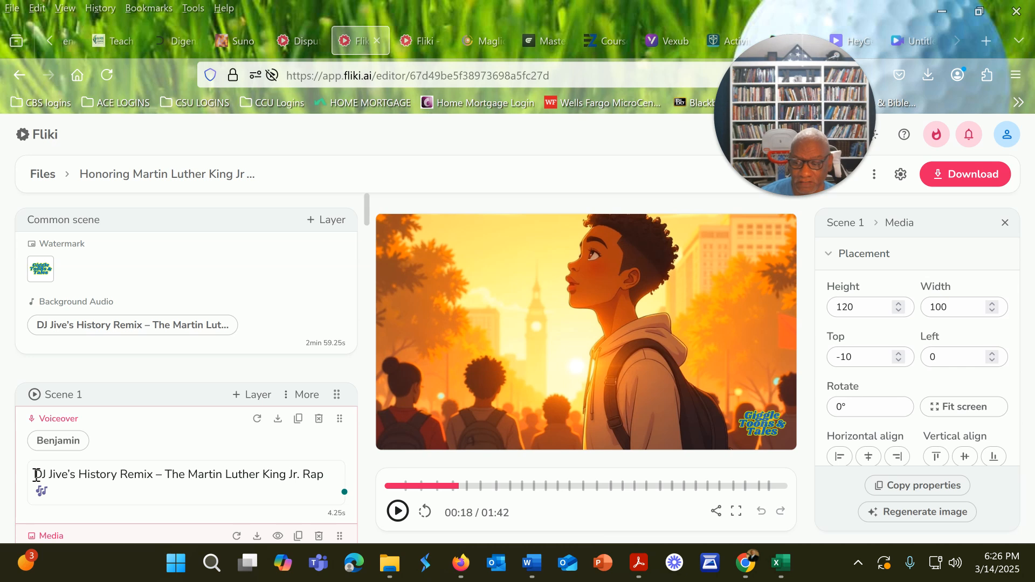
Inspect the Scene 1 and Scene 4 voiceover settings, ending on Scene 1 at volume 0
{"action": "left_click", "coordinate": [59, 419]}
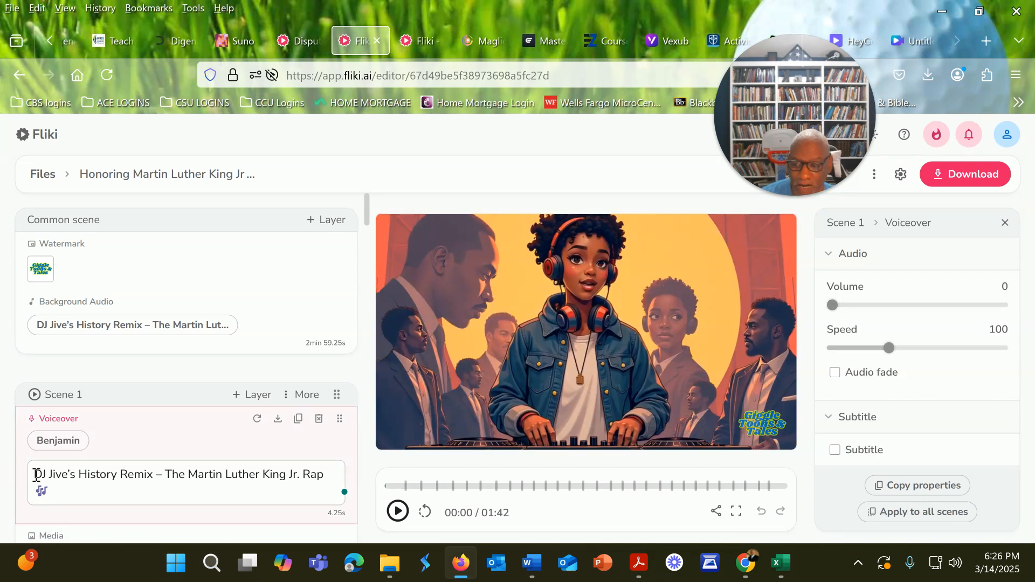
{"action": "left_click", "coordinate": [397, 511]}
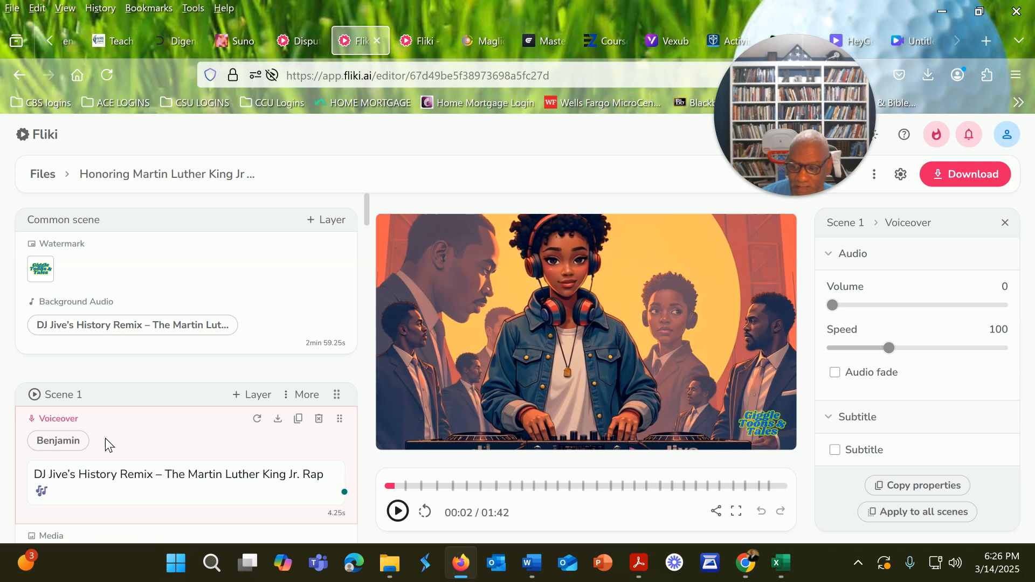
{"action": "mouse_move", "coordinate": [91, 445]}
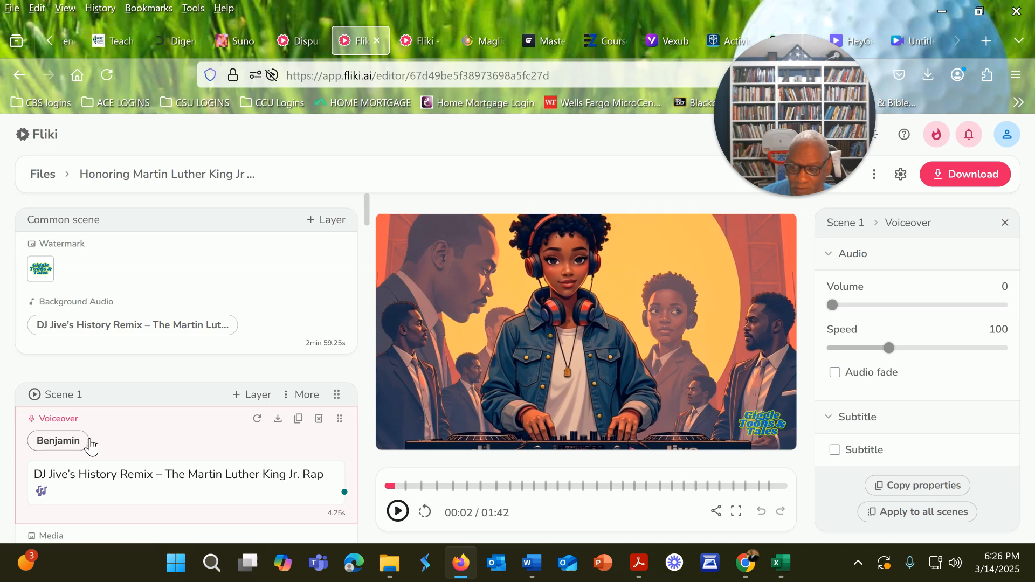
{"action": "mouse_move", "coordinate": [112, 442]}
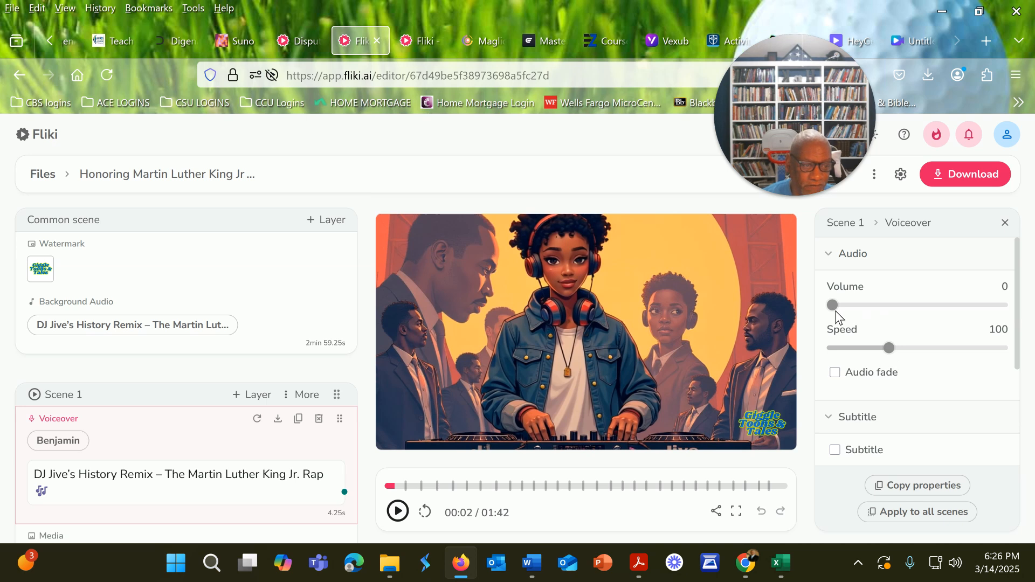
{"action": "mouse_move", "coordinate": [171, 449]}
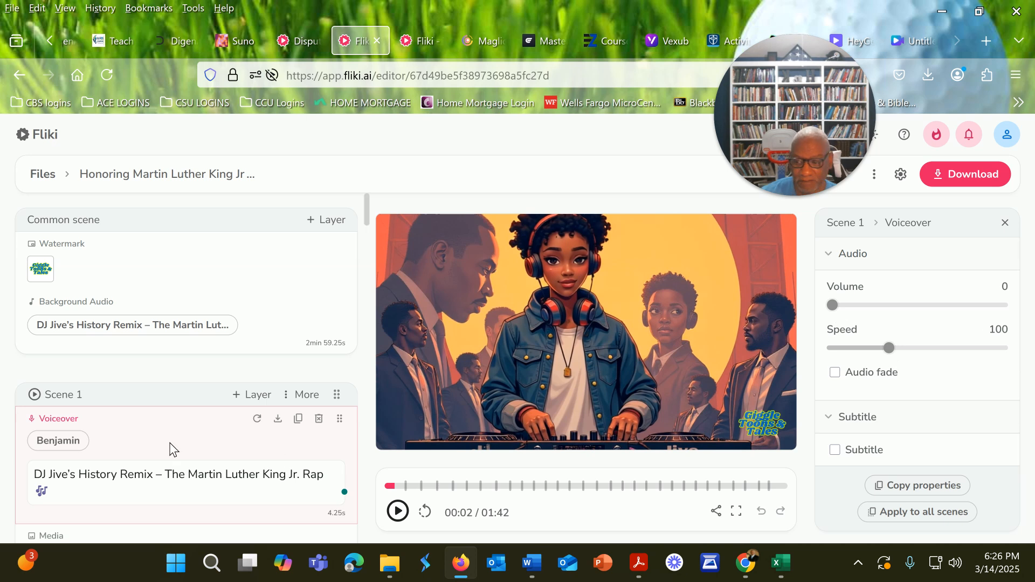
{"action": "scroll", "scroll_direction": "down", "scroll_amount": 3}
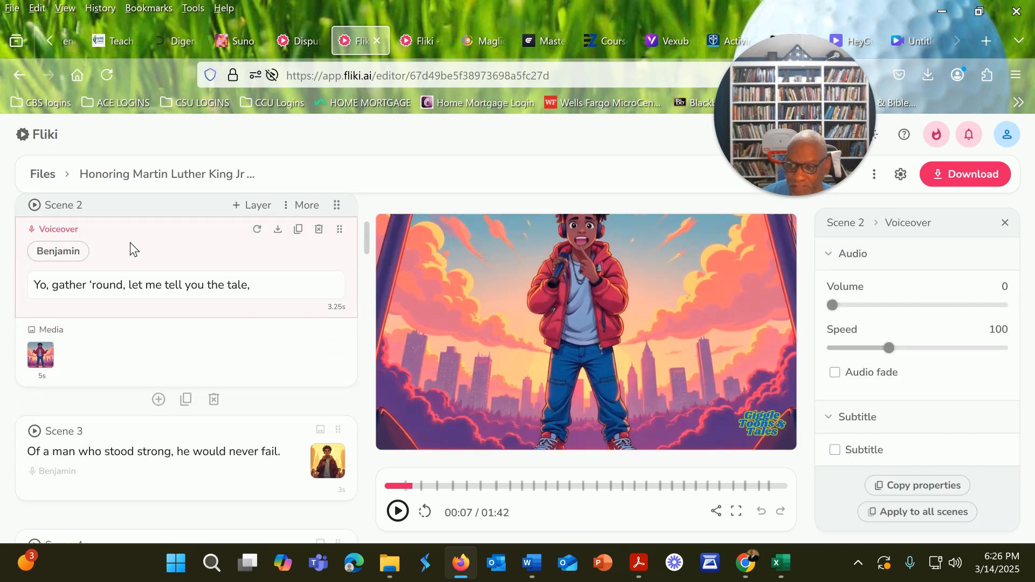
{"action": "mouse_move", "coordinate": [110, 261]}
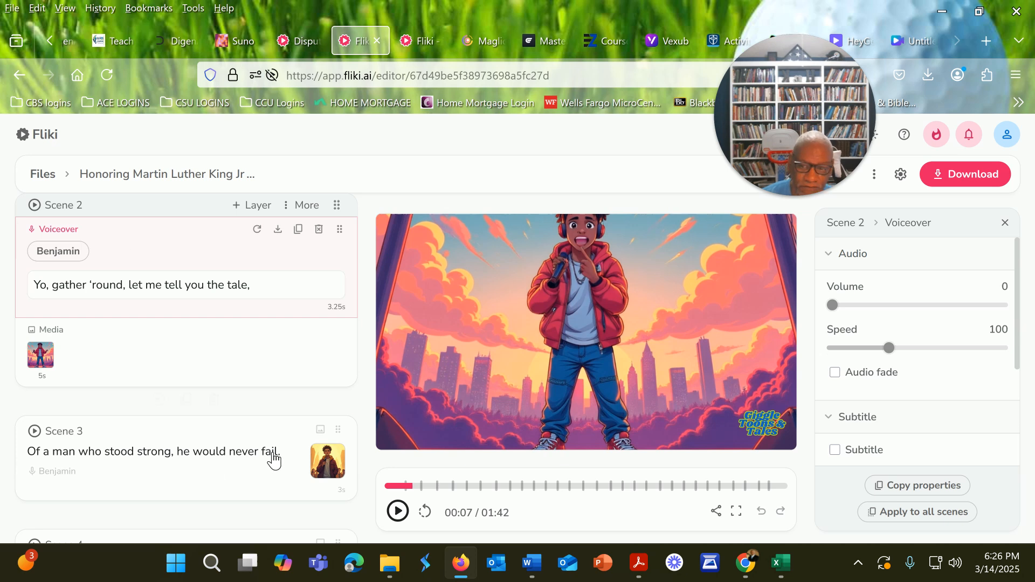
{"action": "scroll", "scroll_direction": "down", "scroll_amount": 3}
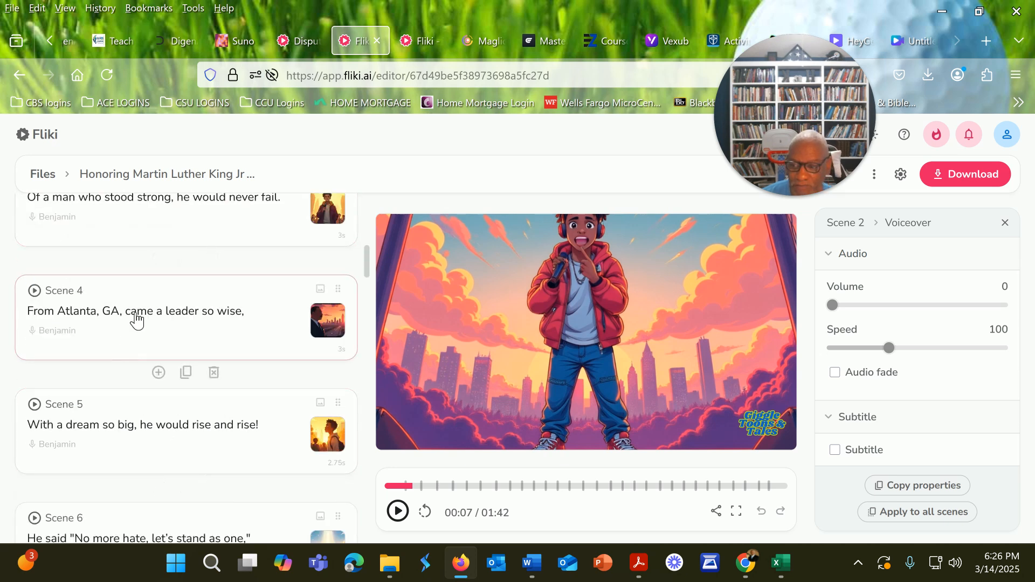
{"action": "left_click", "coordinate": [136, 310]}
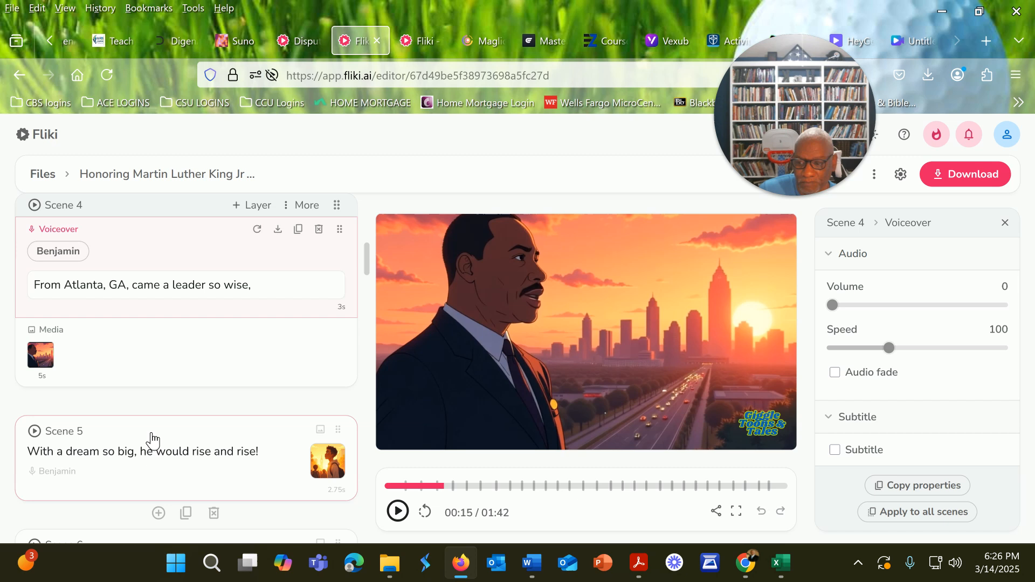
{"action": "scroll", "scroll_direction": "up", "scroll_amount": 3}
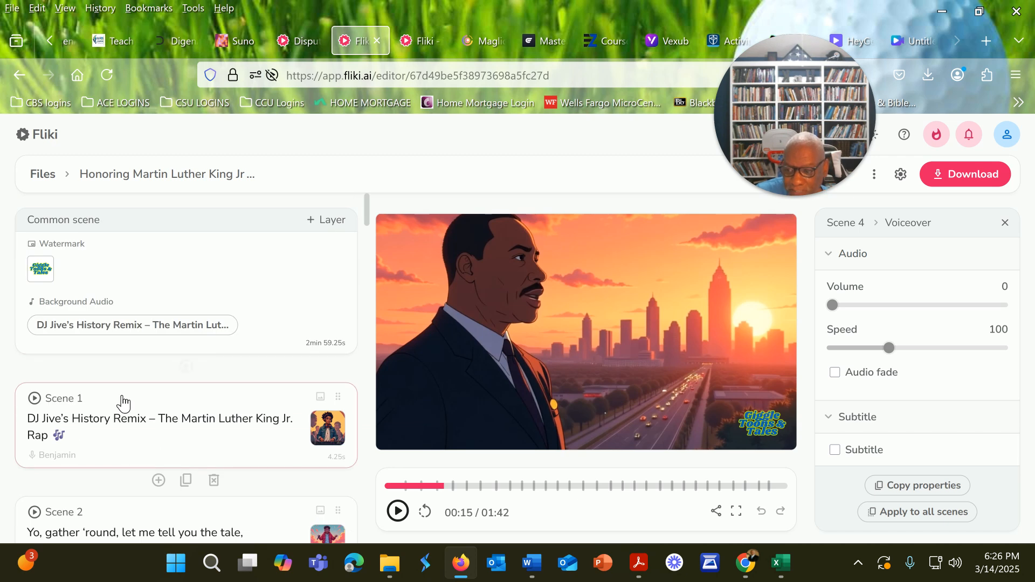
{"action": "left_click", "coordinate": [64, 397]}
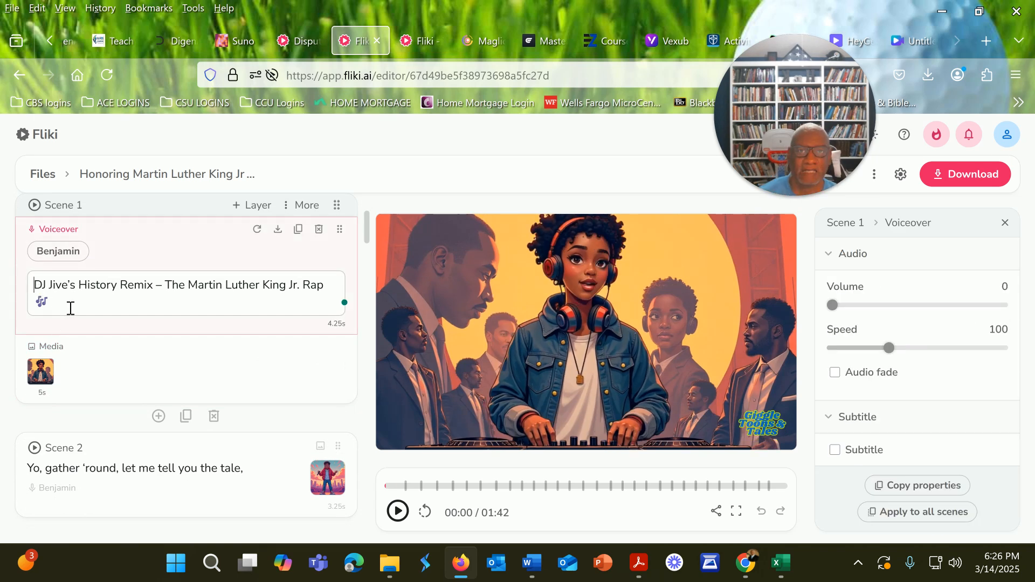
{"action": "mouse_move", "coordinate": [790, 469]}
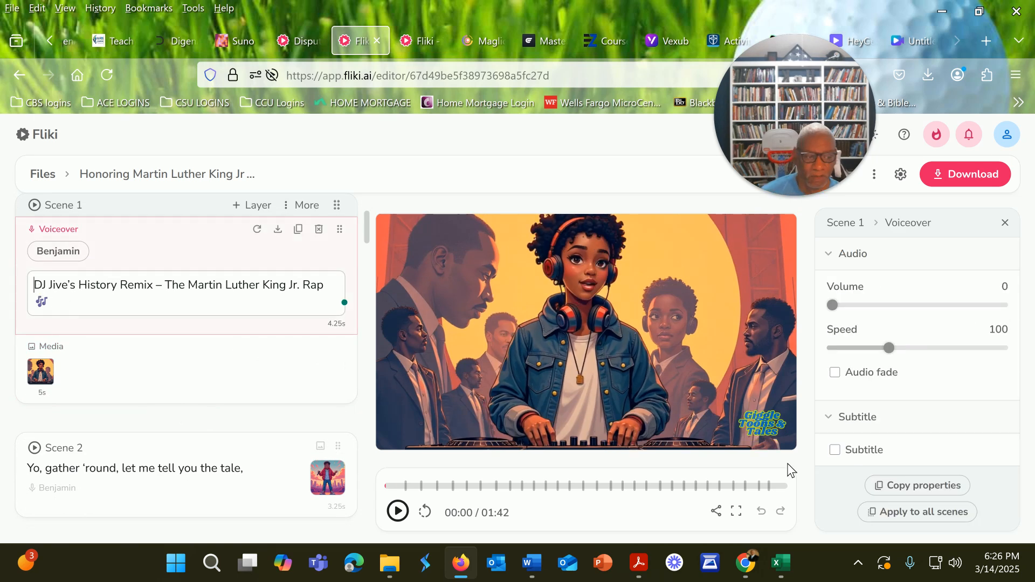
{"action": "mouse_move", "coordinate": [115, 344]}
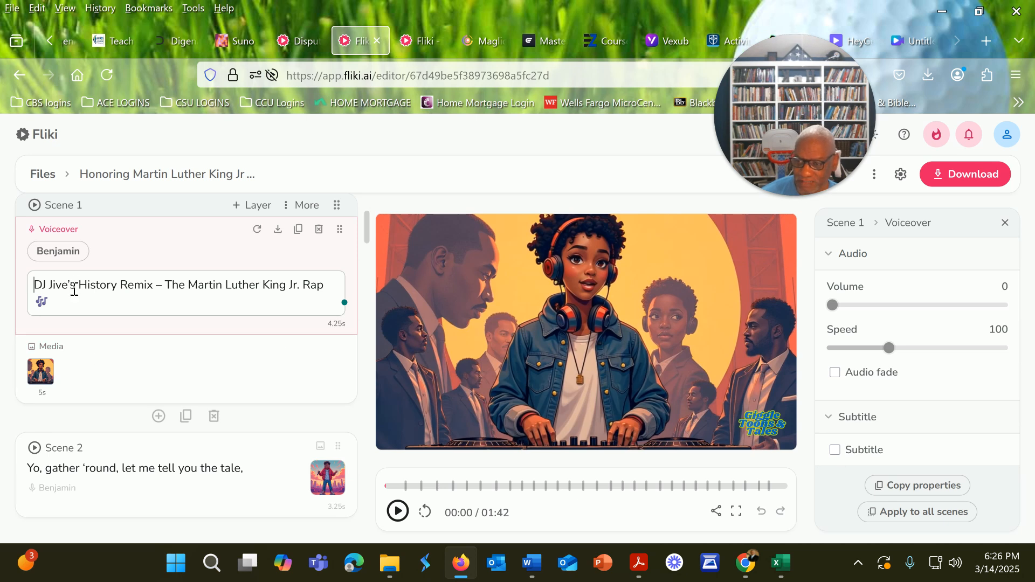
{"action": "mouse_move", "coordinate": [744, 496]}
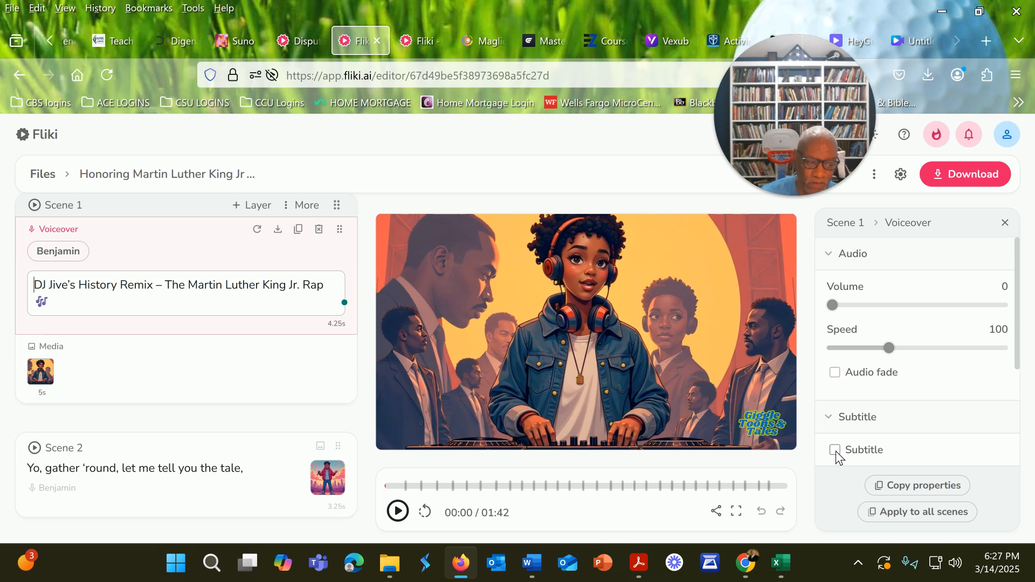
{"action": "mouse_move", "coordinate": [917, 511]}
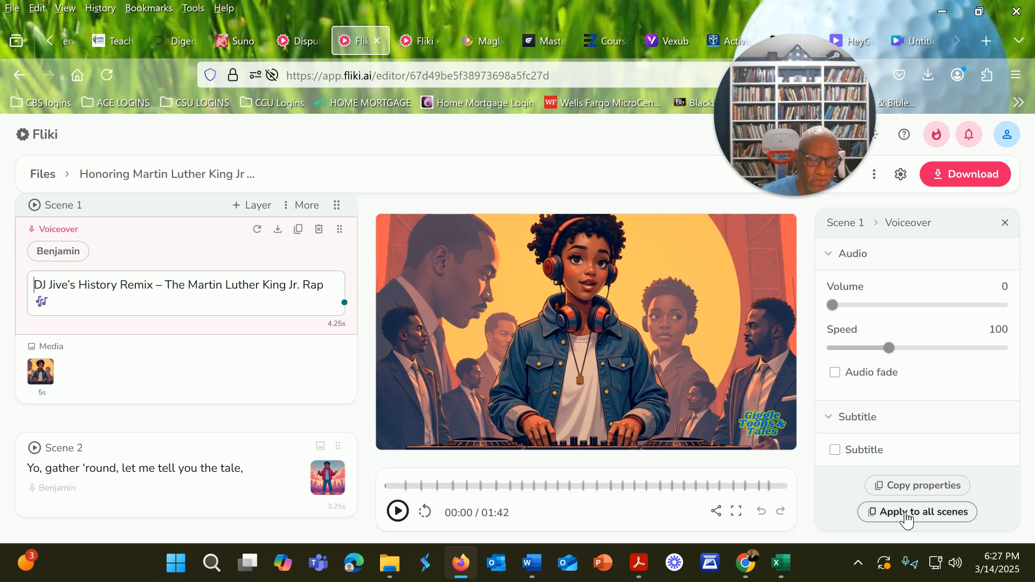
{"action": "mouse_move", "coordinate": [850, 470]}
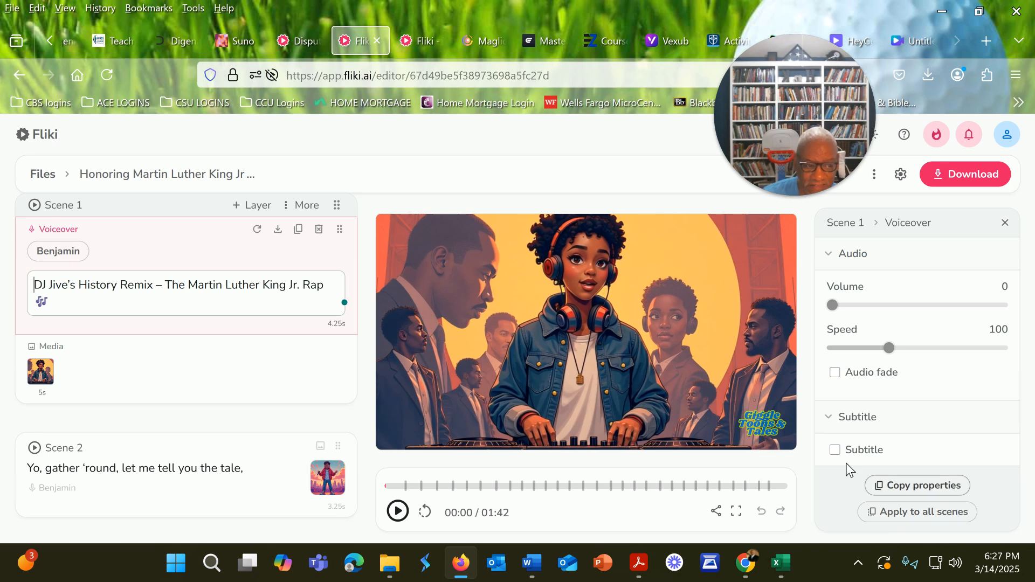
{"action": "mouse_move", "coordinate": [653, 421]}
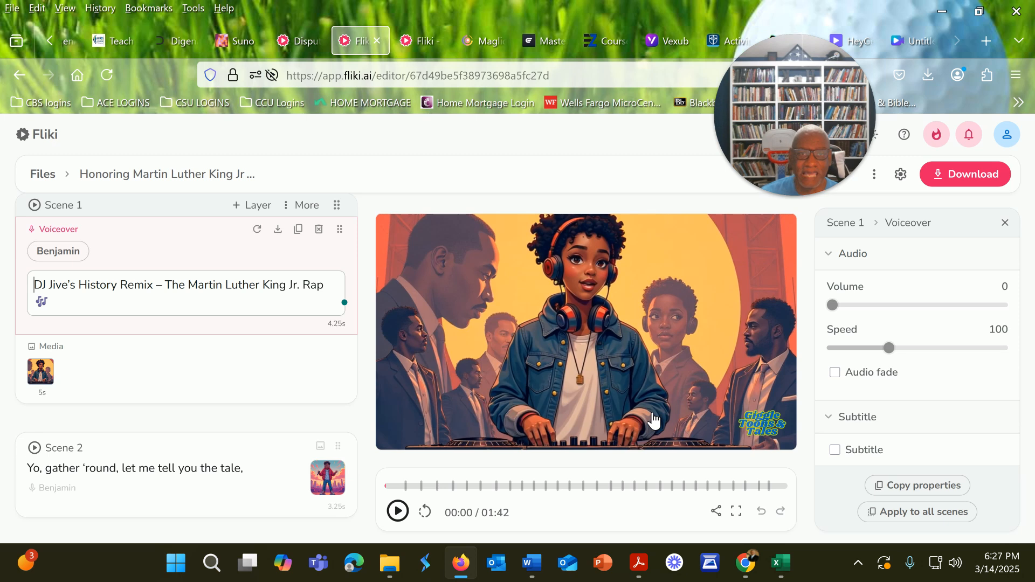
{"action": "mouse_move", "coordinate": [525, 417]}
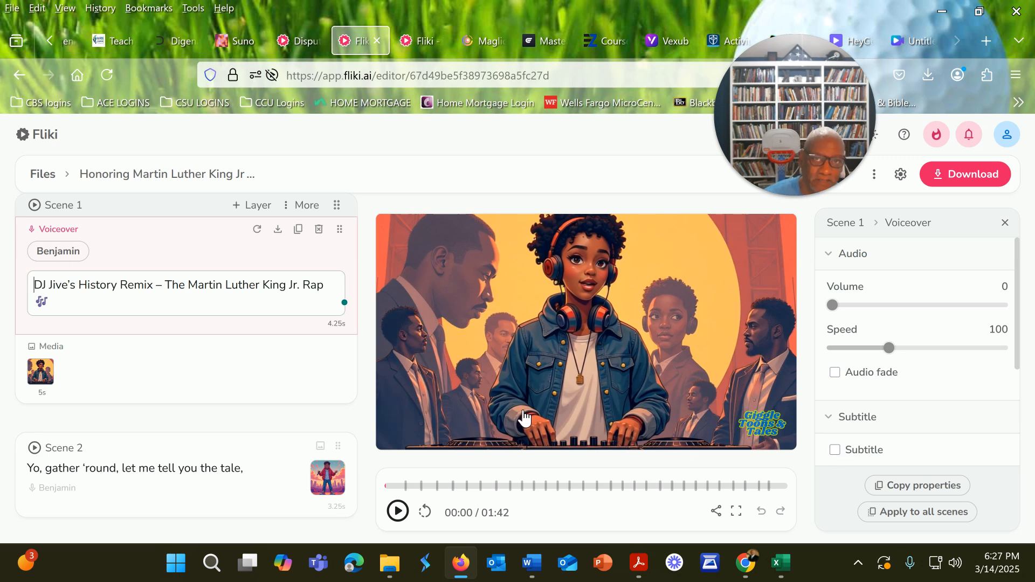
{"action": "mouse_move", "coordinate": [658, 407]}
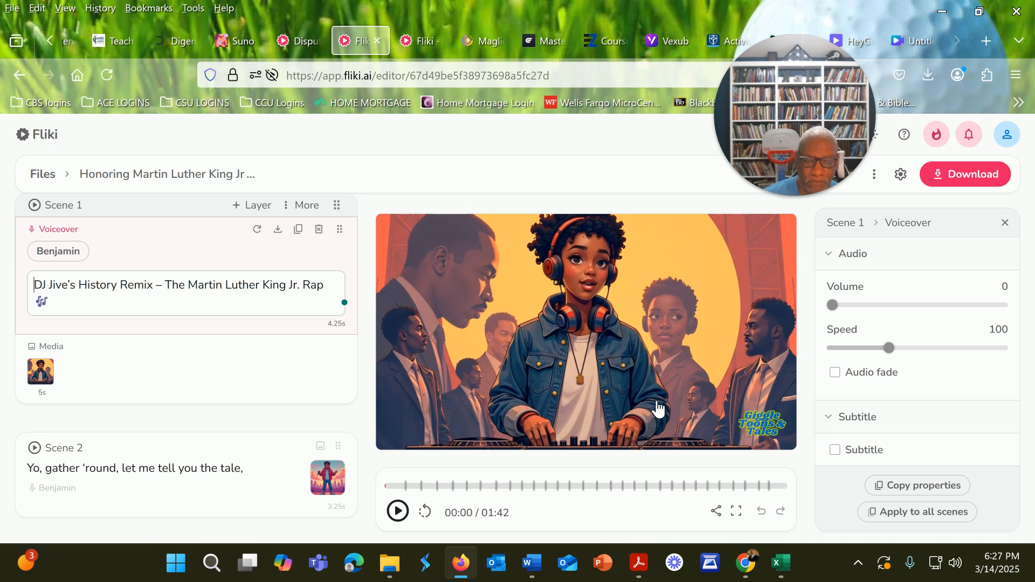
{"action": "mouse_move", "coordinate": [667, 424]}
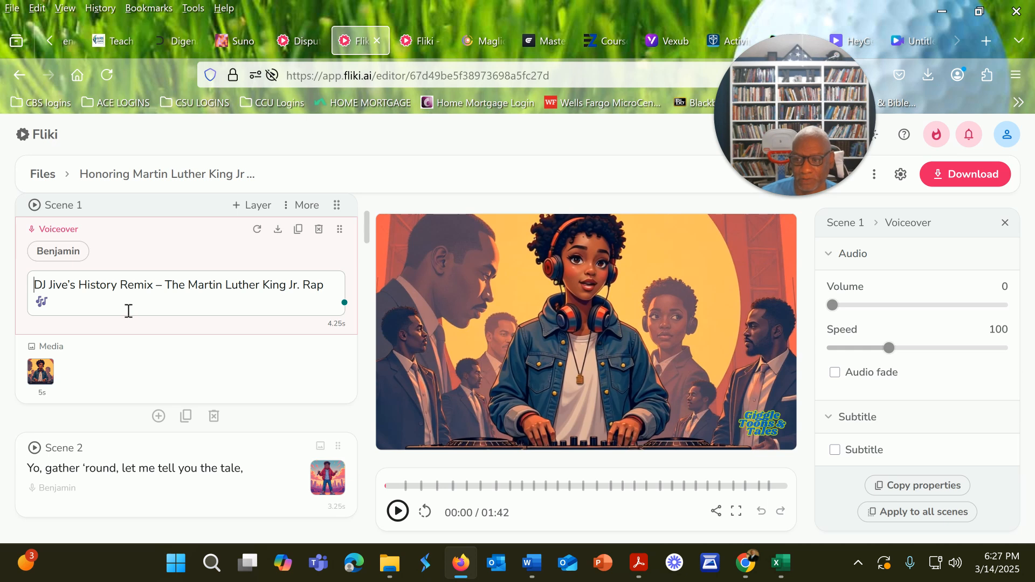
{"action": "mouse_move", "coordinate": [766, 457]}
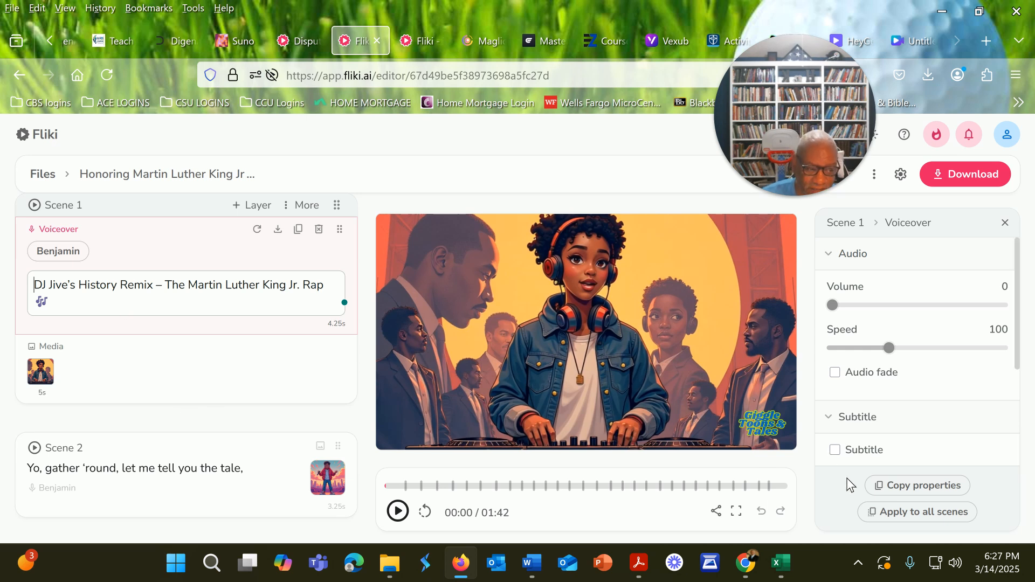
{"action": "mouse_move", "coordinate": [249, 333]}
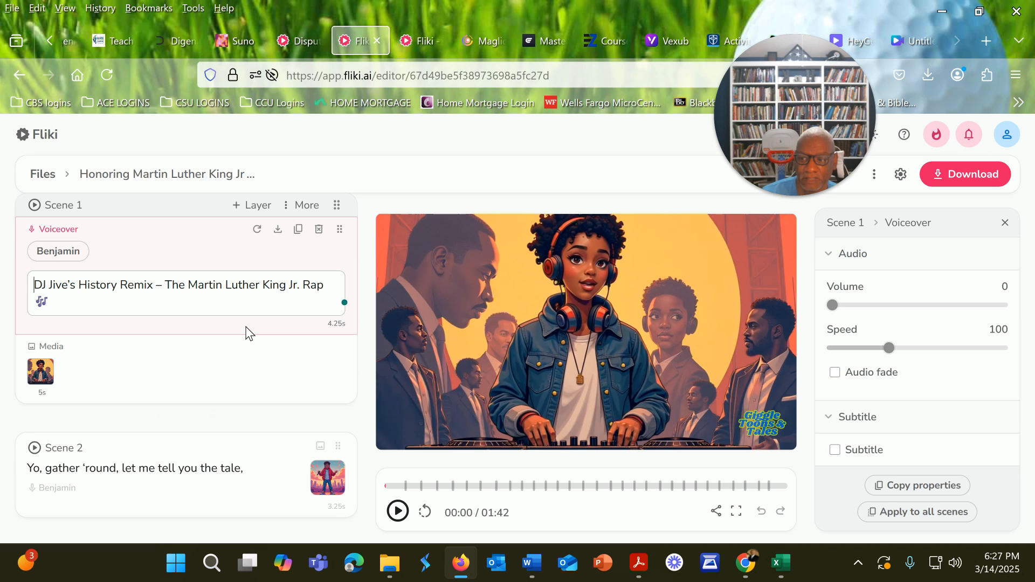
Check the opening scenes' image placement and move to Scene 4's Atlanta skyline image
{"action": "left_click", "coordinate": [397, 512]}
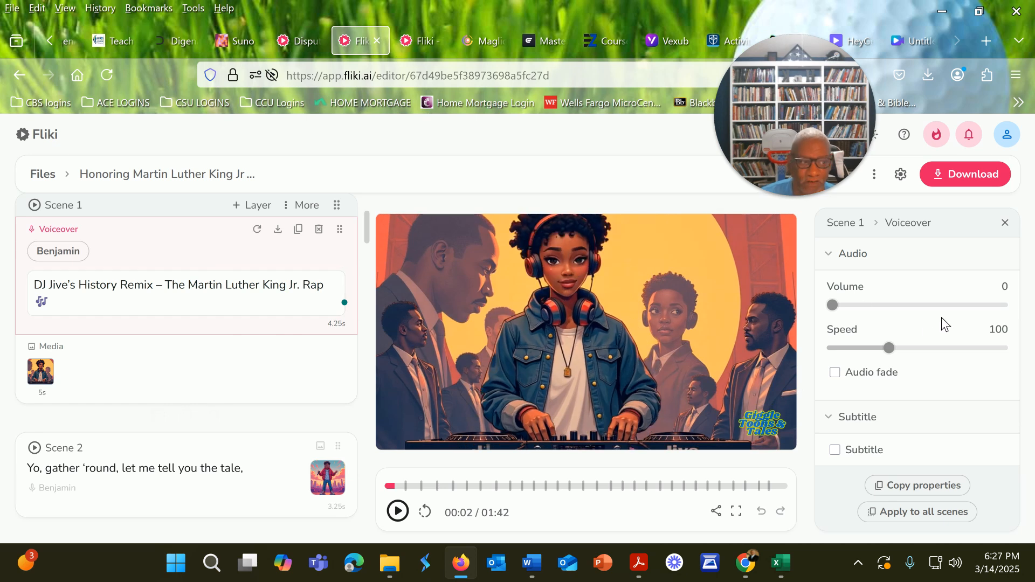
{"action": "mouse_move", "coordinate": [426, 435]}
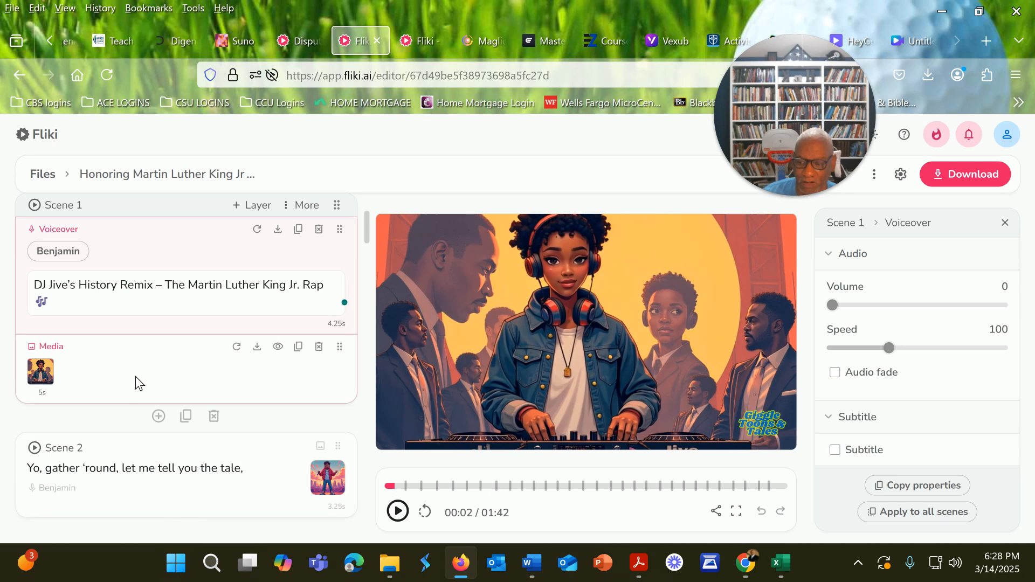
{"action": "left_click", "coordinate": [64, 447]}
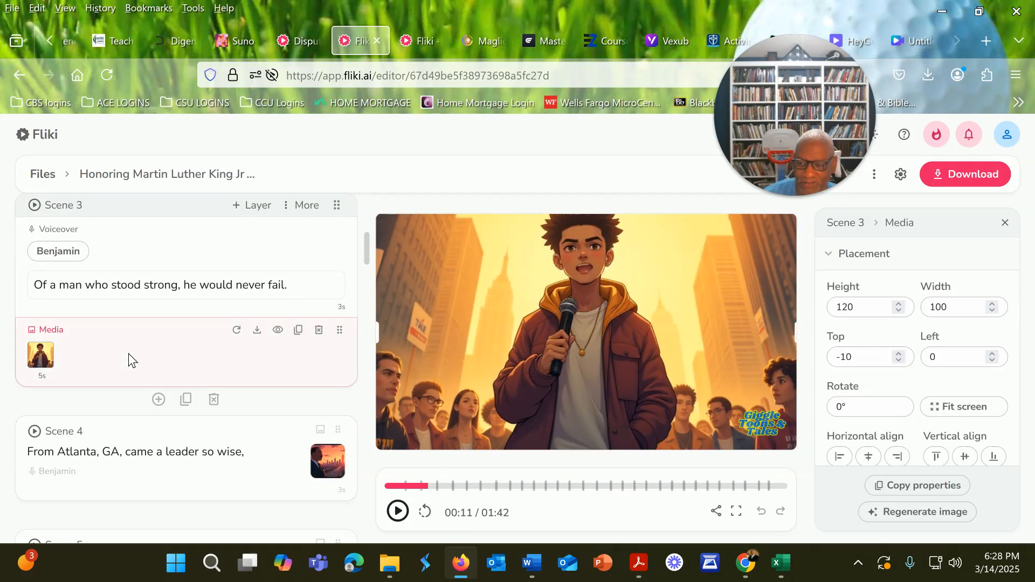
{"action": "mouse_move", "coordinate": [622, 279]}
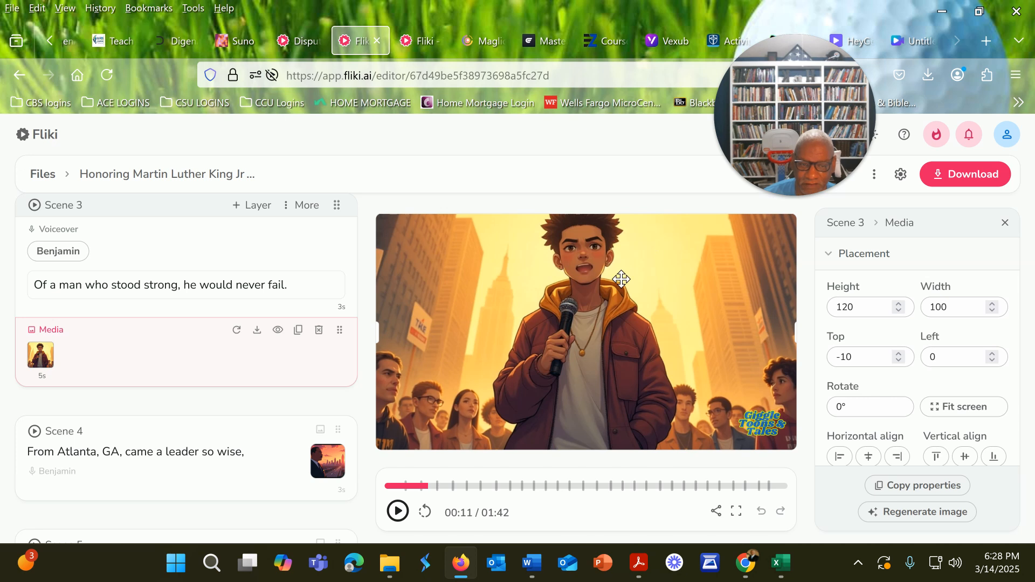
{"action": "mouse_move", "coordinate": [153, 351]}
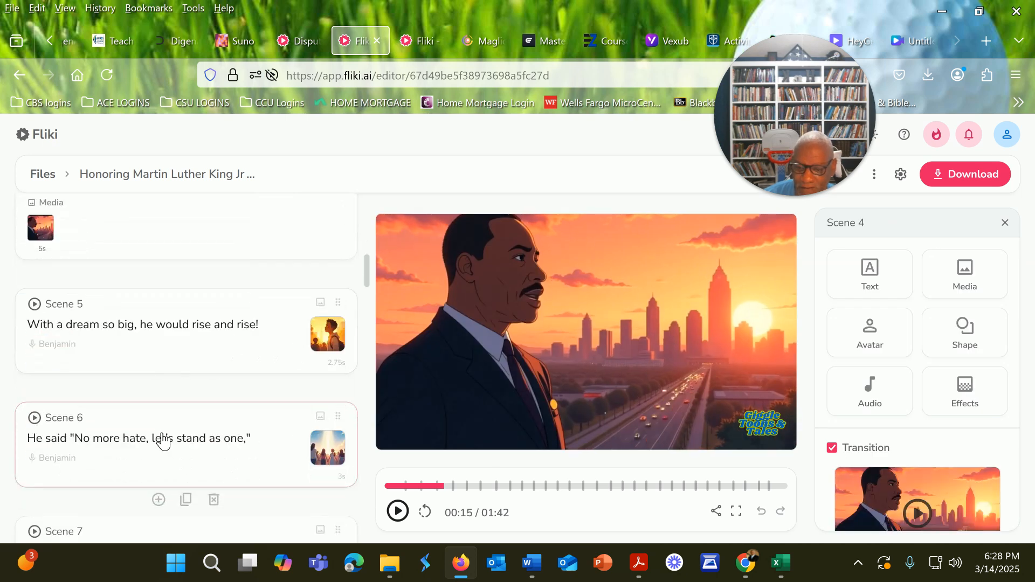
{"action": "scroll", "scroll_direction": "down", "scroll_amount": 3}
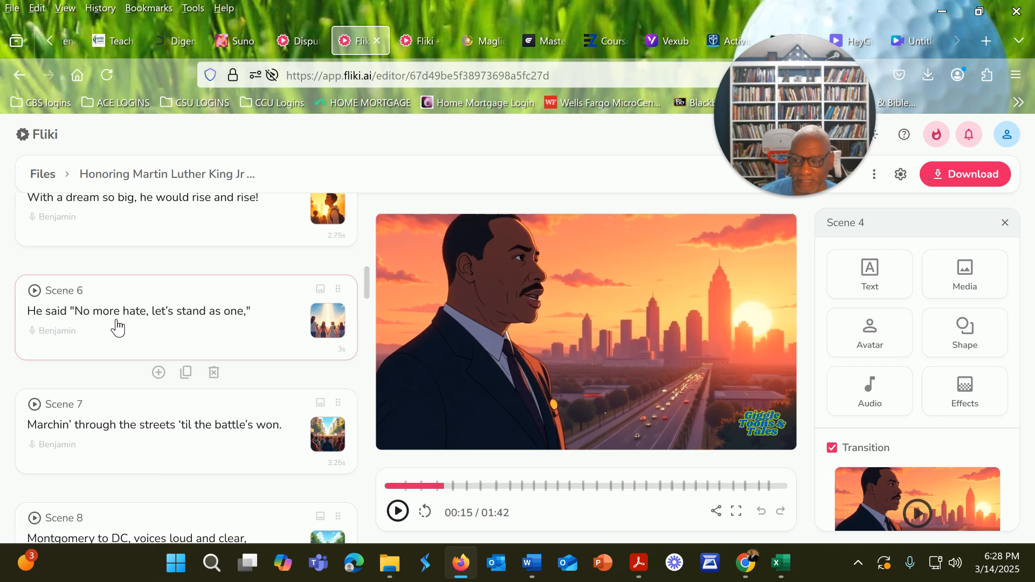
{"action": "mouse_move", "coordinate": [514, 369]}
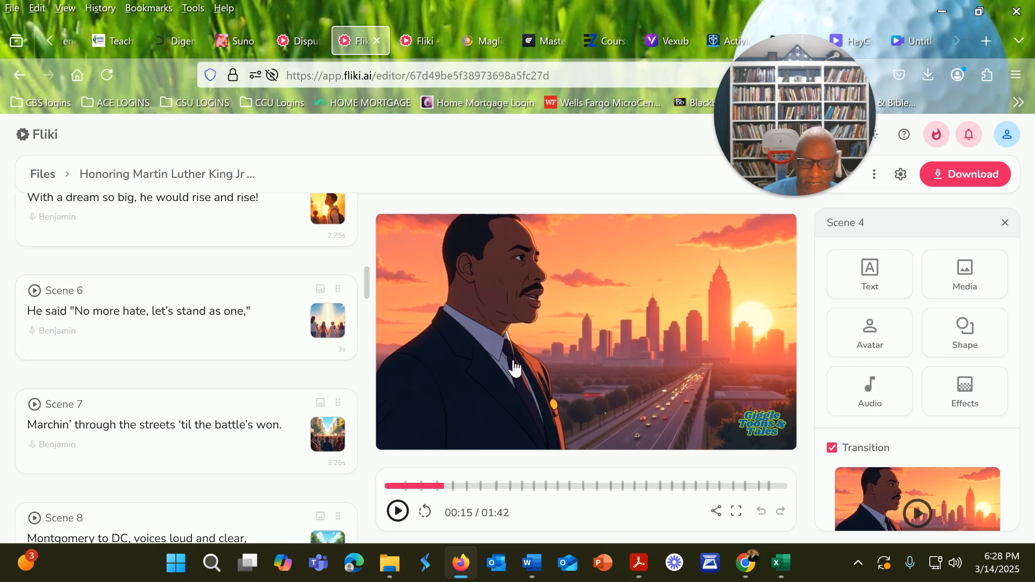
{"action": "mouse_move", "coordinate": [689, 431]}
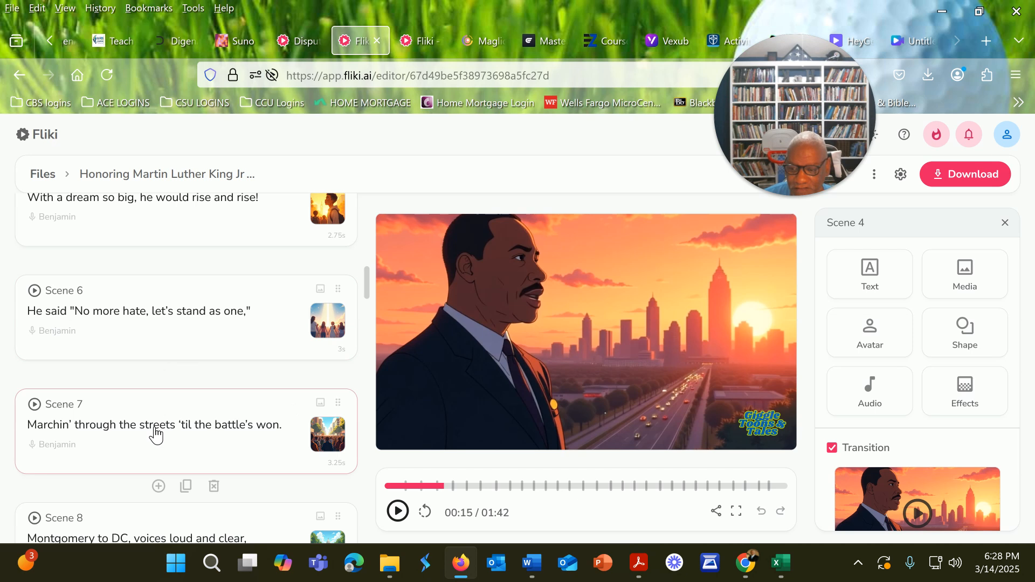
Preview Scenes 7-9, settle on Scene 8's Capitol crowd, and glance at the Download options
{"action": "left_click", "coordinate": [153, 425]}
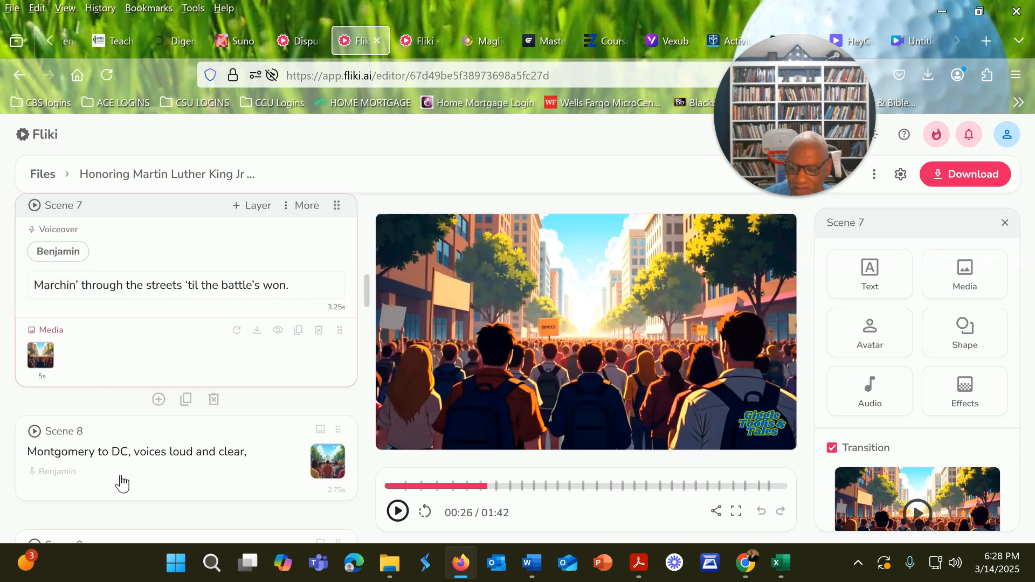
{"action": "left_click", "coordinate": [137, 452]}
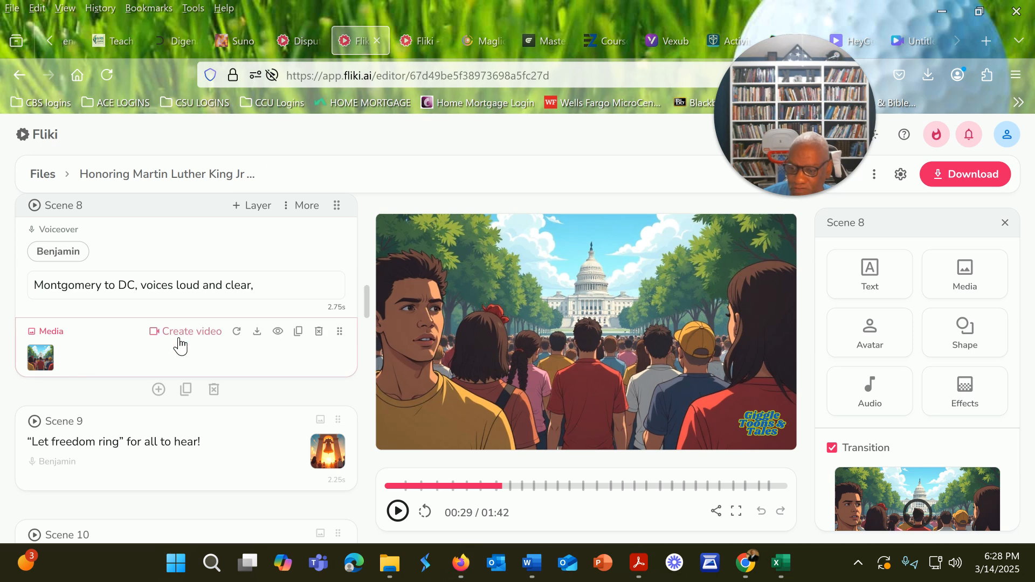
{"action": "mouse_move", "coordinate": [192, 331]}
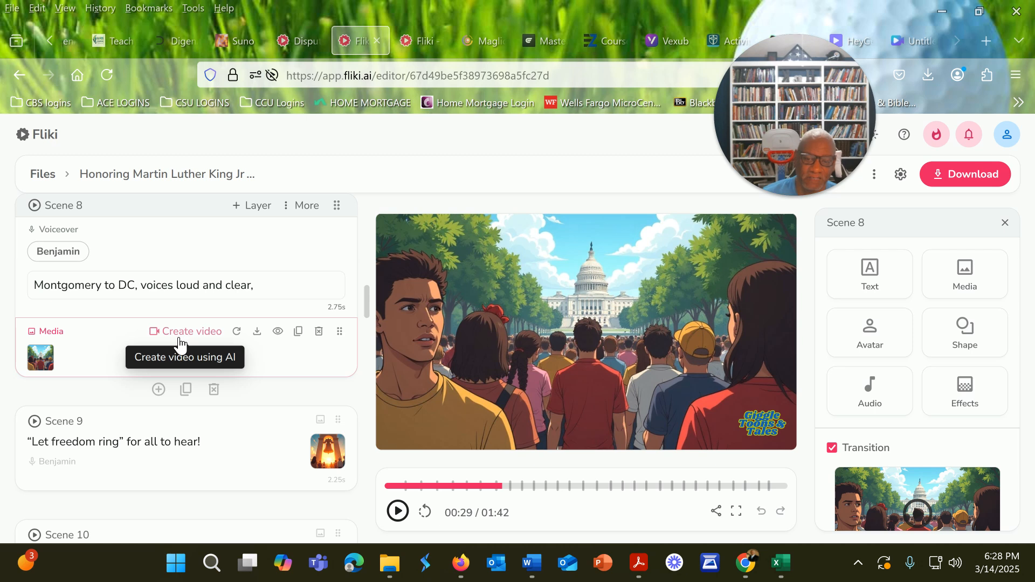
{"action": "mouse_move", "coordinate": [617, 406]}
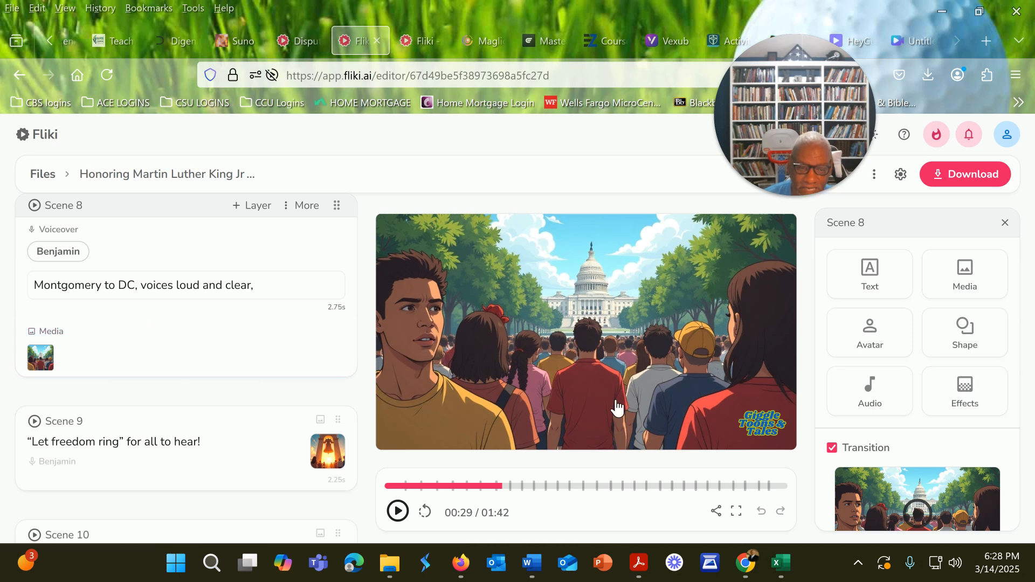
{"action": "mouse_move", "coordinate": [500, 377]}
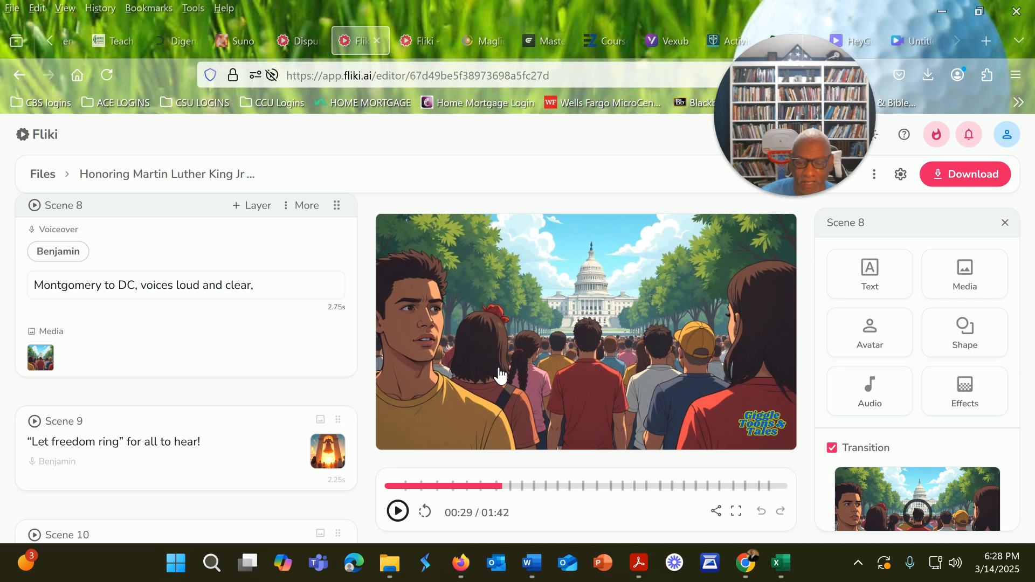
{"action": "mouse_move", "coordinate": [503, 382]}
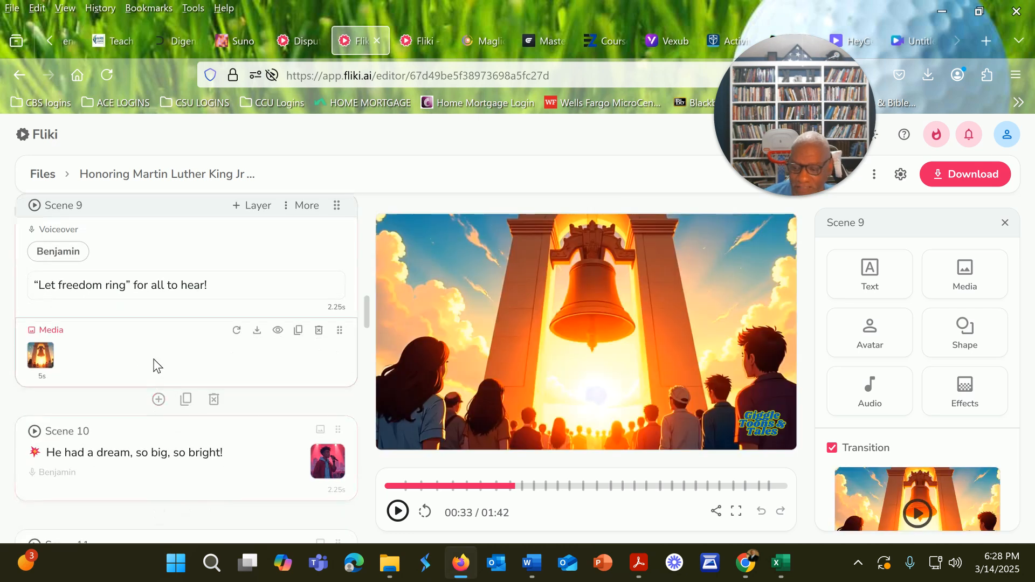
{"action": "mouse_move", "coordinate": [180, 360]}
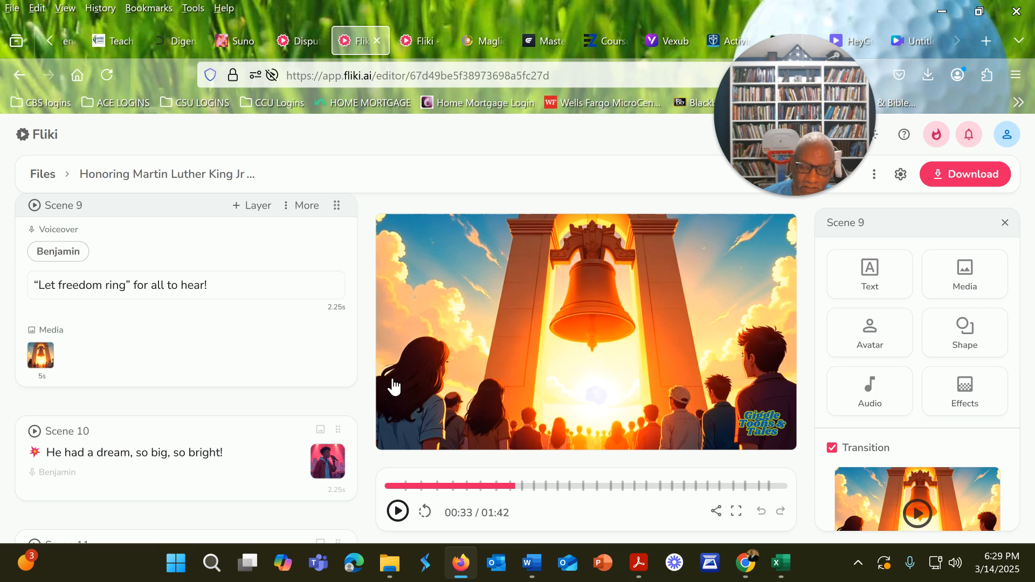
{"action": "scroll", "scroll_direction": "up", "scroll_amount": 3}
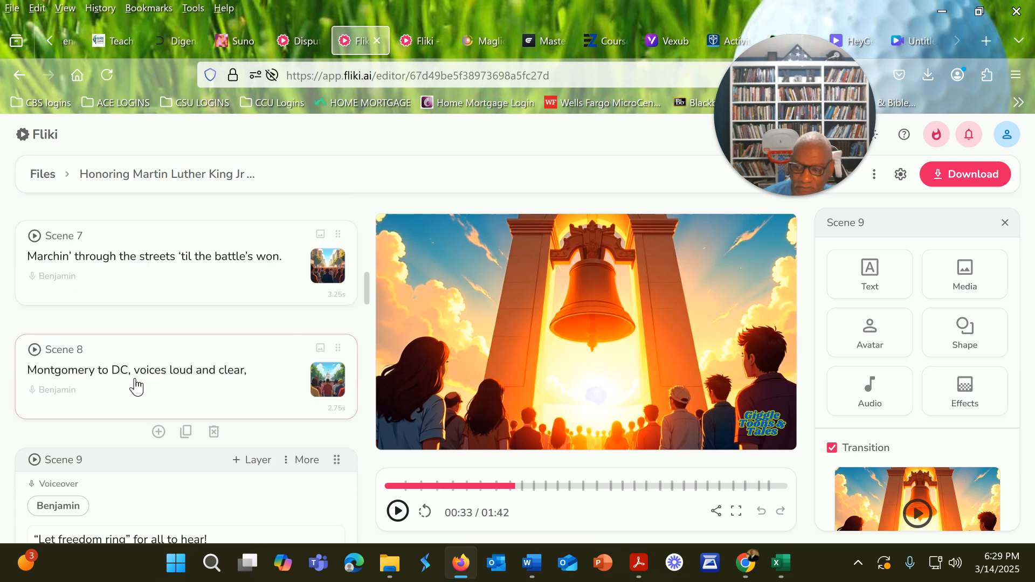
{"action": "left_click", "coordinate": [137, 370]}
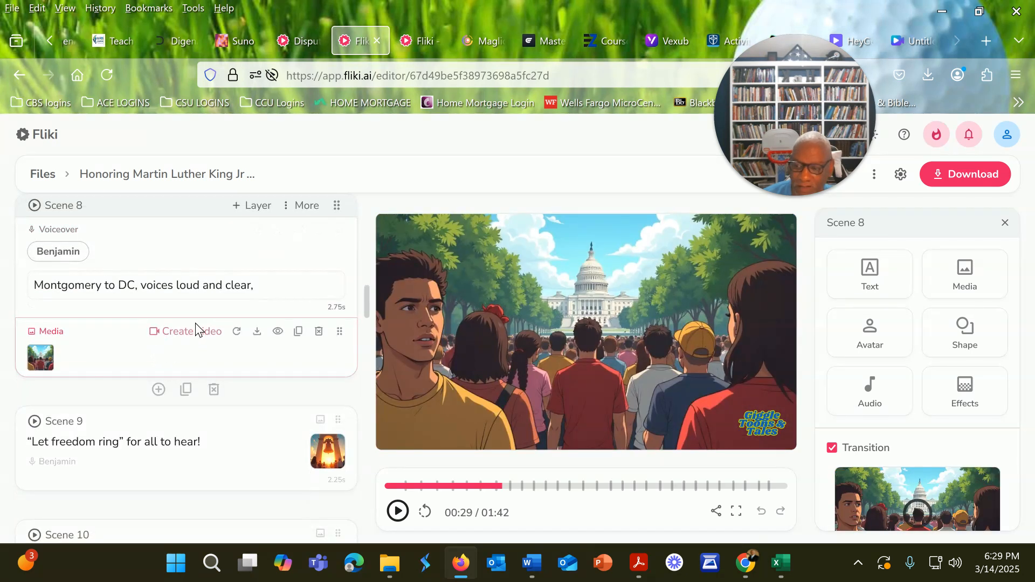
{"action": "mouse_move", "coordinate": [195, 338]}
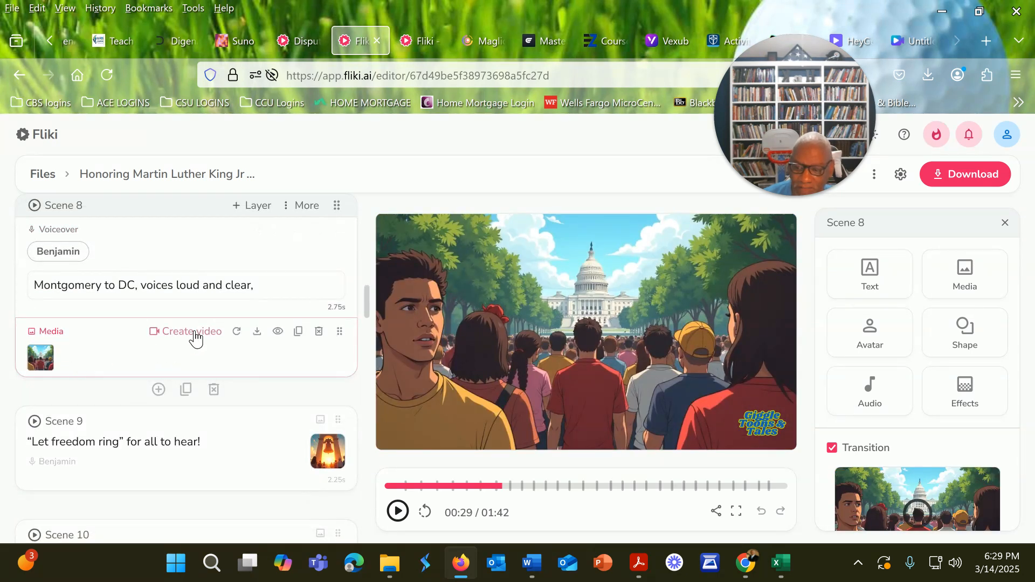
{"action": "mouse_move", "coordinate": [192, 331]}
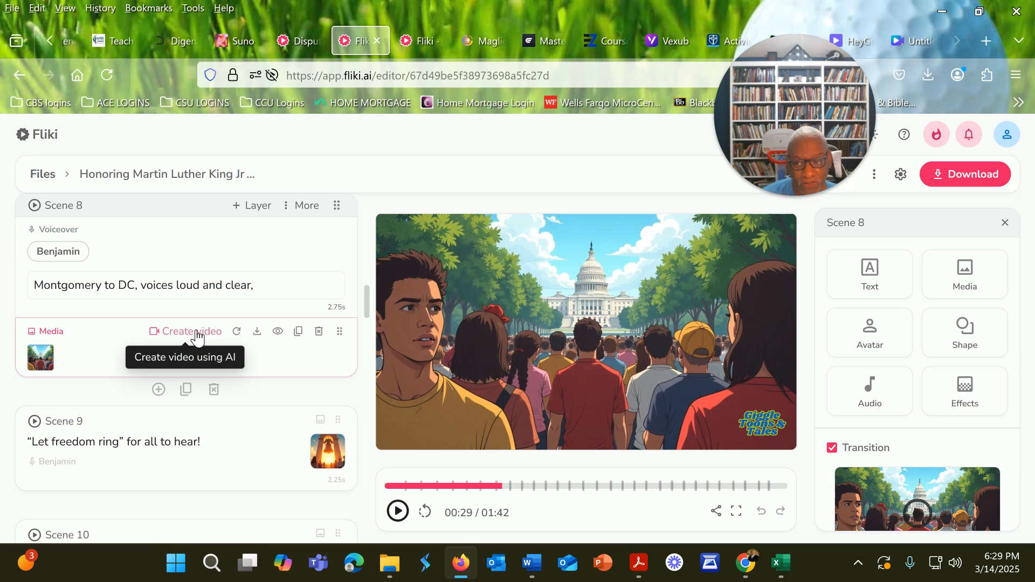
{"action": "mouse_move", "coordinate": [196, 337]}
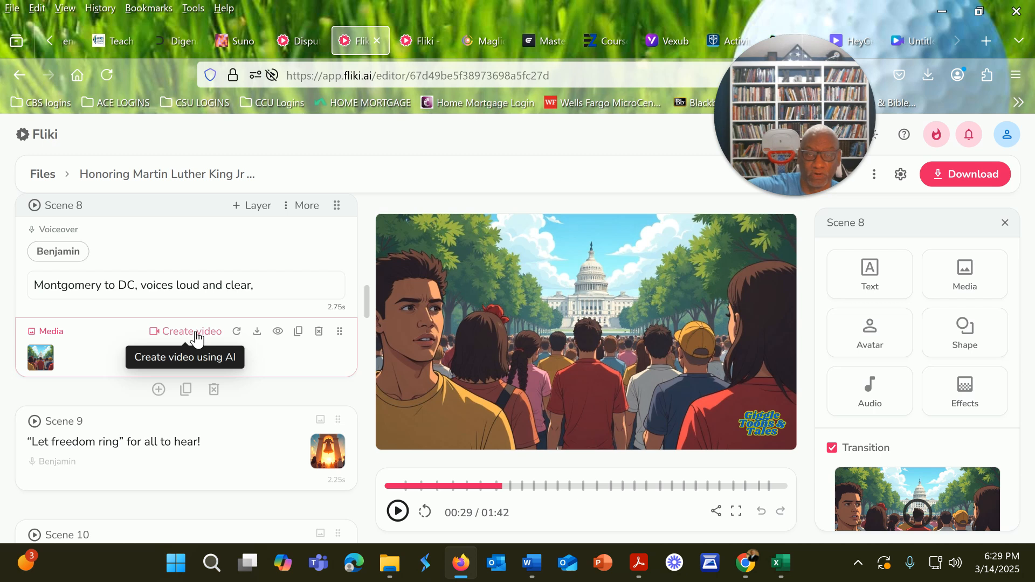
{"action": "mouse_move", "coordinate": [304, 394]}
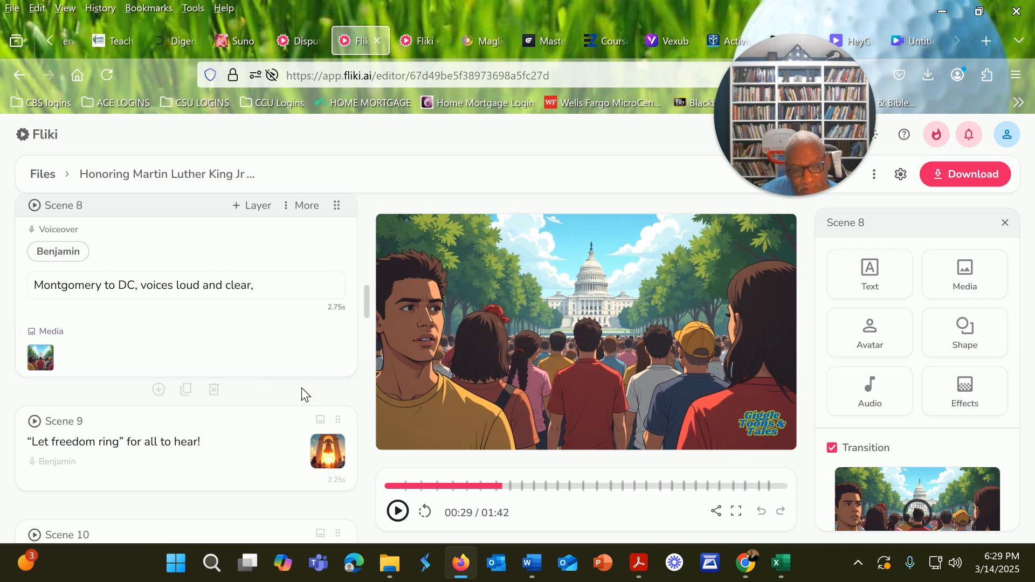
{"action": "mouse_move", "coordinate": [882, 339]}
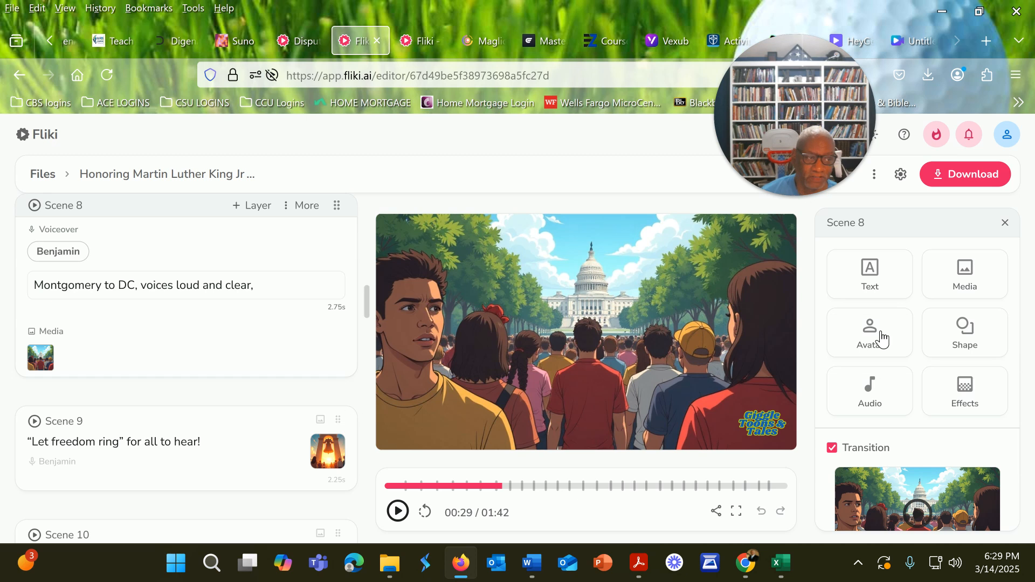
{"action": "mouse_move", "coordinate": [967, 175]}
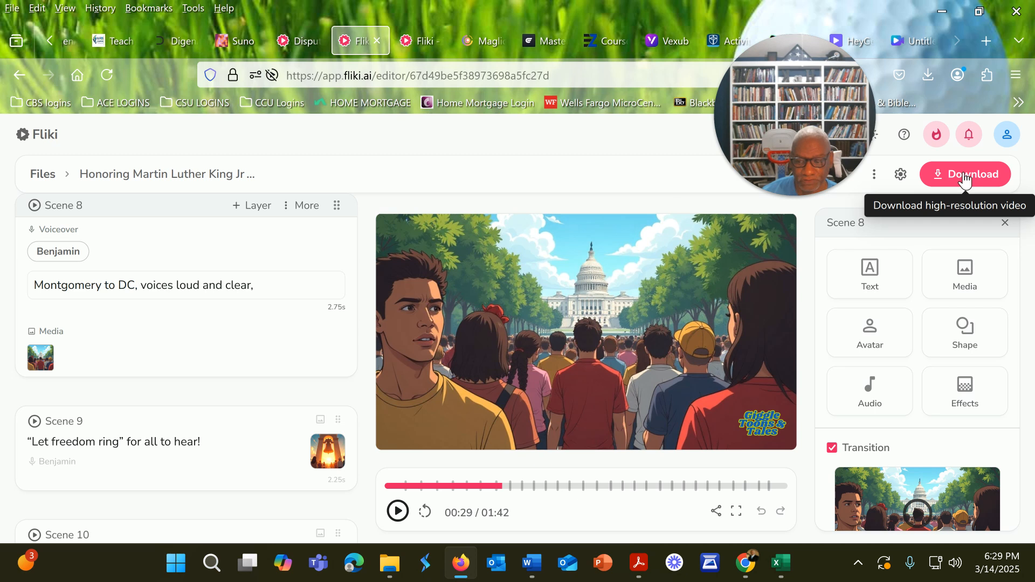
{"action": "left_click", "coordinate": [964, 174]}
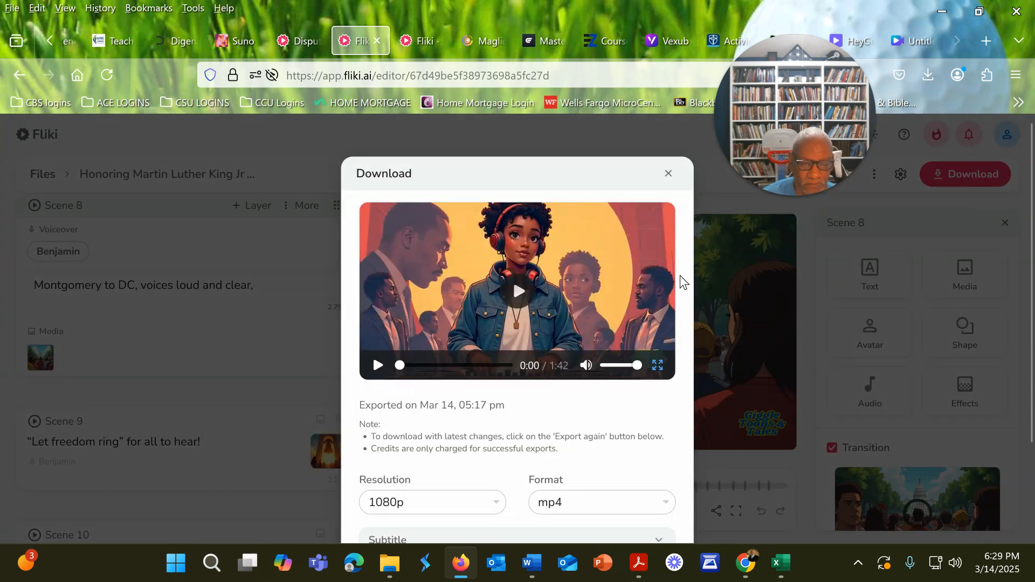
{"action": "left_click", "coordinate": [668, 172]}
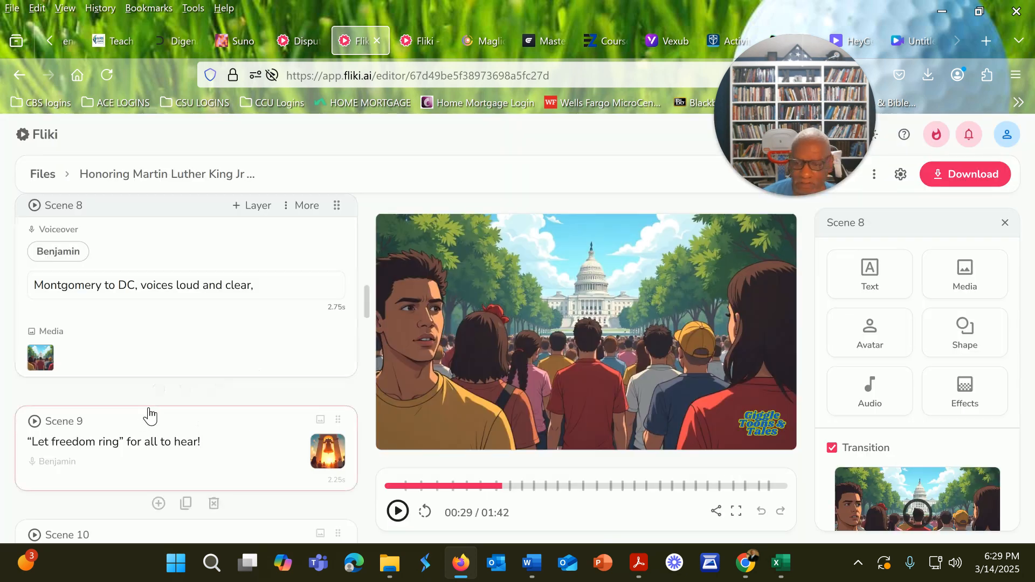
Add a Watermark layer to the common scene, keeping the Giggle Toons & Tales logo selected
{"action": "scroll", "scroll_direction": "up", "scroll_amount": 3}
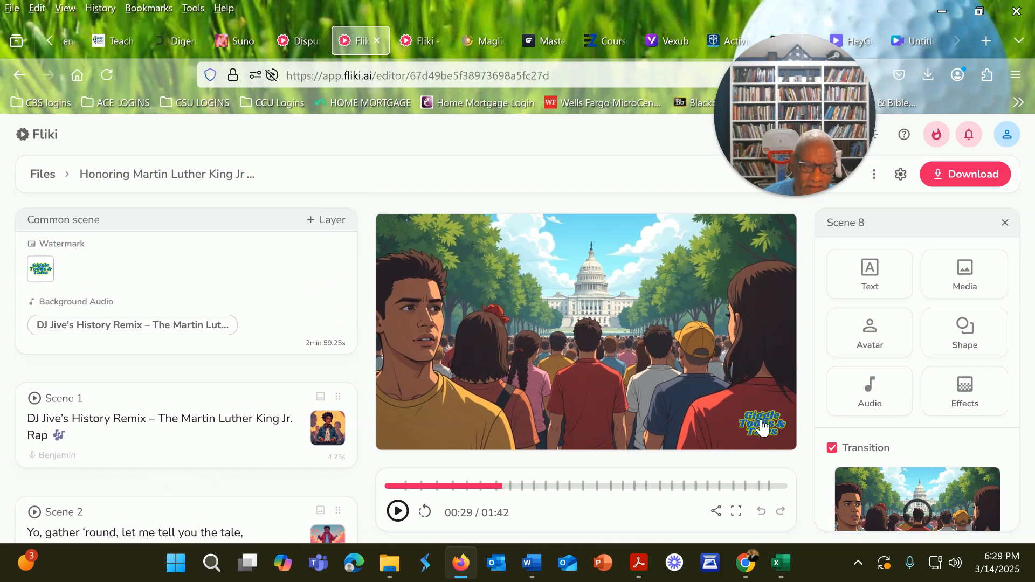
{"action": "mouse_move", "coordinate": [268, 151]}
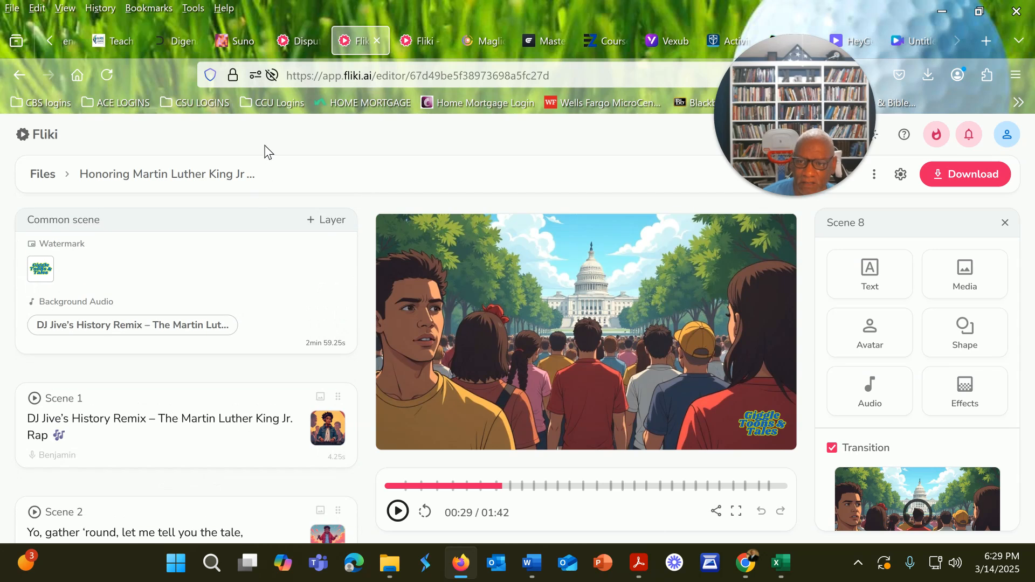
{"action": "mouse_move", "coordinate": [336, 183]}
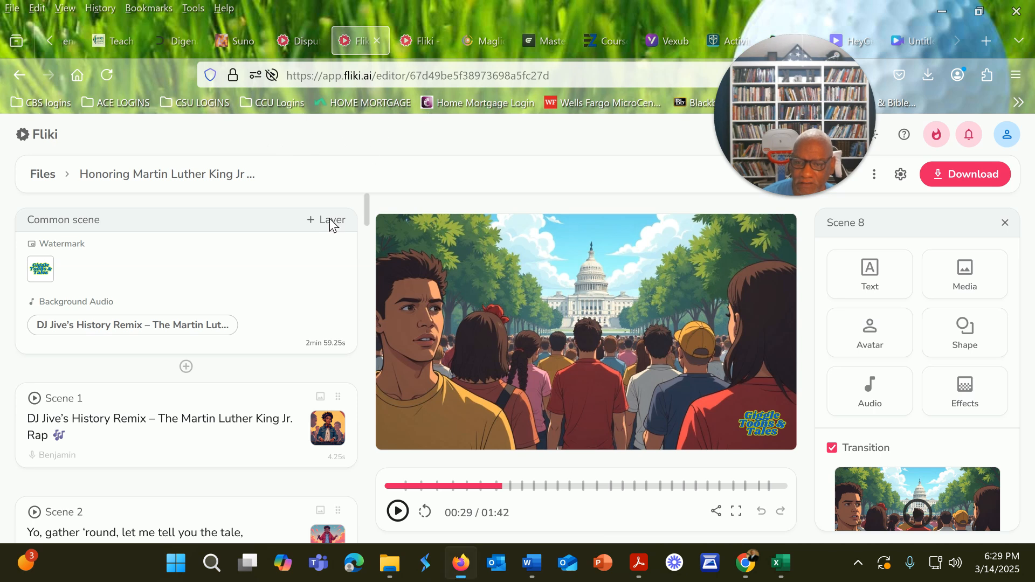
{"action": "left_click", "coordinate": [326, 220]}
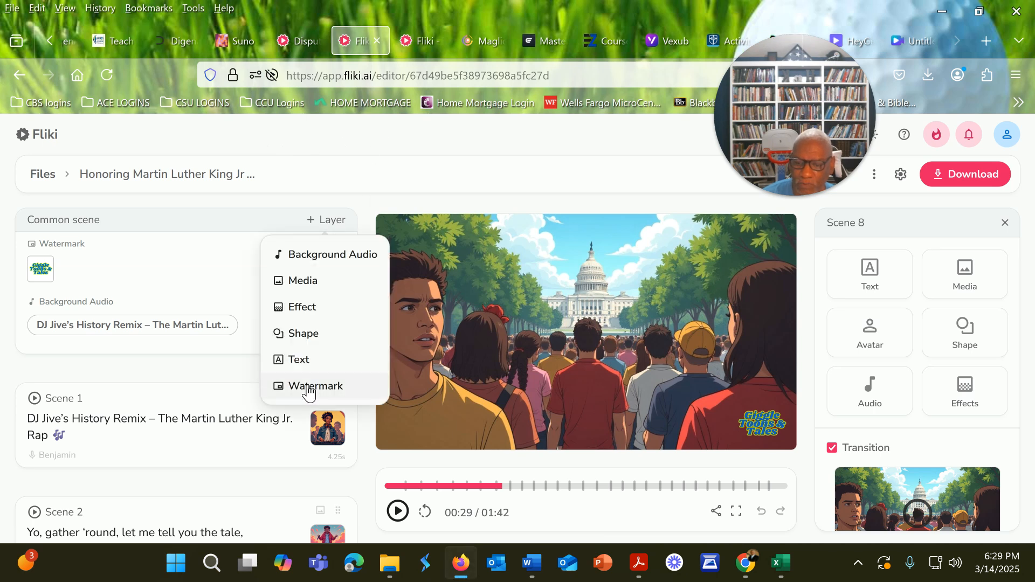
{"action": "left_click", "coordinate": [315, 386]}
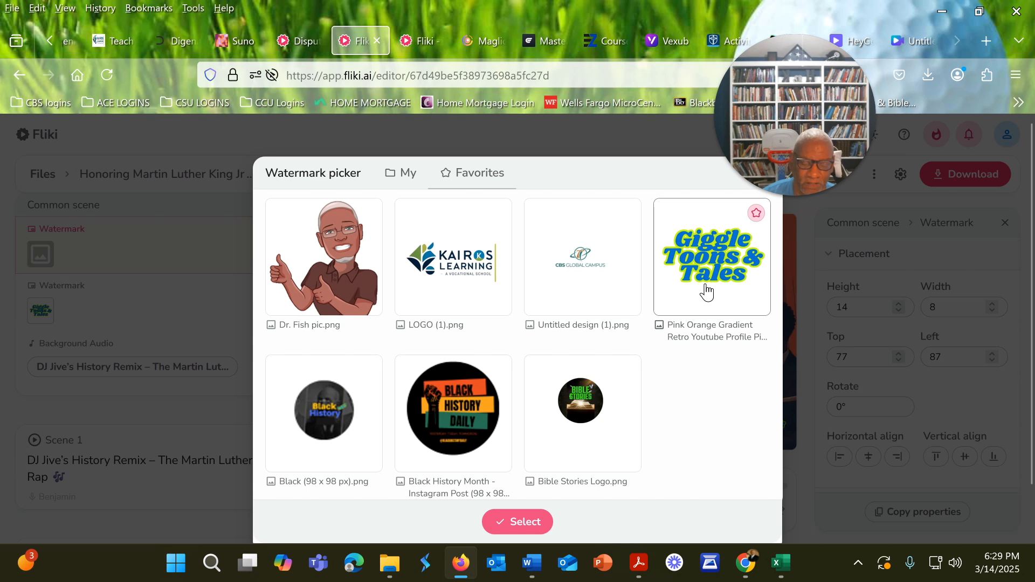
{"action": "left_click", "coordinate": [472, 173]}
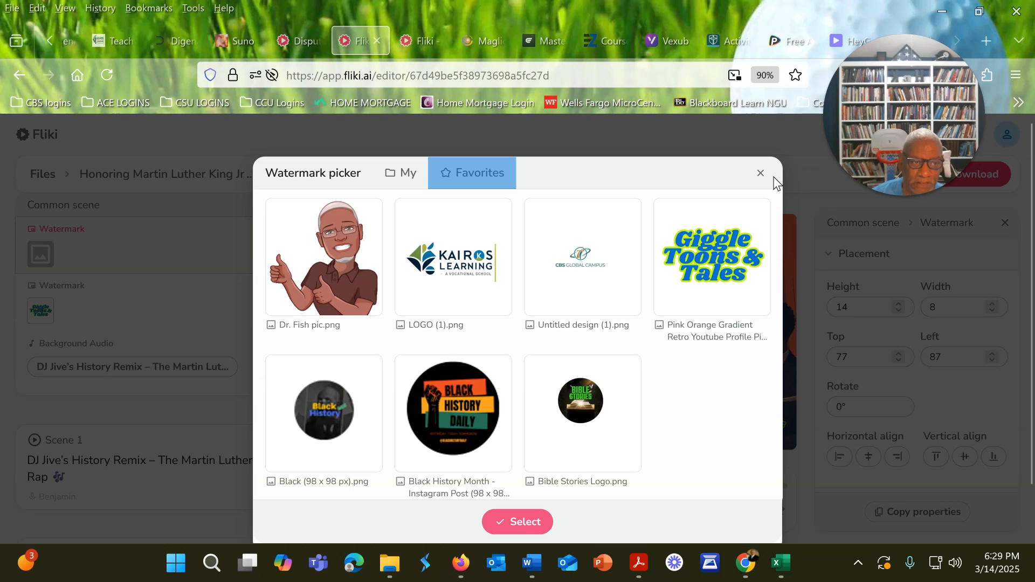
{"action": "left_click", "coordinate": [760, 172]}
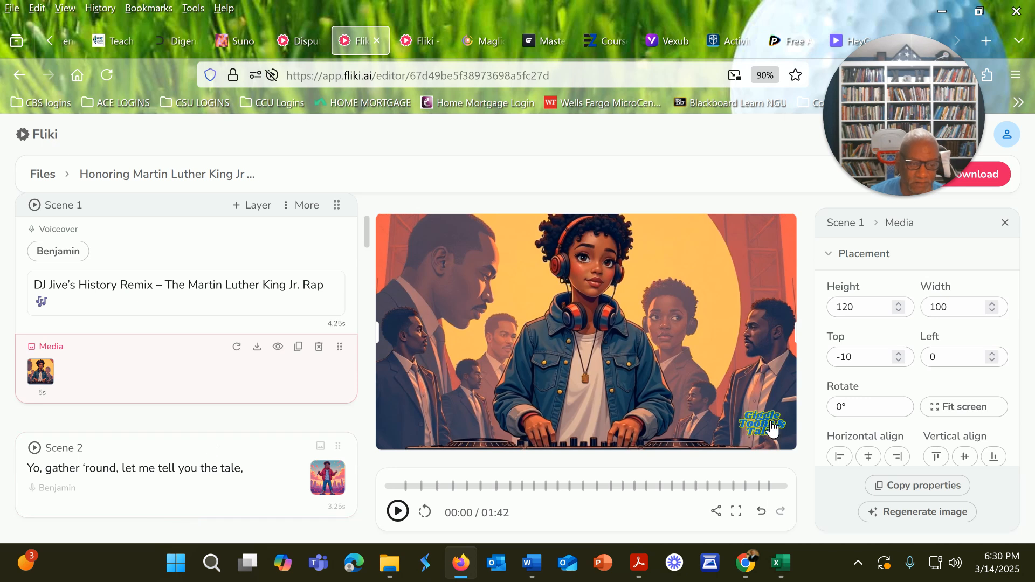
{"action": "mouse_move", "coordinate": [768, 426]}
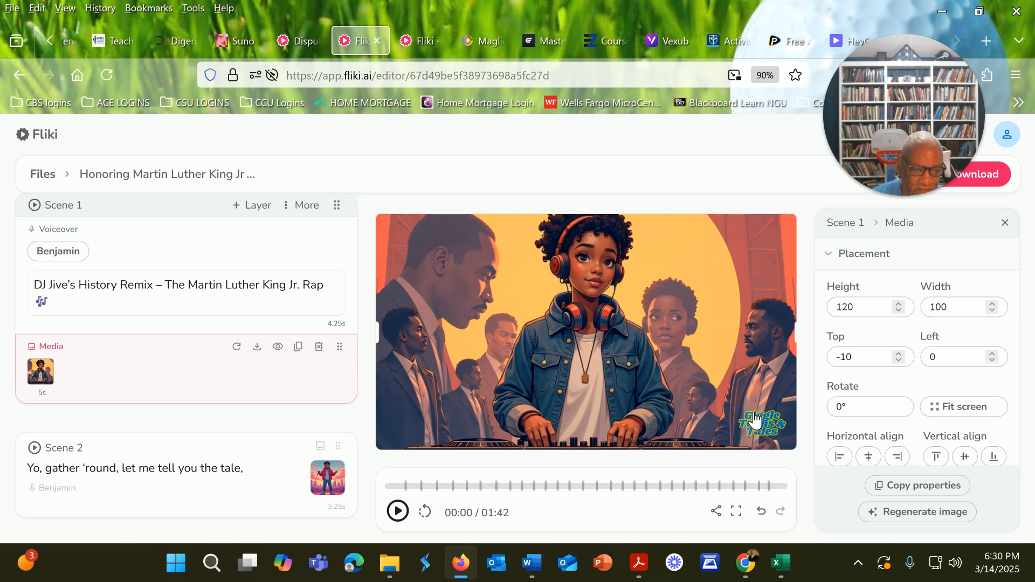
{"action": "mouse_move", "coordinate": [750, 421]}
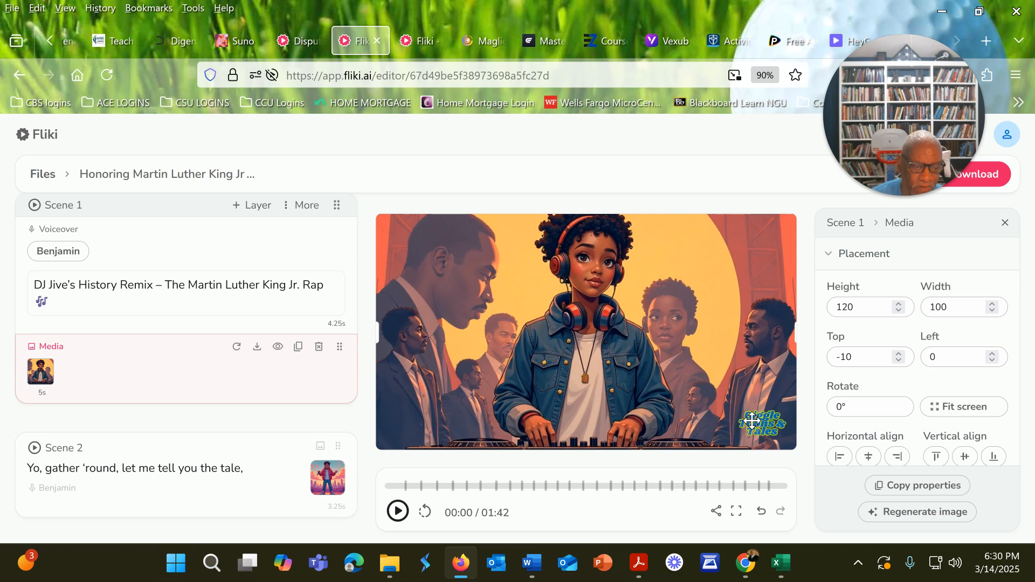
{"action": "left_click", "coordinate": [761, 423]}
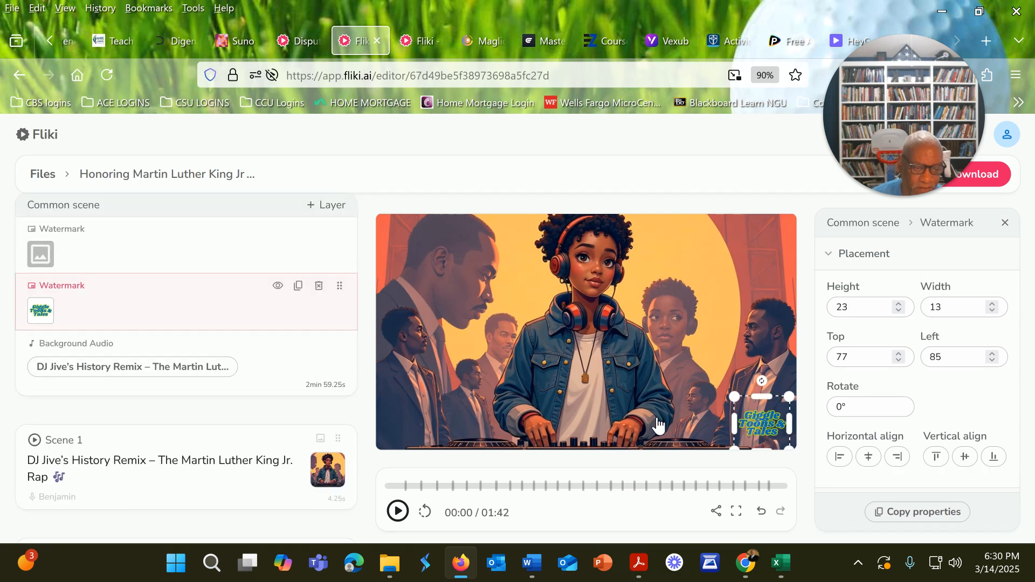
{"action": "left_click", "coordinate": [63, 440]}
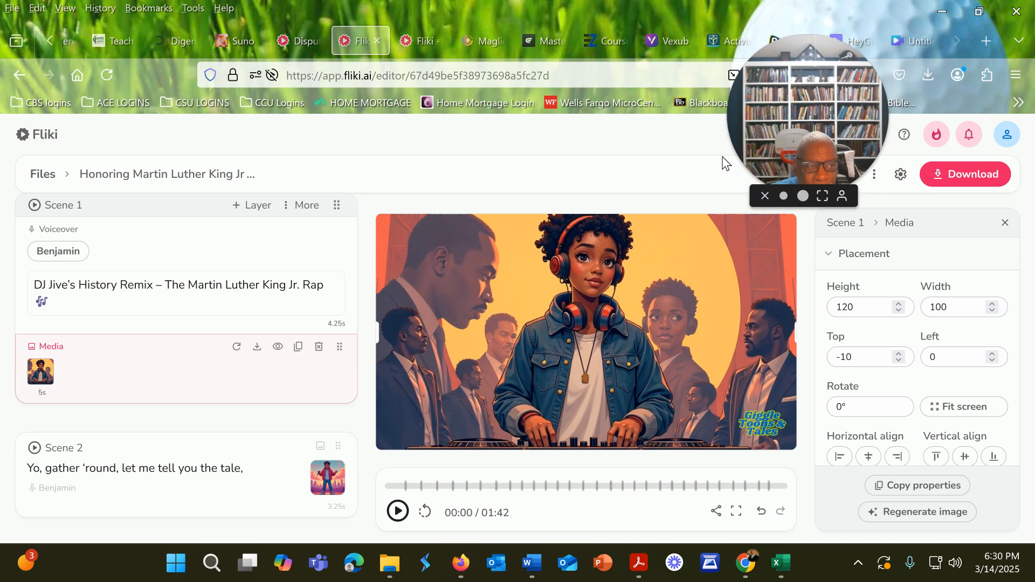
{"action": "mouse_move", "coordinate": [966, 173]}
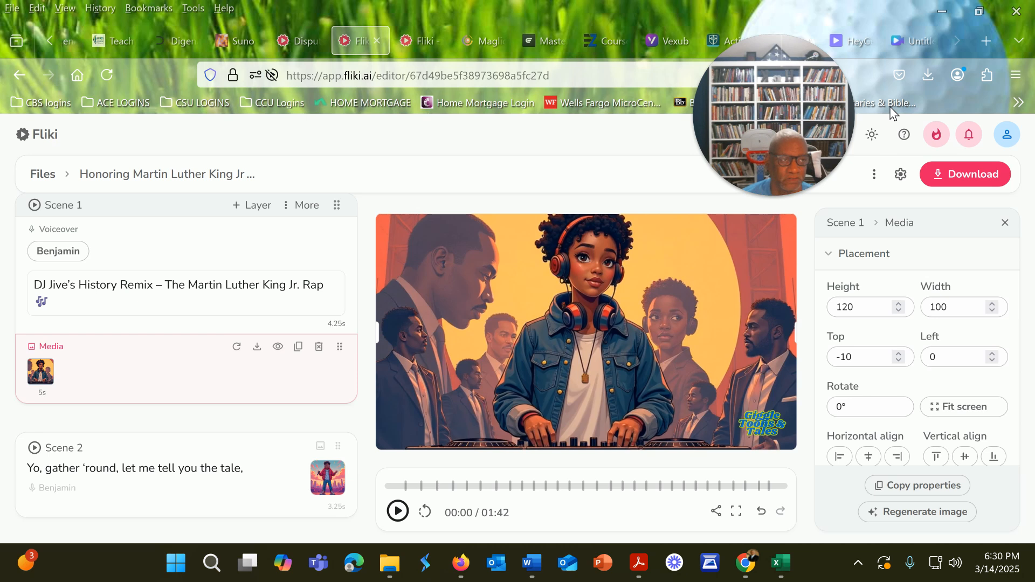
{"action": "mouse_move", "coordinate": [921, 50]}
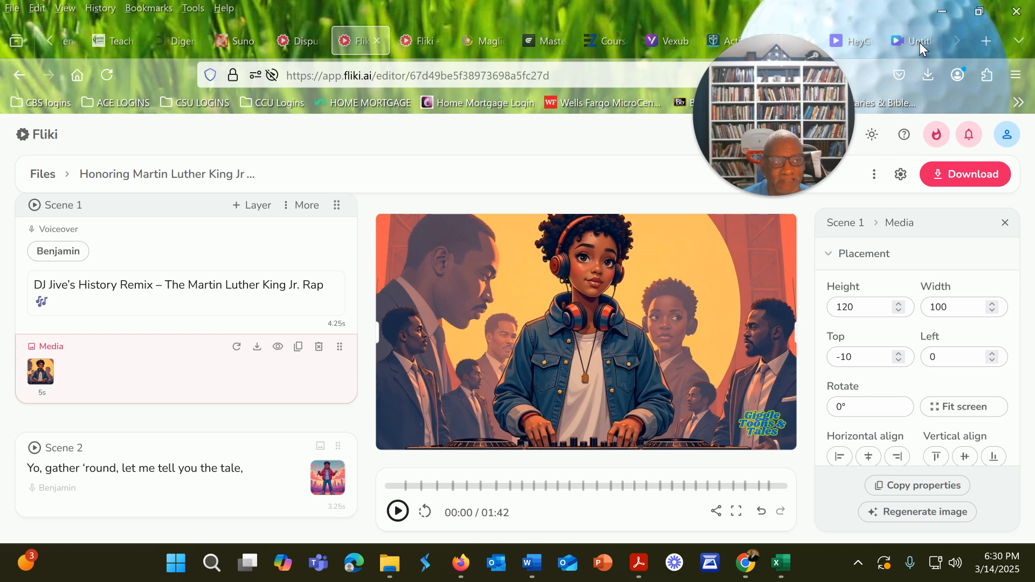
Switch to the Canva tab with the Untitled video design and its auto-captions
{"action": "left_click", "coordinate": [912, 40]}
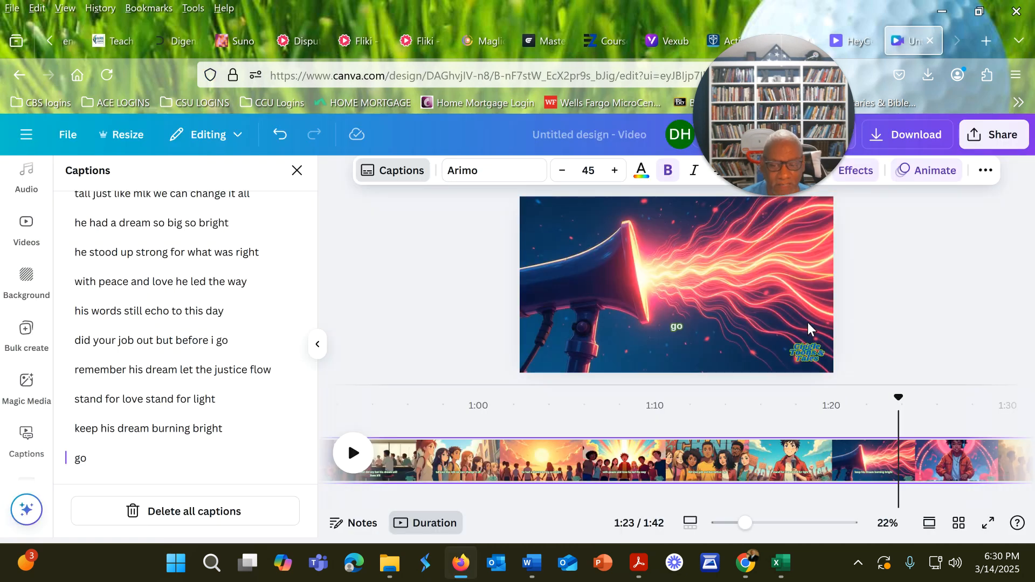
{"action": "mouse_move", "coordinate": [531, 355]}
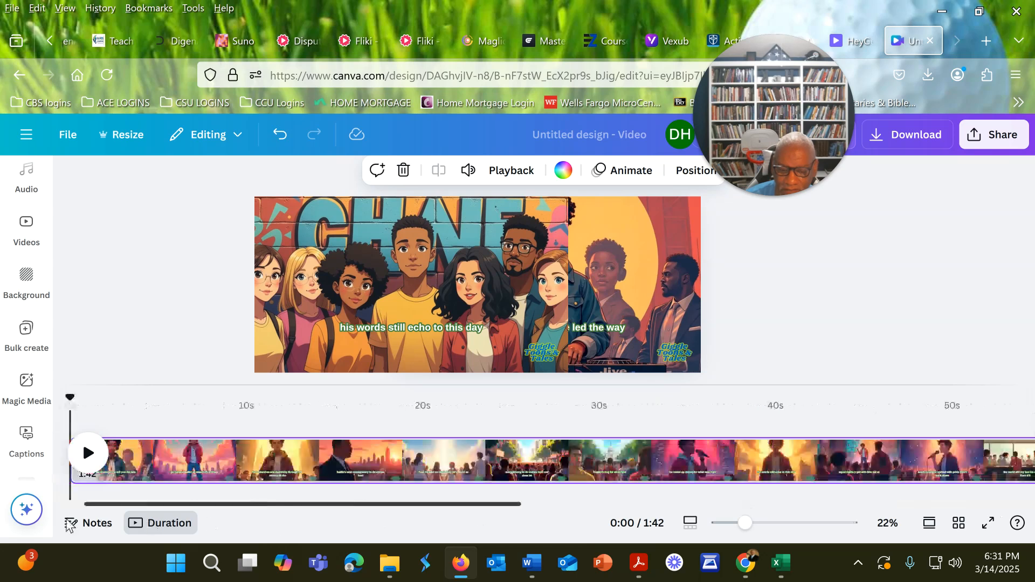
{"action": "left_click", "coordinate": [87, 453]}
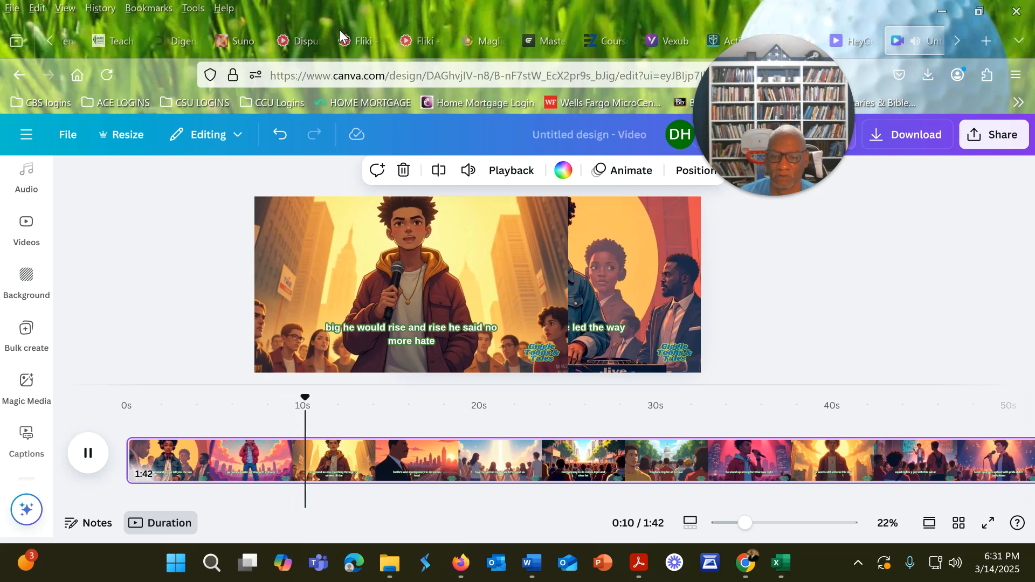
{"action": "left_click", "coordinate": [475, 283]}
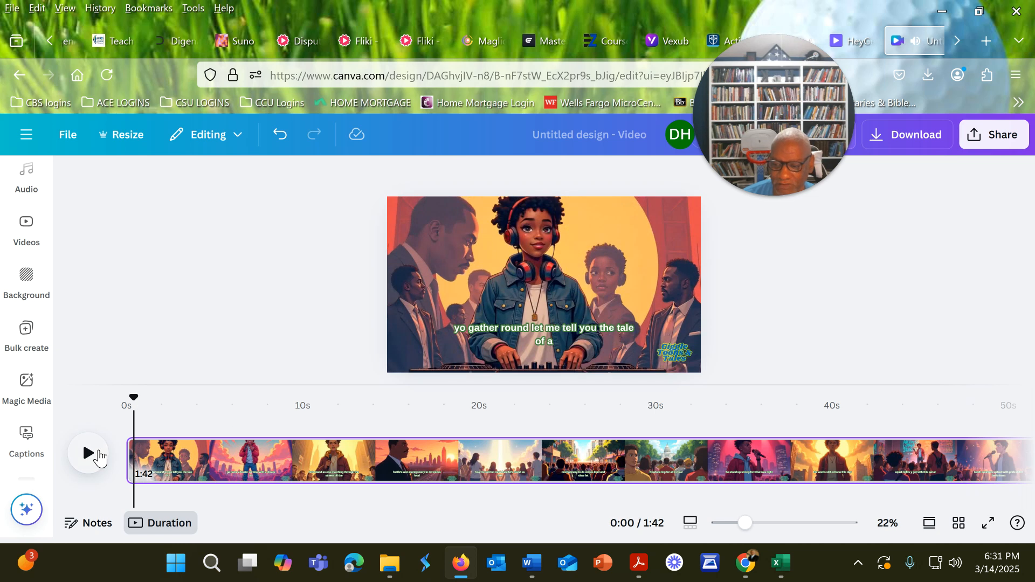
{"action": "left_click", "coordinate": [87, 453]}
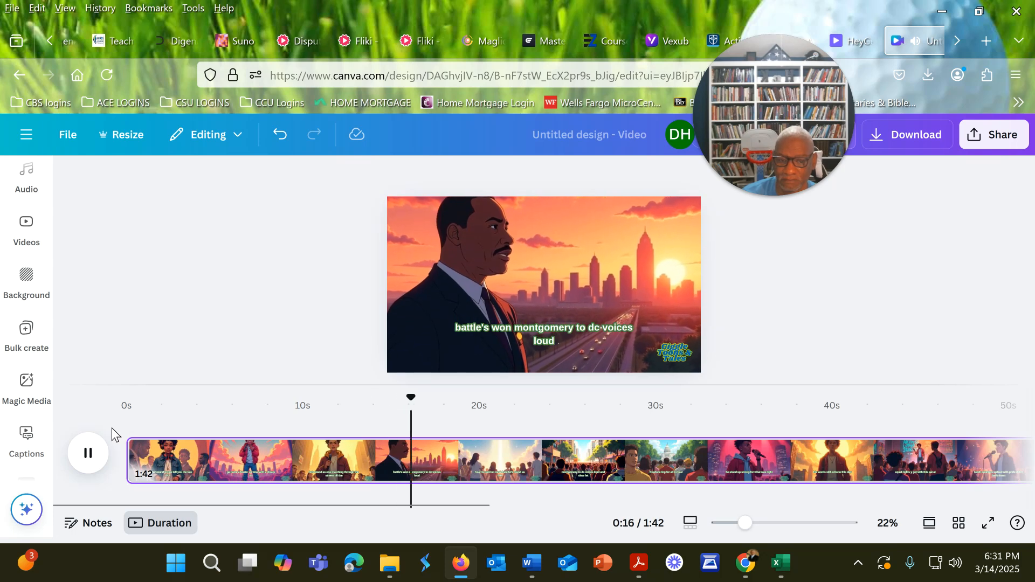
{"action": "left_click", "coordinate": [87, 453]}
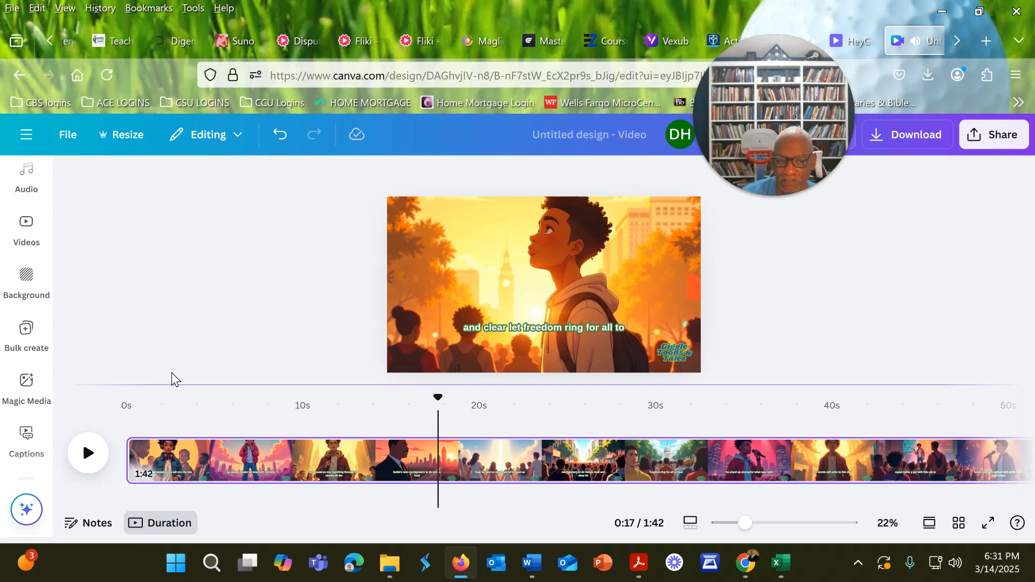
{"action": "mouse_move", "coordinate": [165, 395]}
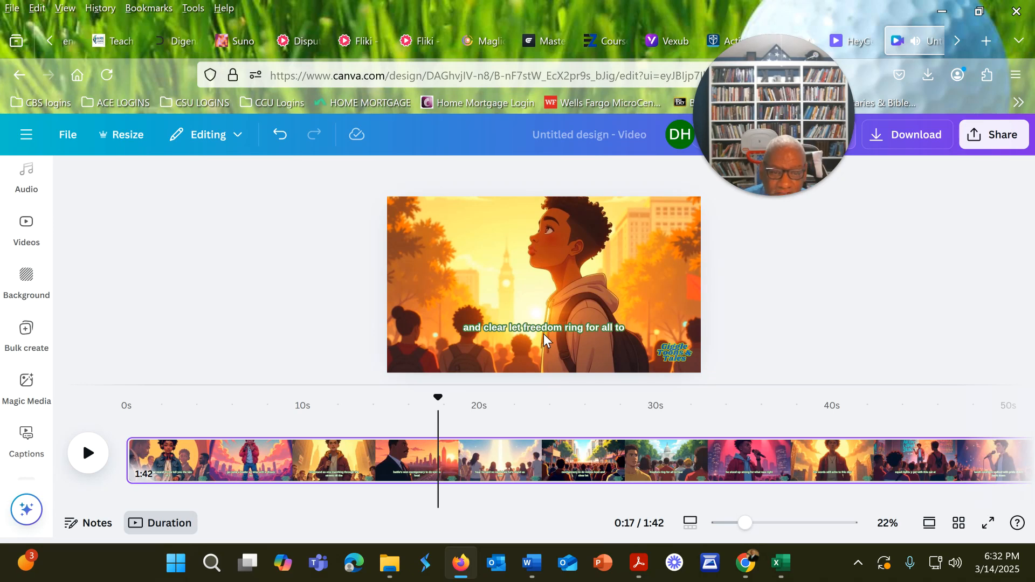
Select the captions, try Splice and Lift effects, then apply Outline with thickness raised to 181
{"action": "left_click", "coordinate": [543, 328]}
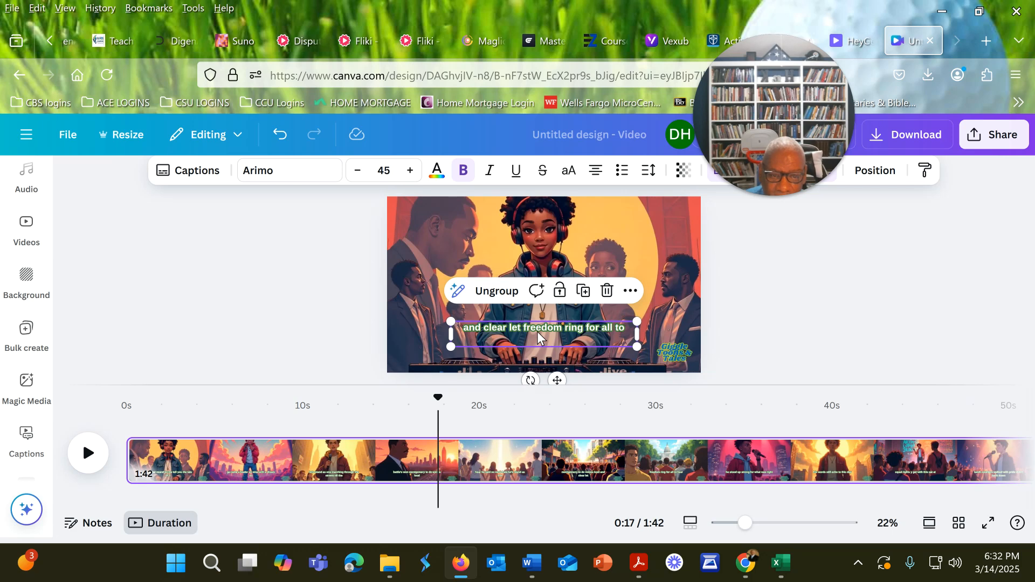
{"action": "mouse_move", "coordinate": [780, 147]}
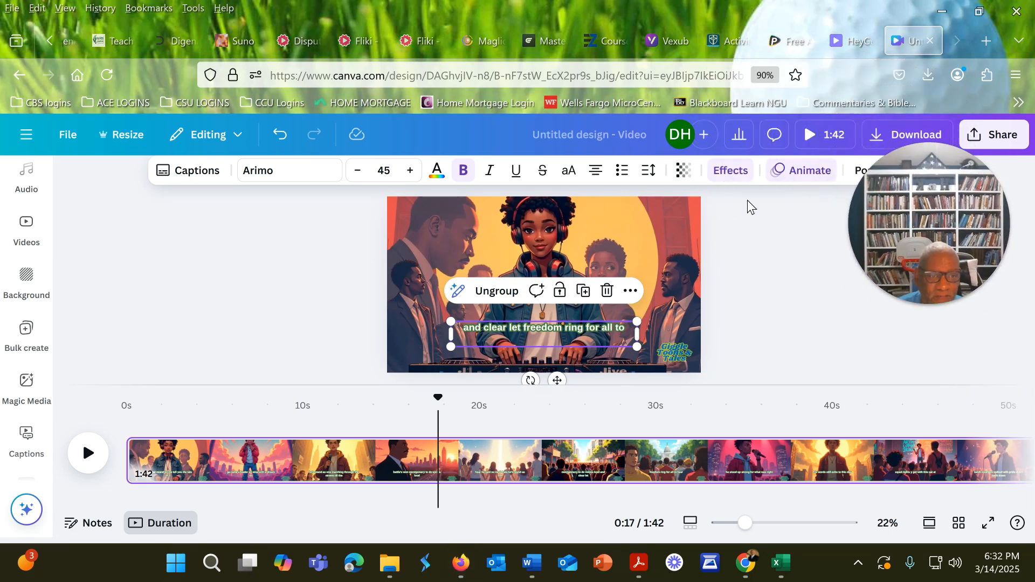
{"action": "left_click", "coordinate": [730, 171]}
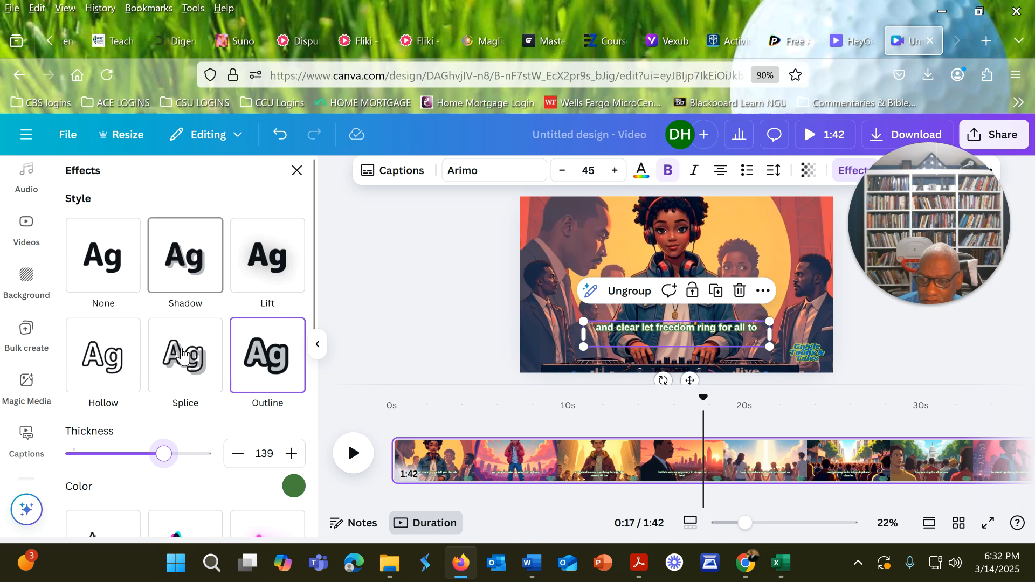
{"action": "left_click", "coordinate": [184, 355]}
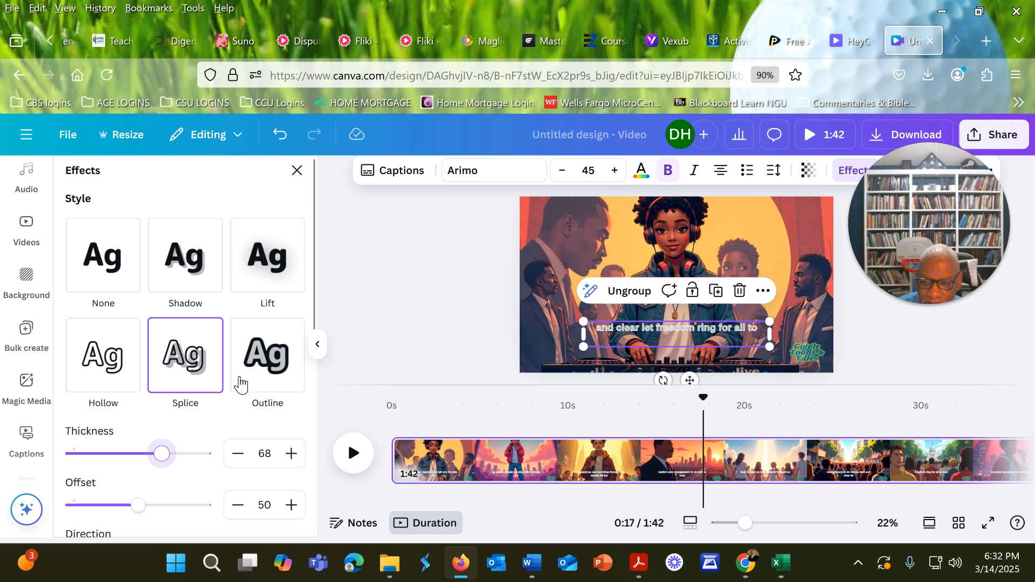
{"action": "left_click", "coordinate": [267, 256]}
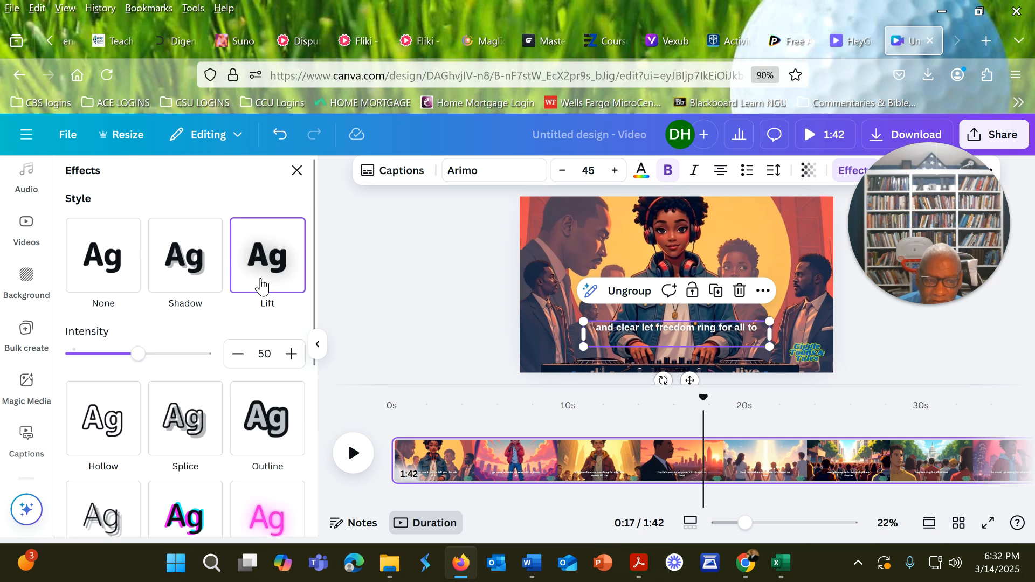
{"action": "left_click", "coordinate": [268, 357]}
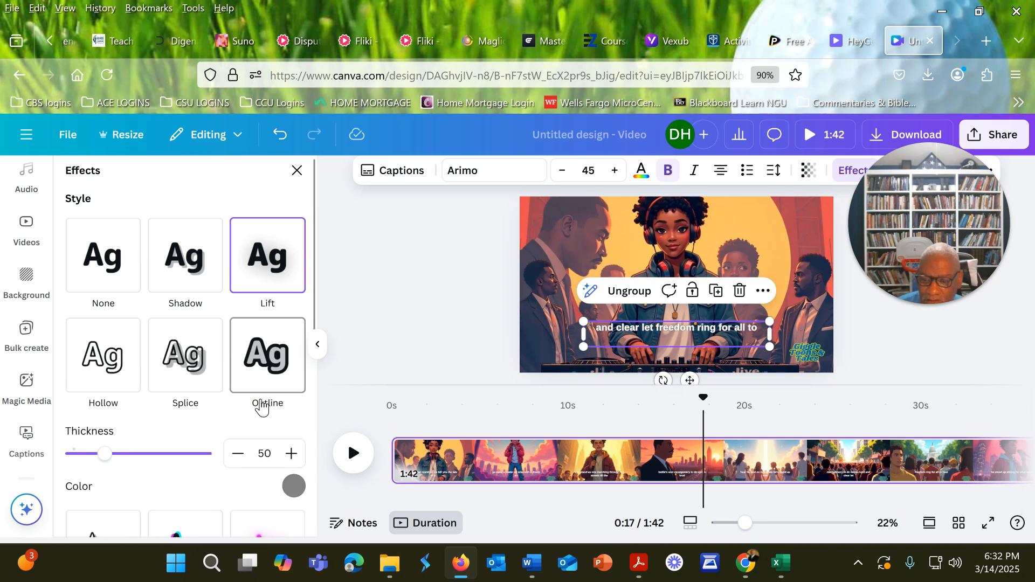
{"action": "scroll", "scroll_direction": "down", "scroll_amount": 3}
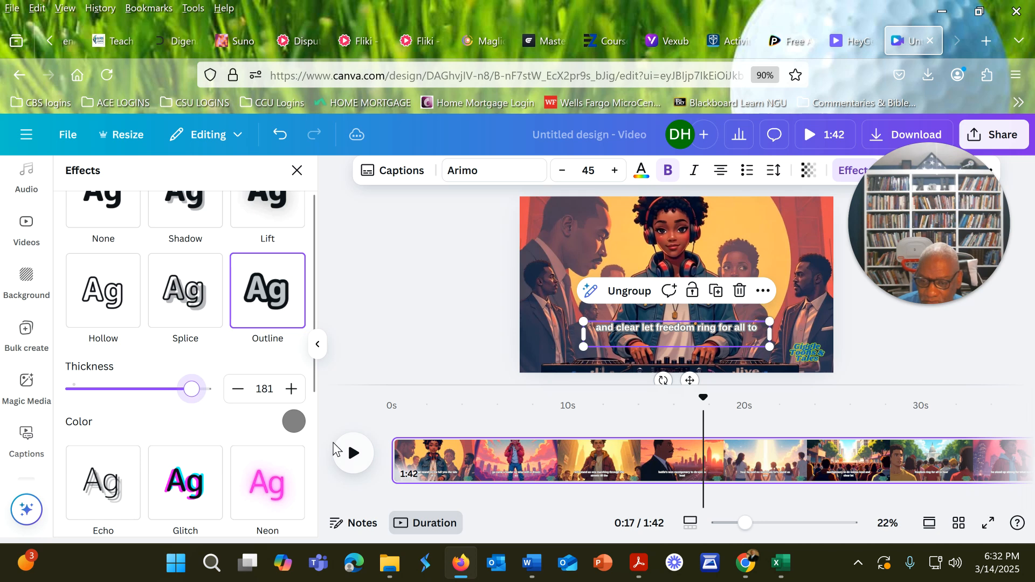
Add a custom green colour for the caption outline from the colour picker
{"action": "left_click", "coordinate": [293, 422]}
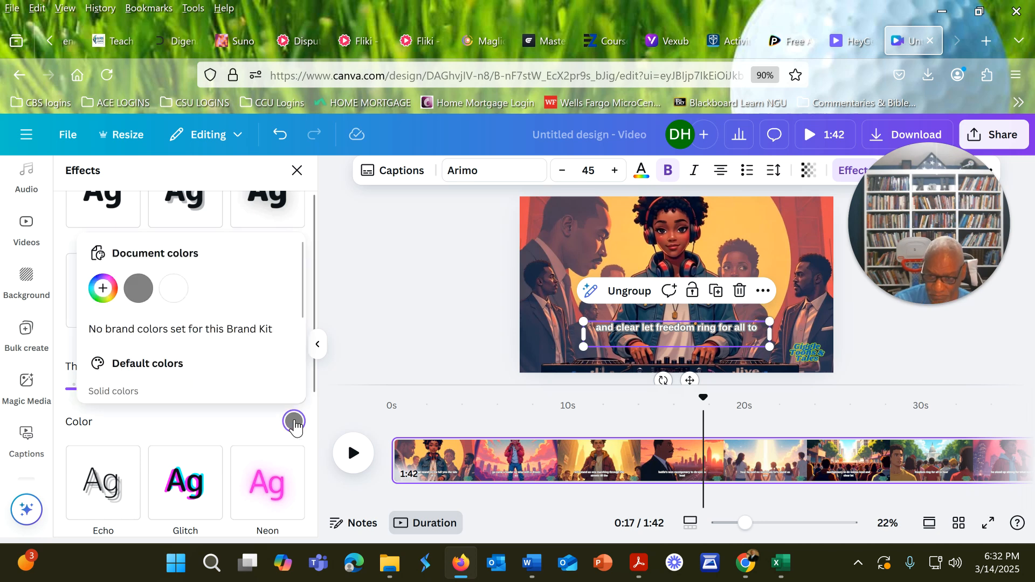
{"action": "mouse_move", "coordinate": [103, 289]}
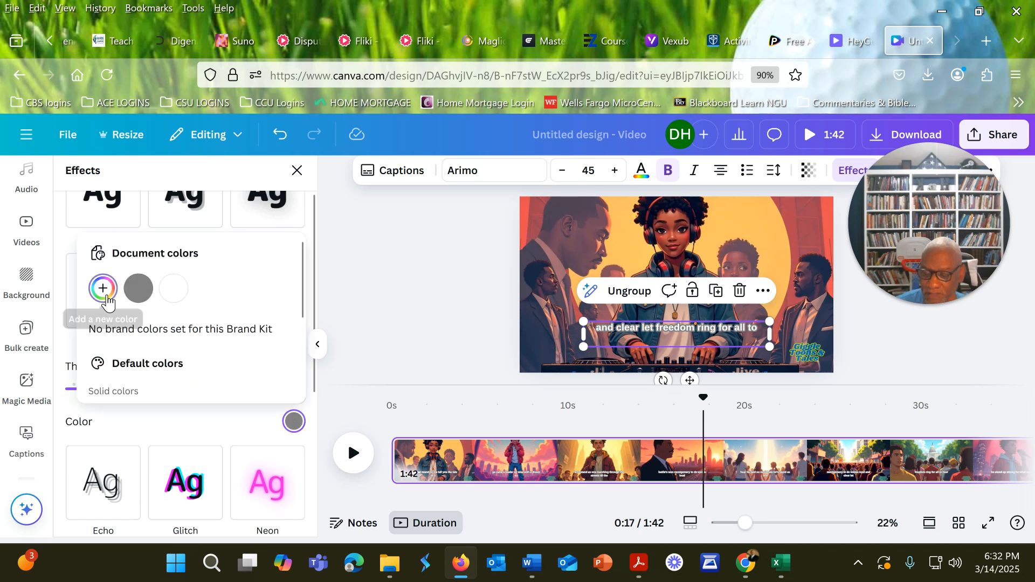
{"action": "left_click", "coordinate": [104, 289]}
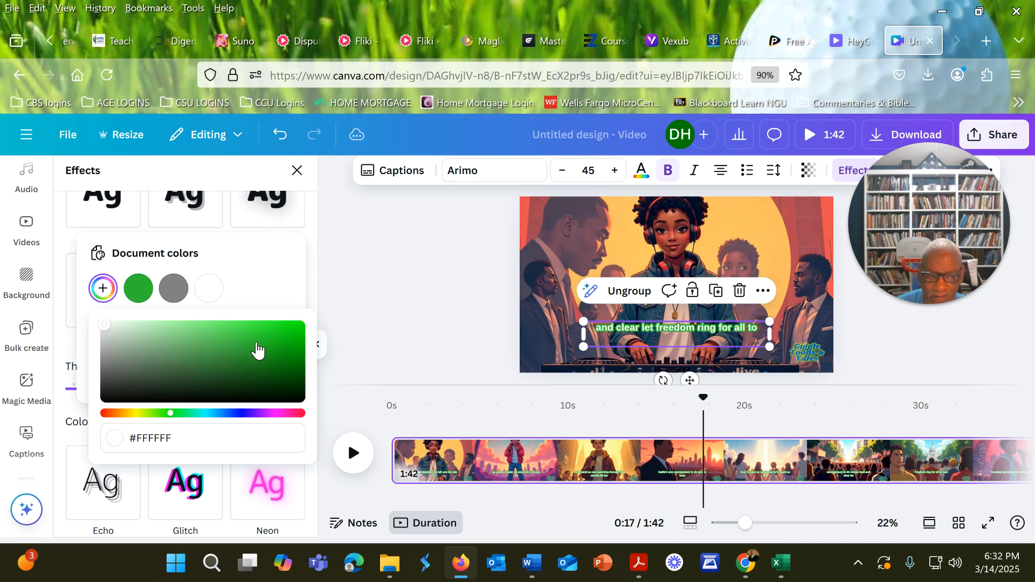
{"action": "mouse_move", "coordinate": [233, 353]}
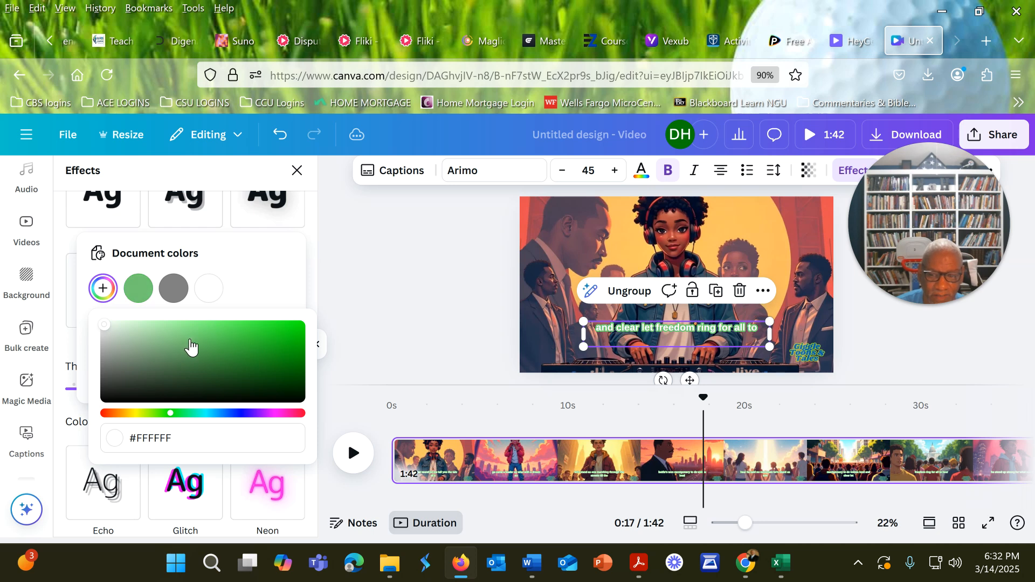
{"action": "mouse_move", "coordinate": [229, 350]}
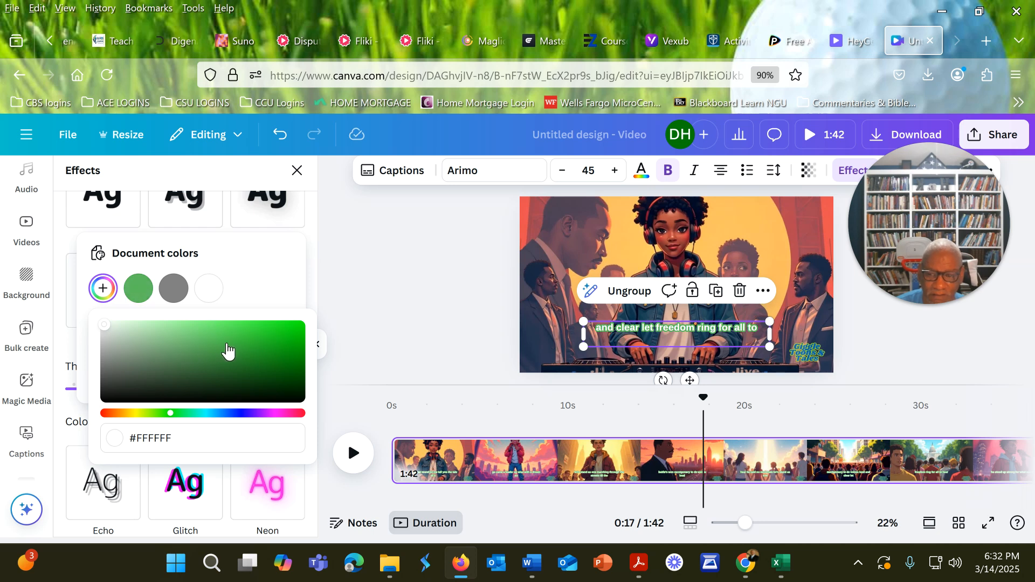
{"action": "mouse_move", "coordinate": [237, 337]}
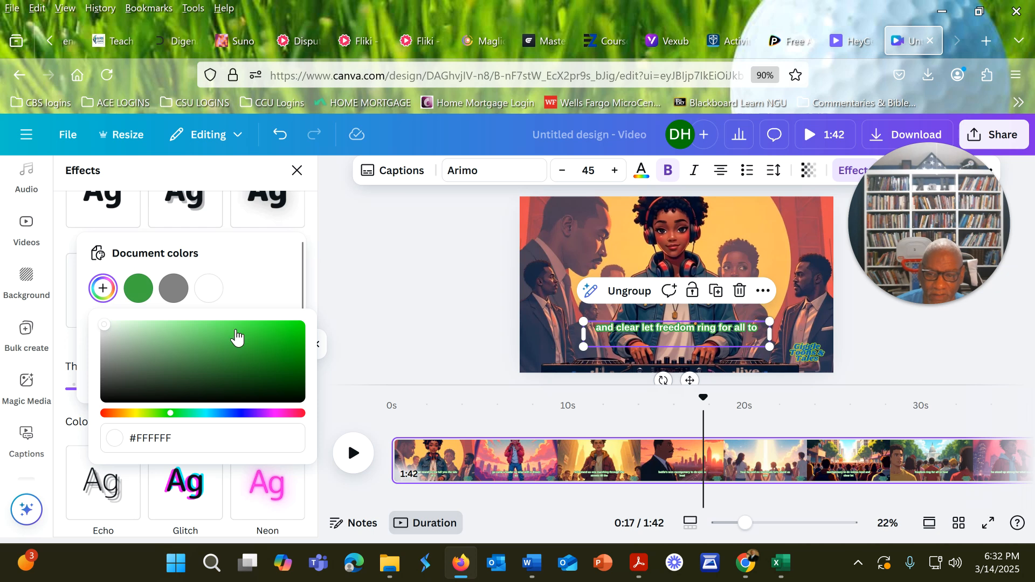
{"action": "mouse_move", "coordinate": [274, 345]}
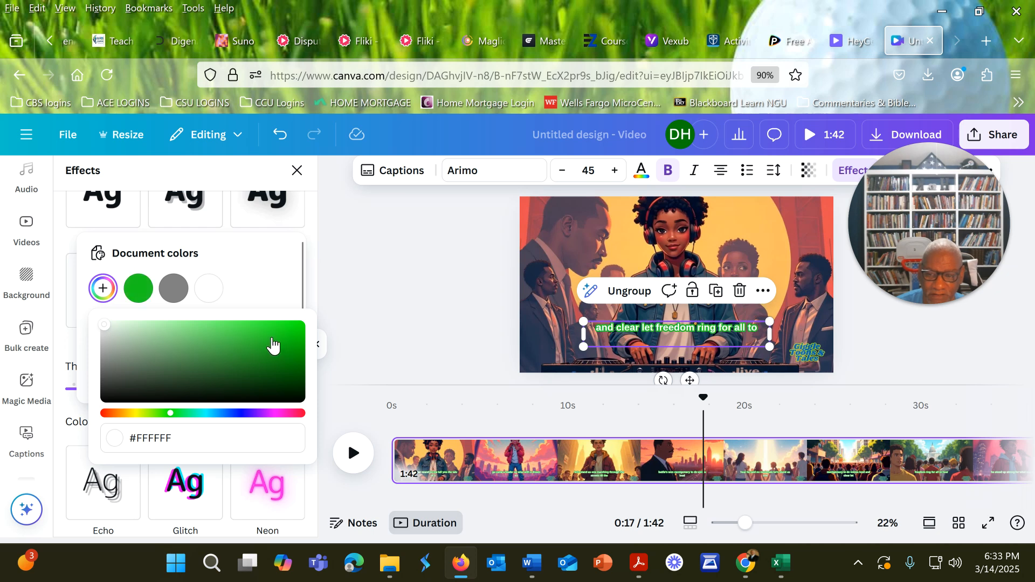
{"action": "mouse_move", "coordinate": [236, 341]}
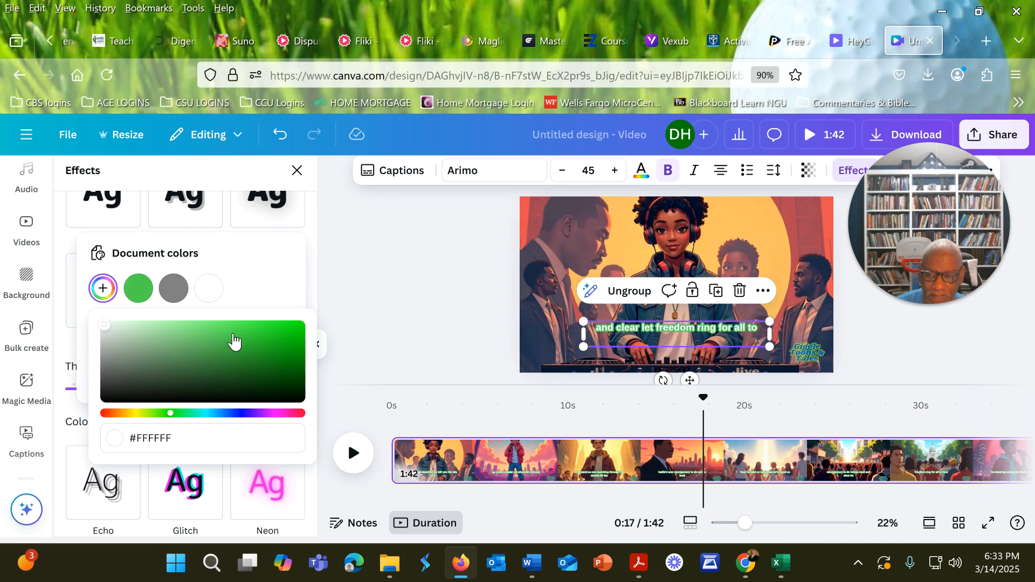
{"action": "mouse_move", "coordinate": [219, 378]}
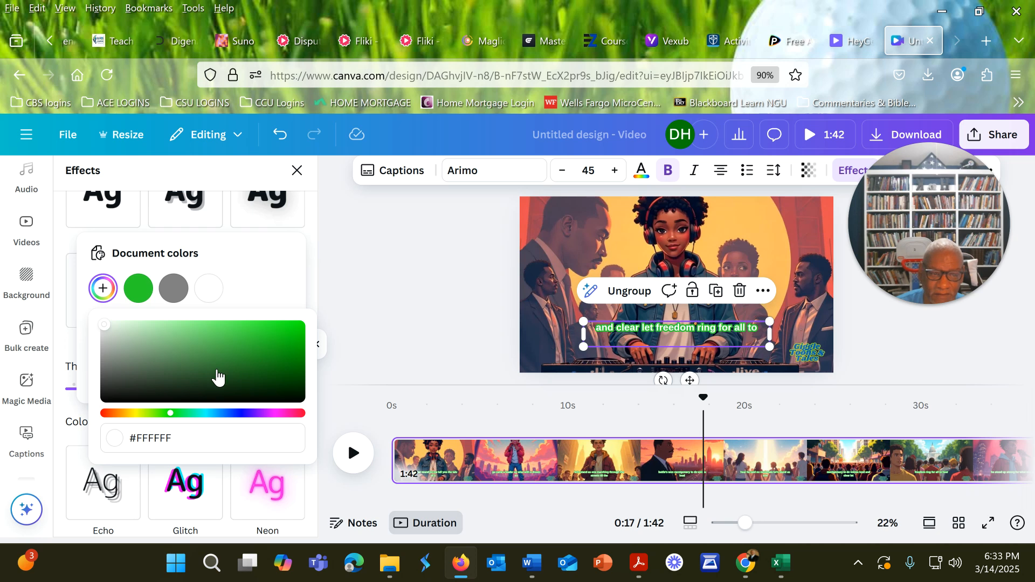
{"action": "mouse_move", "coordinate": [187, 346]}
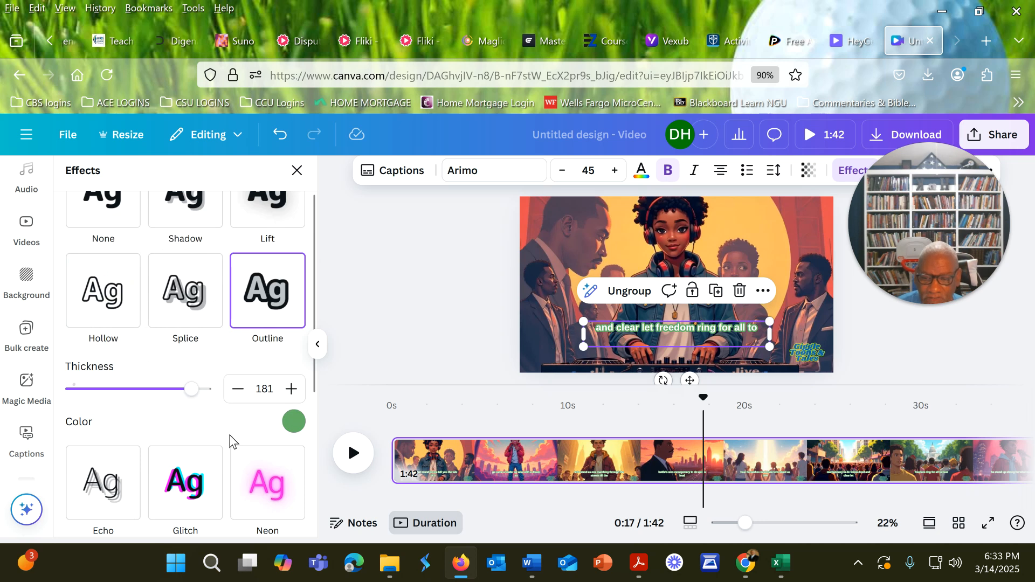
{"action": "scroll", "scroll_direction": "down", "scroll_amount": 3}
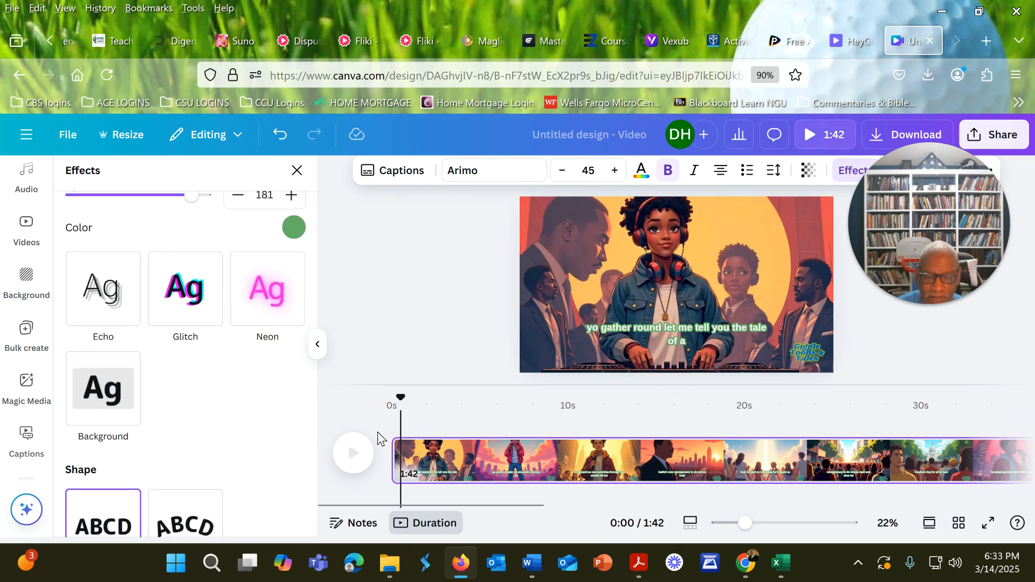
{"action": "left_click", "coordinate": [352, 452]}
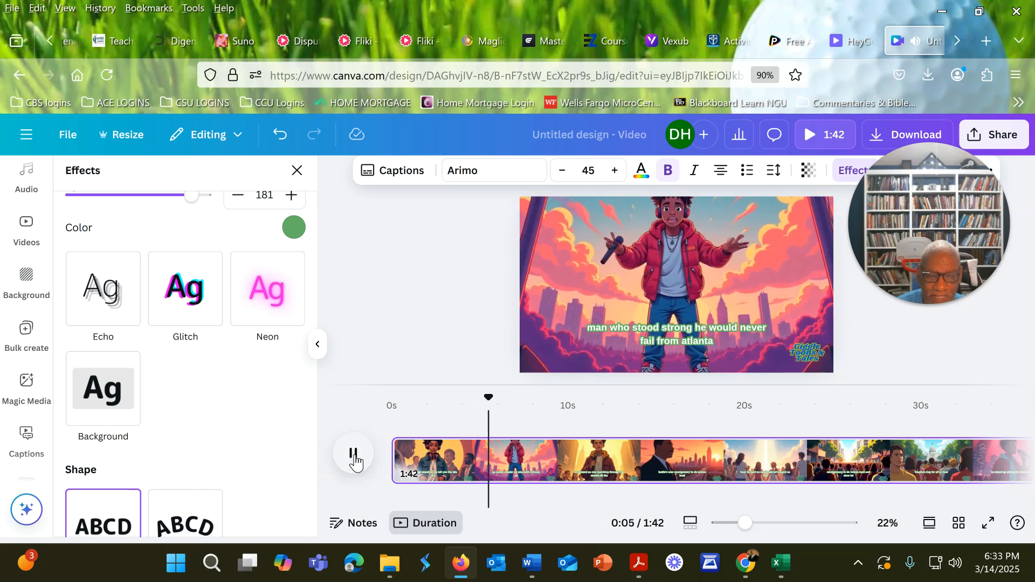
{"action": "left_click", "coordinate": [354, 453]}
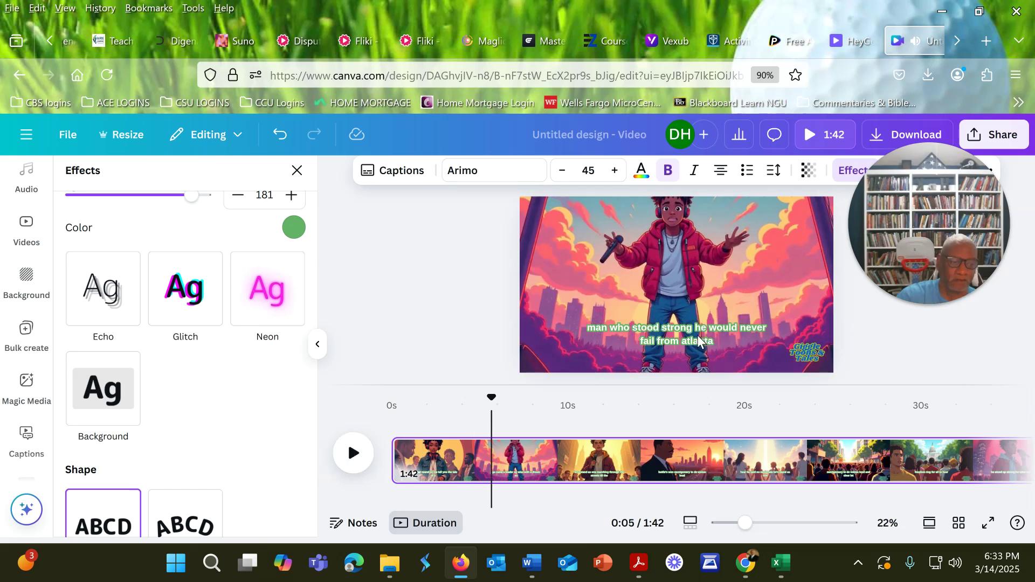
{"action": "mouse_move", "coordinate": [809, 349]}
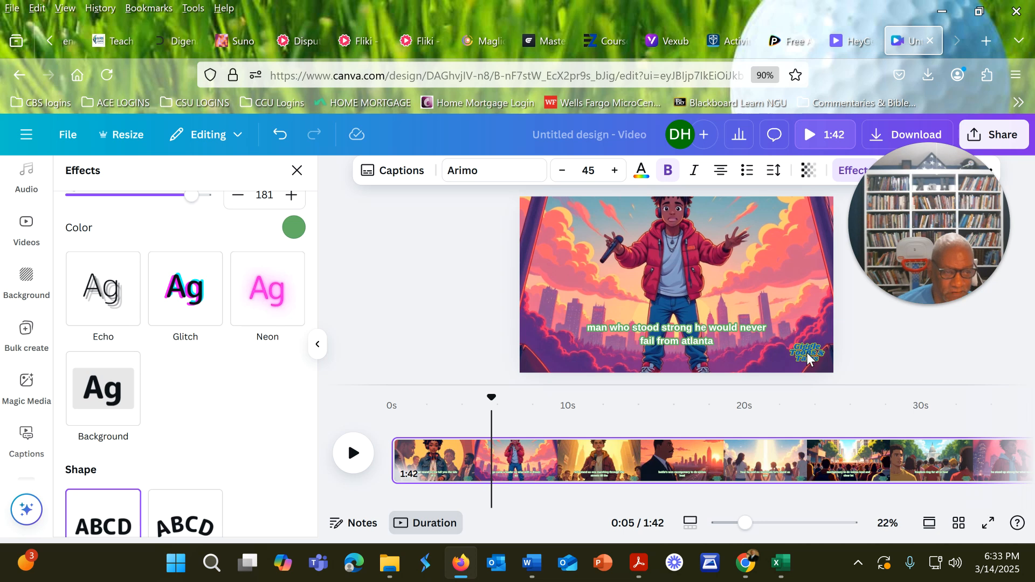
{"action": "mouse_move", "coordinate": [892, 261]}
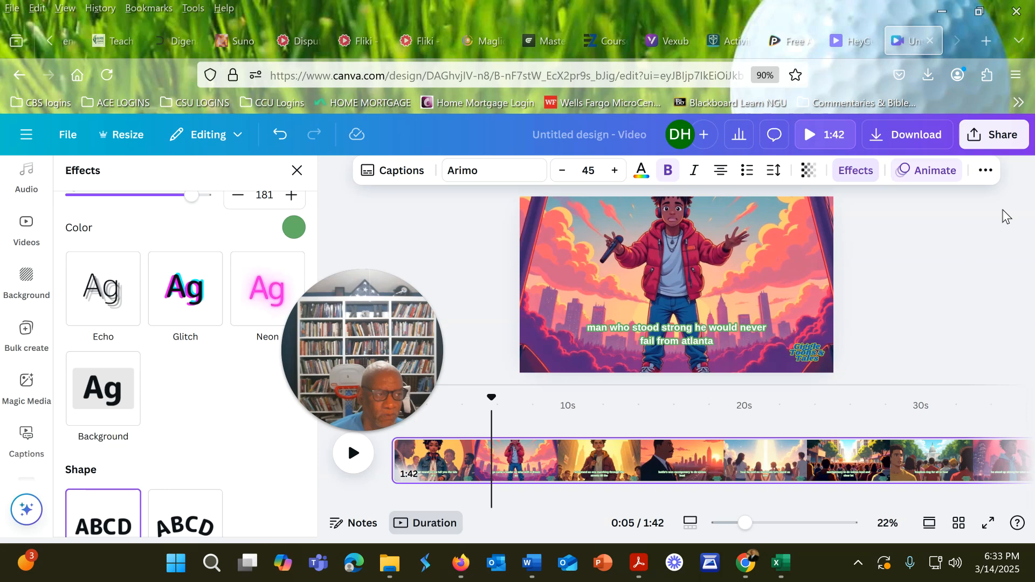
Review the download file types from Share, close them, and return to the sharing options
{"action": "left_click", "coordinate": [993, 134]}
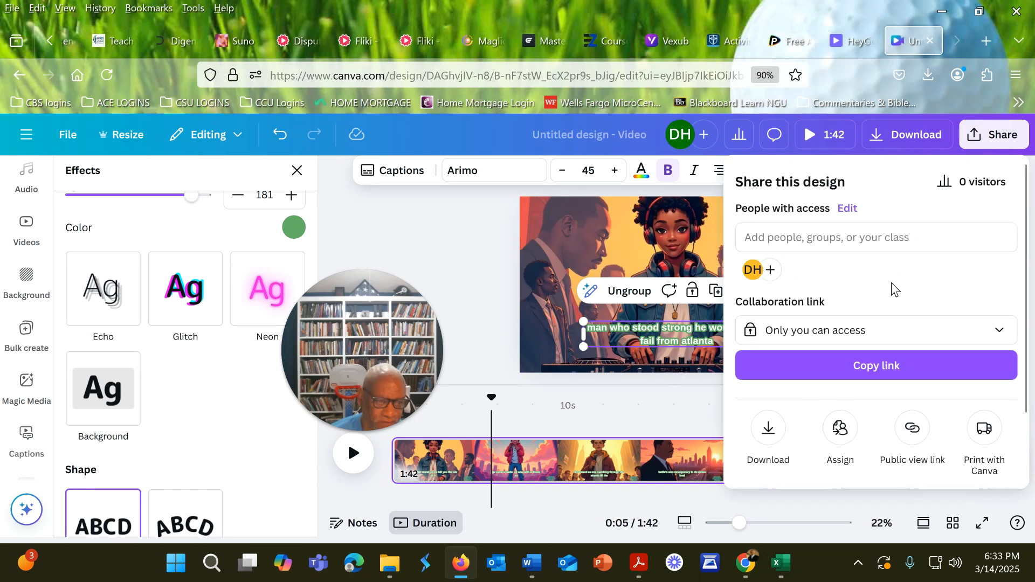
{"action": "mouse_move", "coordinate": [768, 428]}
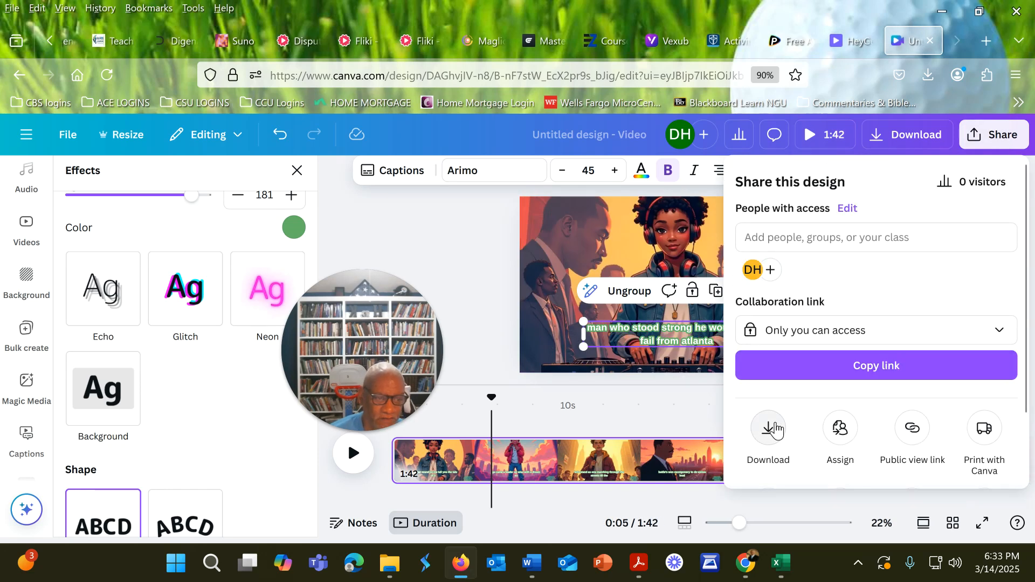
{"action": "left_click", "coordinate": [768, 428]}
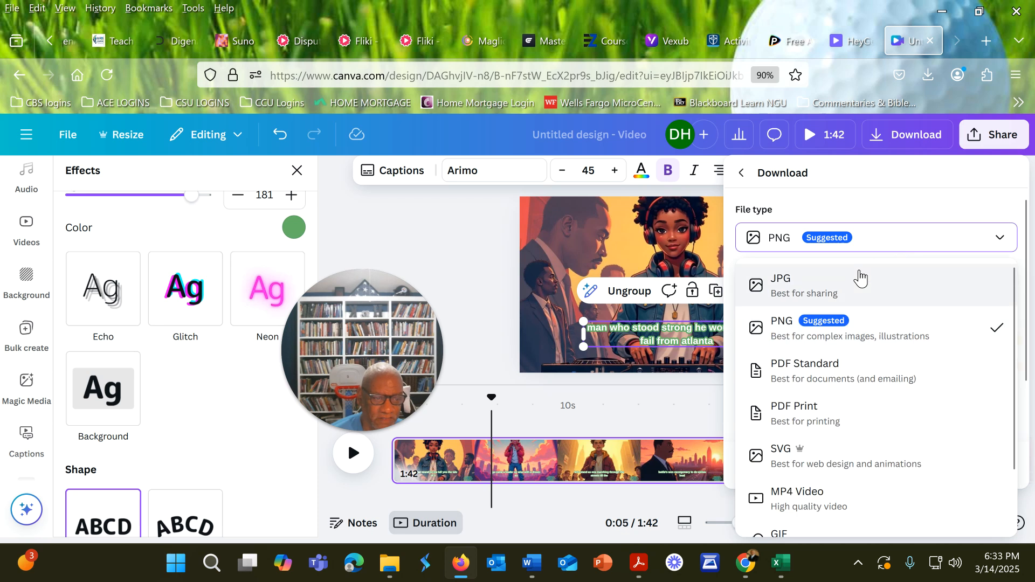
{"action": "left_click", "coordinate": [779, 320]}
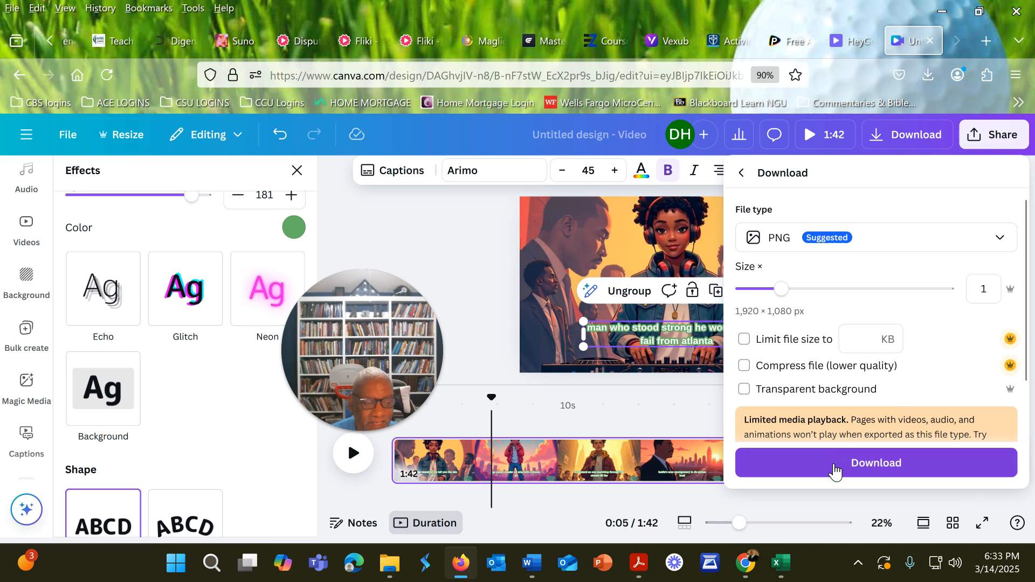
{"action": "left_click", "coordinate": [497, 272]}
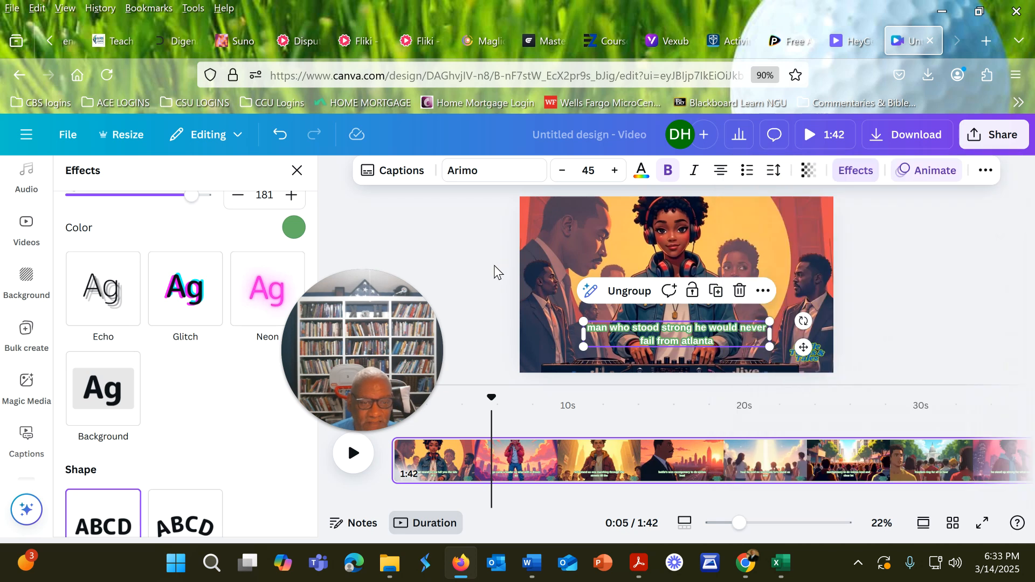
{"action": "mouse_move", "coordinate": [932, 320]}
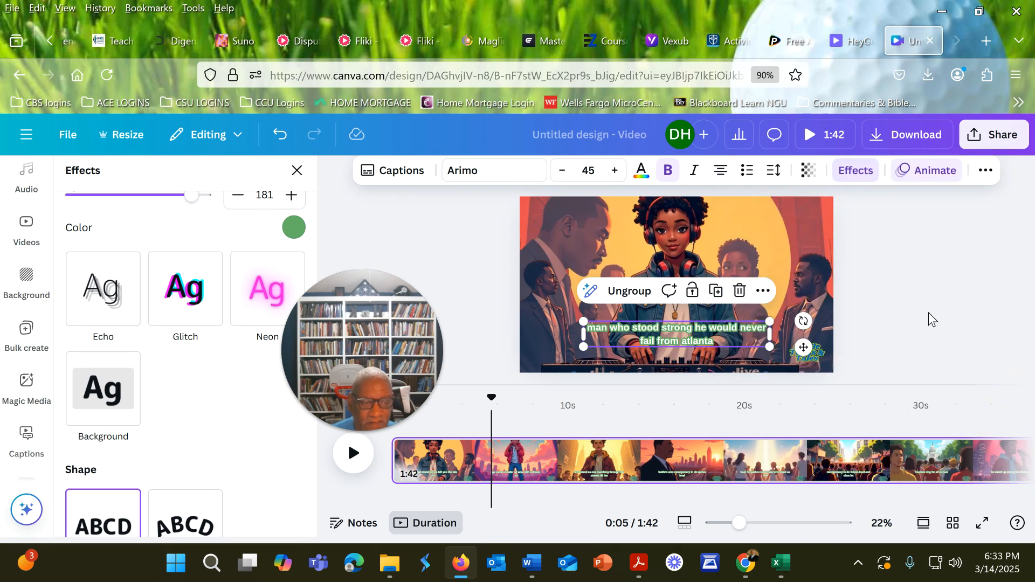
{"action": "left_click", "coordinate": [994, 135]}
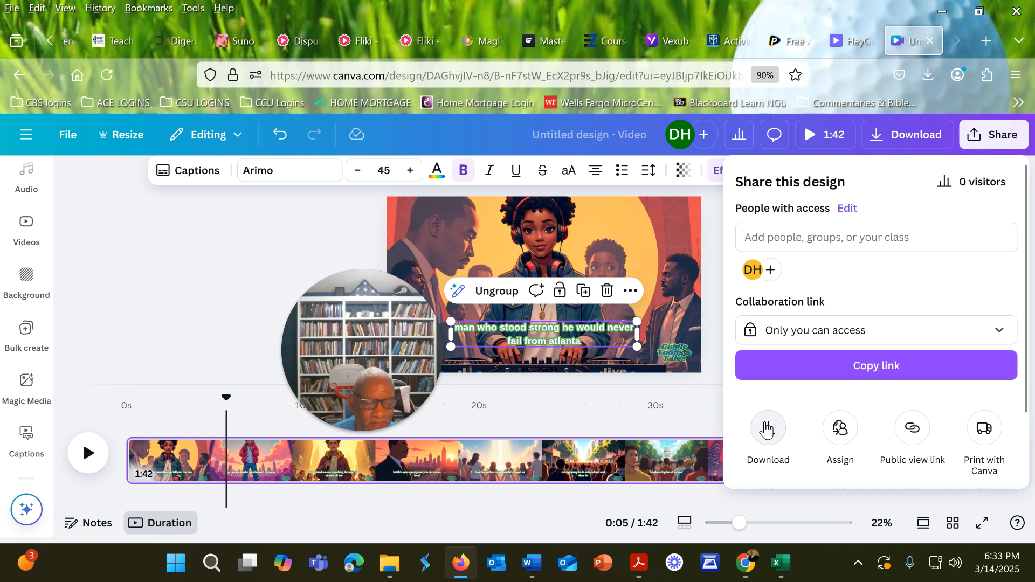
Choose MP4 Video at 1080p HD as the download file type
{"action": "left_click", "coordinate": [767, 436]}
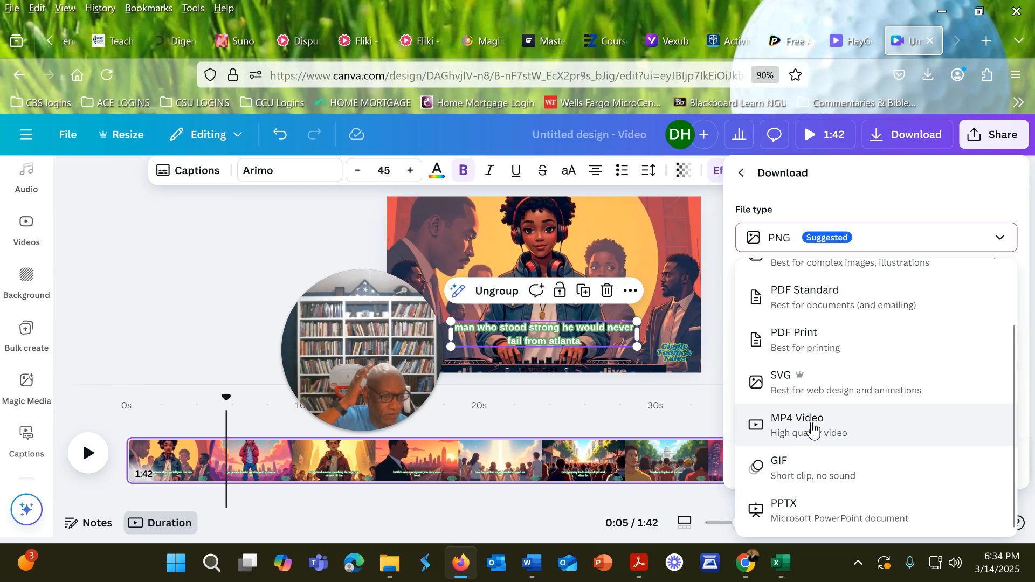
{"action": "left_click", "coordinate": [796, 425]}
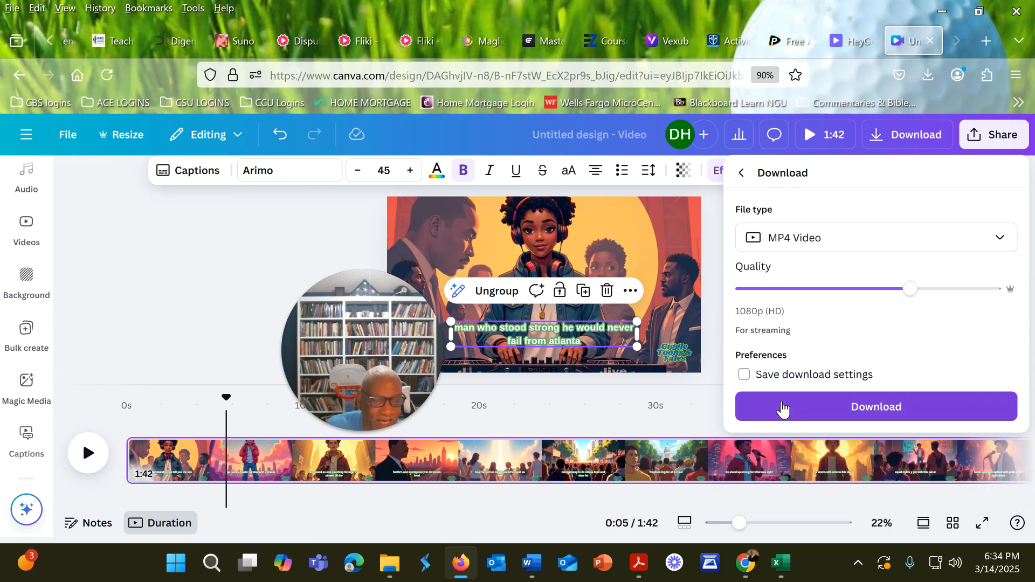
{"action": "mouse_move", "coordinate": [802, 435]}
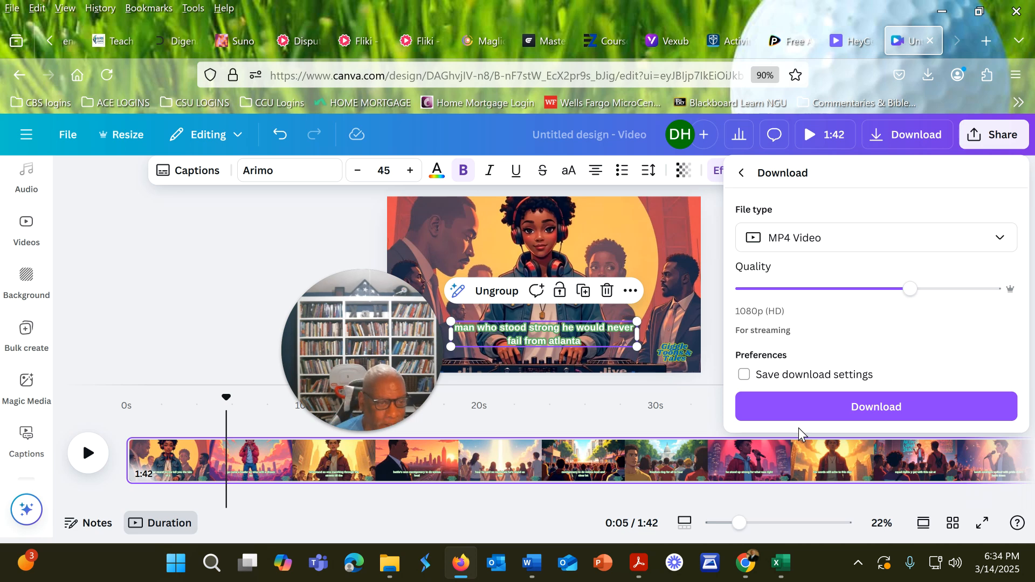
{"action": "mouse_move", "coordinate": [801, 342]}
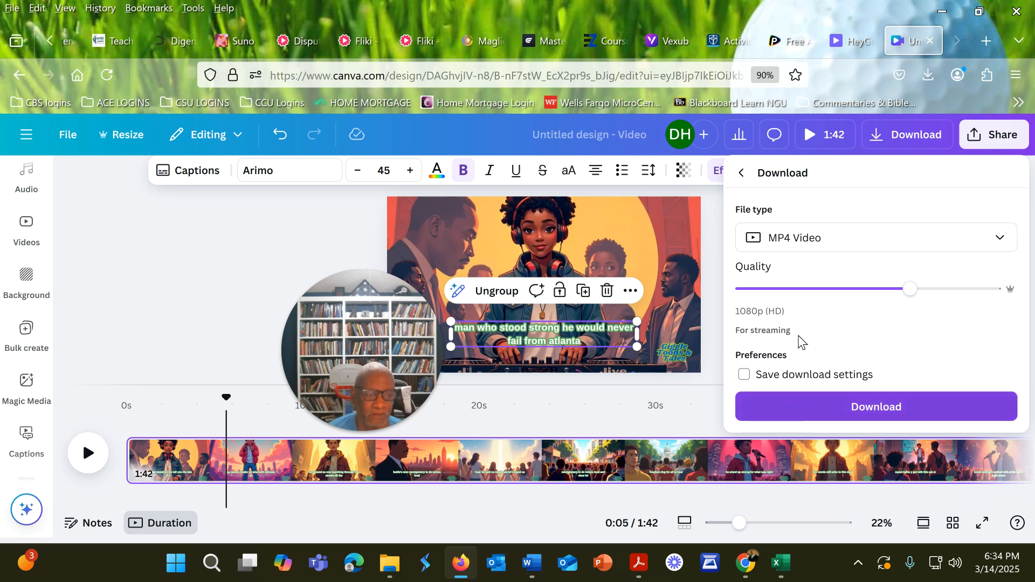
{"action": "mouse_move", "coordinate": [830, 249]}
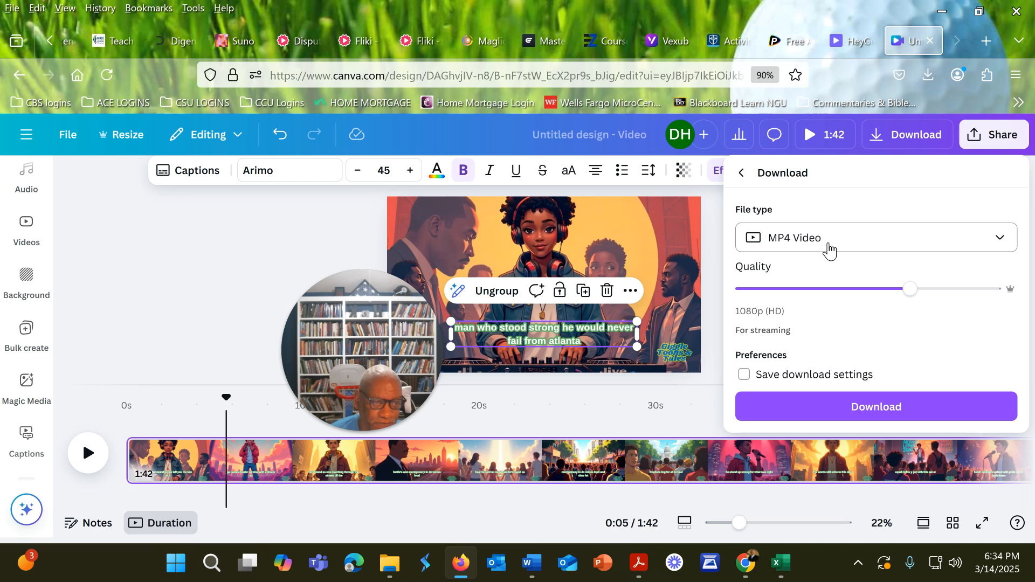
{"action": "mouse_move", "coordinate": [796, 264]}
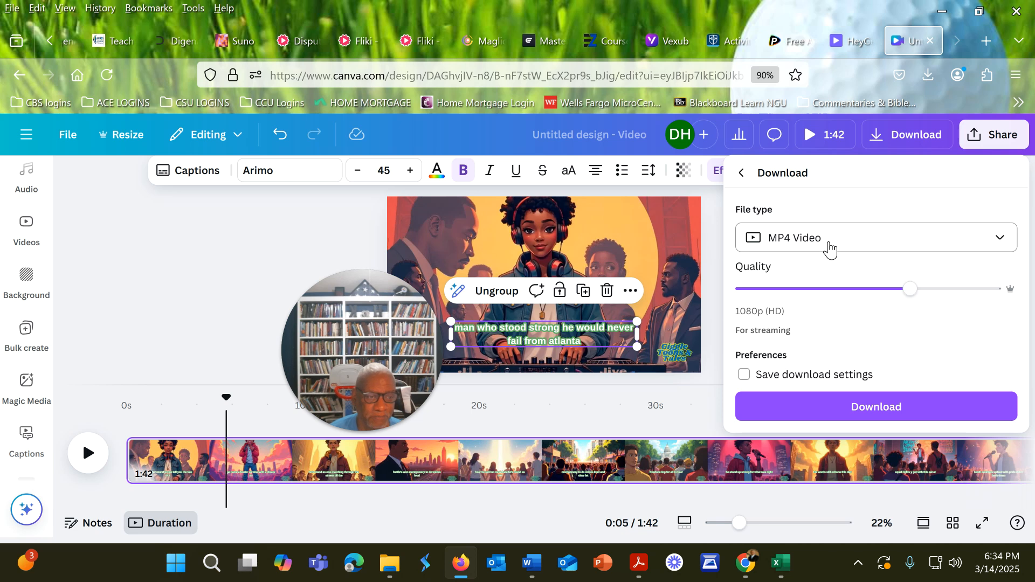
{"action": "mouse_move", "coordinate": [293, 338]}
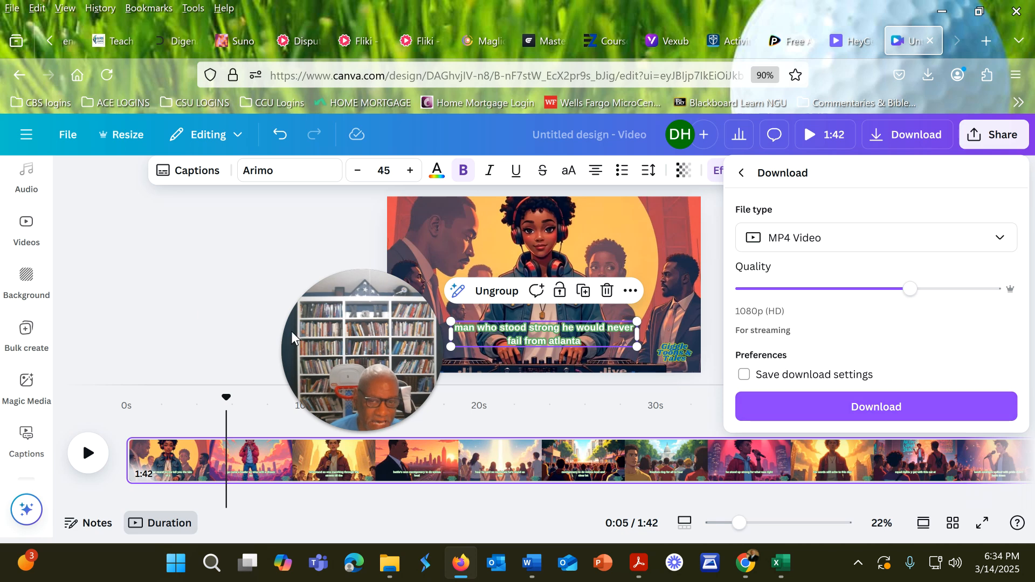
{"action": "mouse_move", "coordinate": [231, 276]}
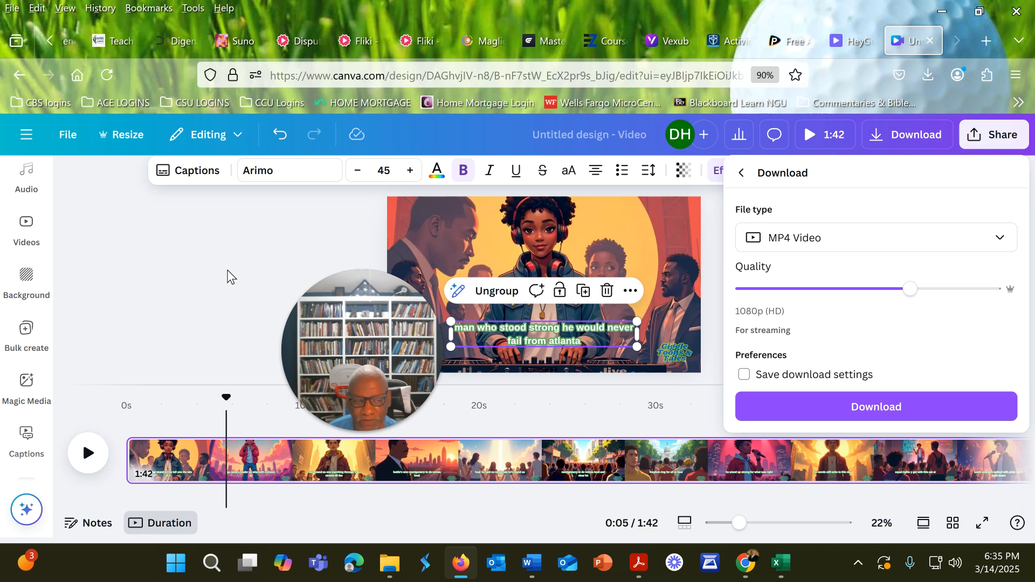
{"action": "mouse_move", "coordinate": [283, 186]}
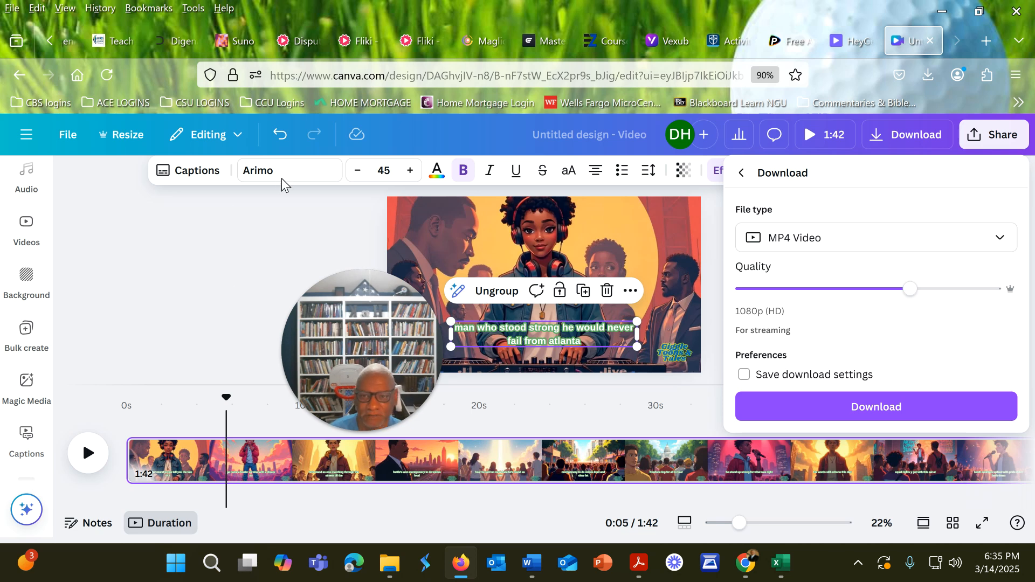
{"action": "mouse_move", "coordinate": [362, 88]}
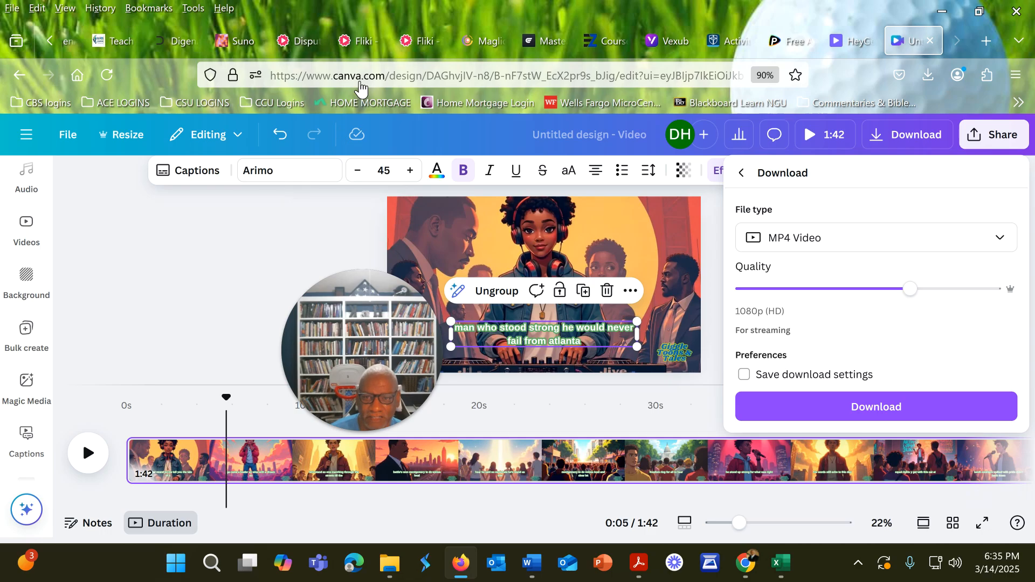